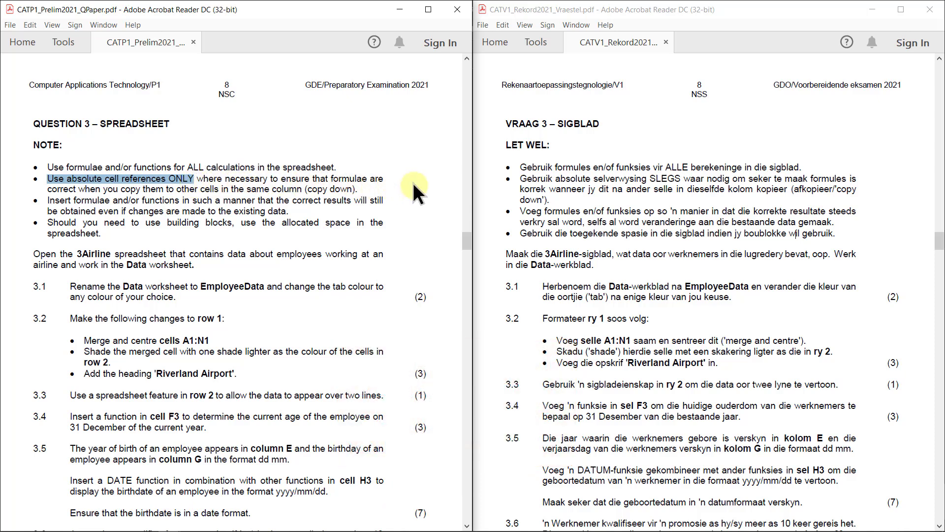
pyautogui.moveTo(53, 204)
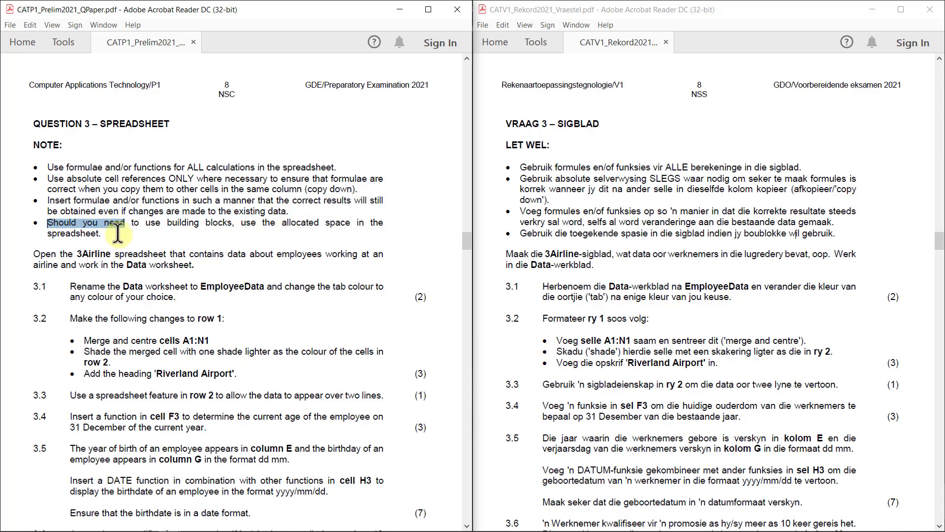
pyautogui.moveTo(183, 246)
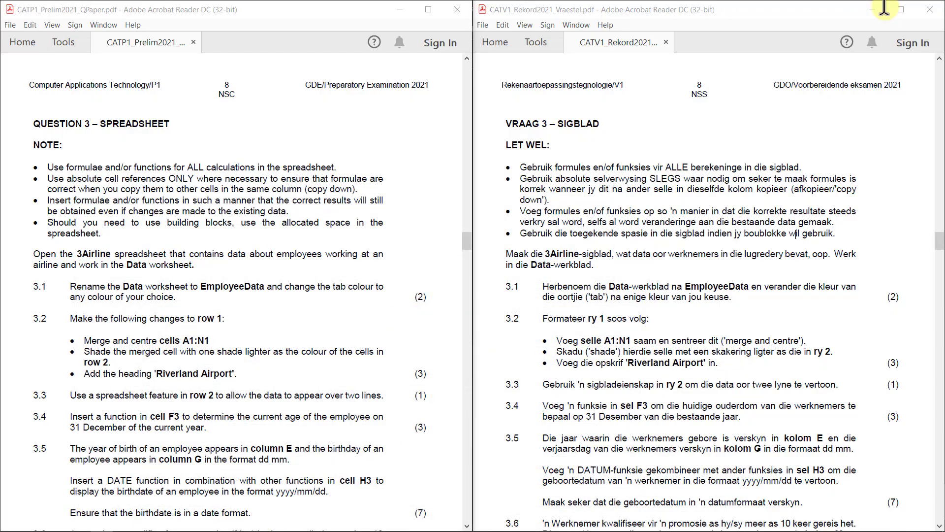
pyautogui.moveTo(885, 11)
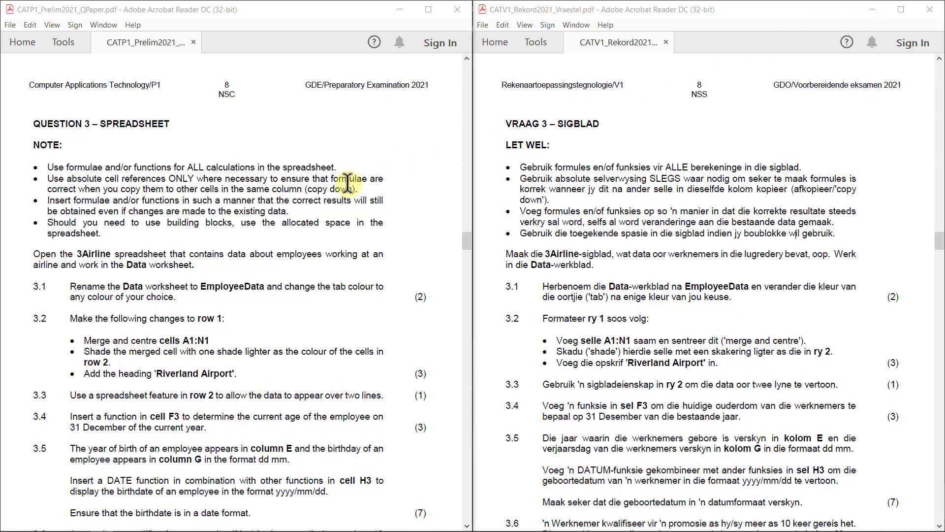
pyautogui.moveTo(24, 290)
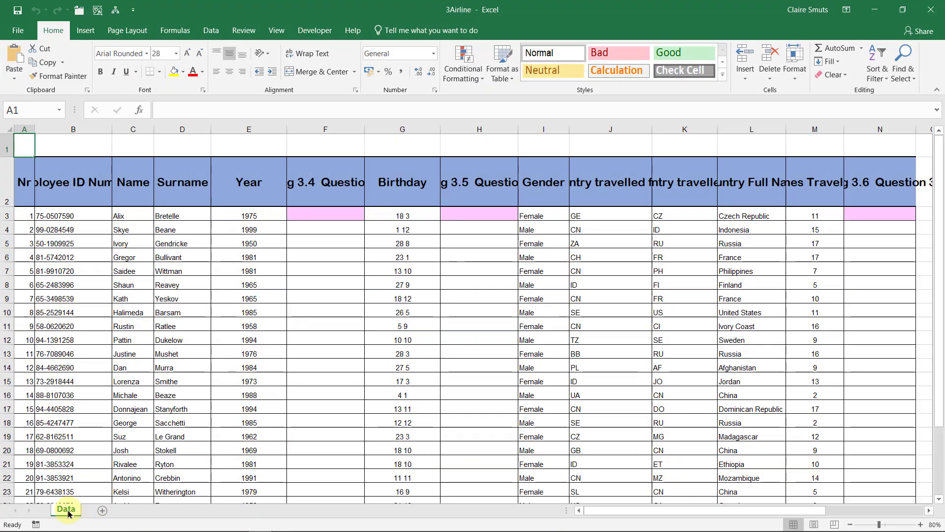
# - Rename the Data sheet tab to EmployeeData and set its tab colour to standard red
pyautogui.rightClick(65, 510)
pyautogui.write('Employ')
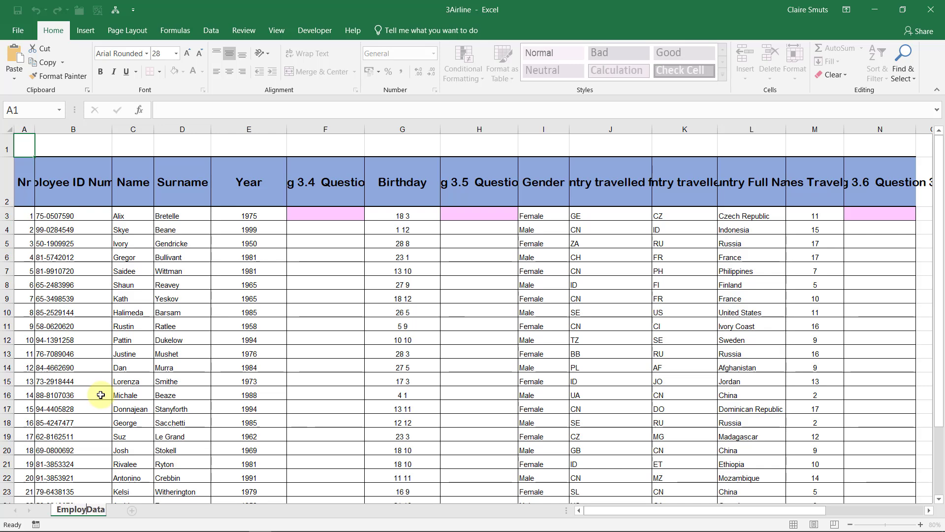
pyautogui.doubleClick(79, 509)
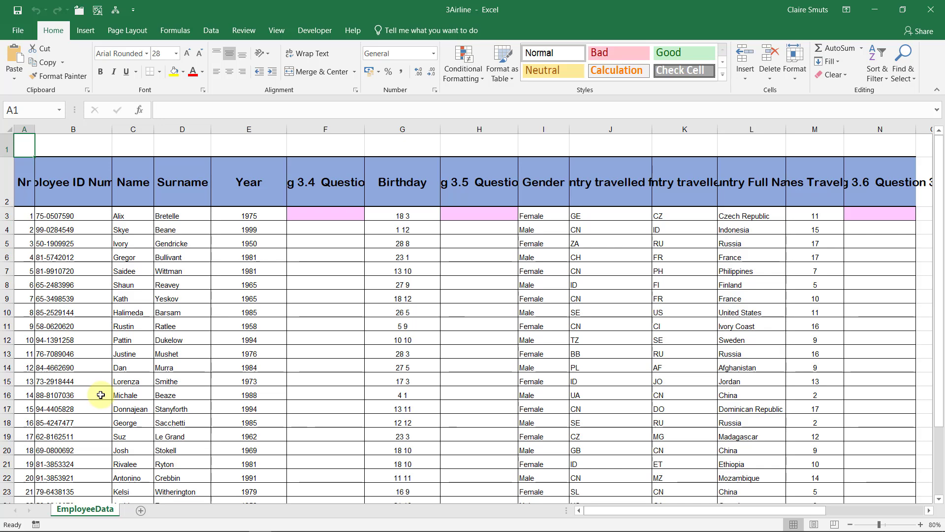
pyautogui.rightClick(85, 509)
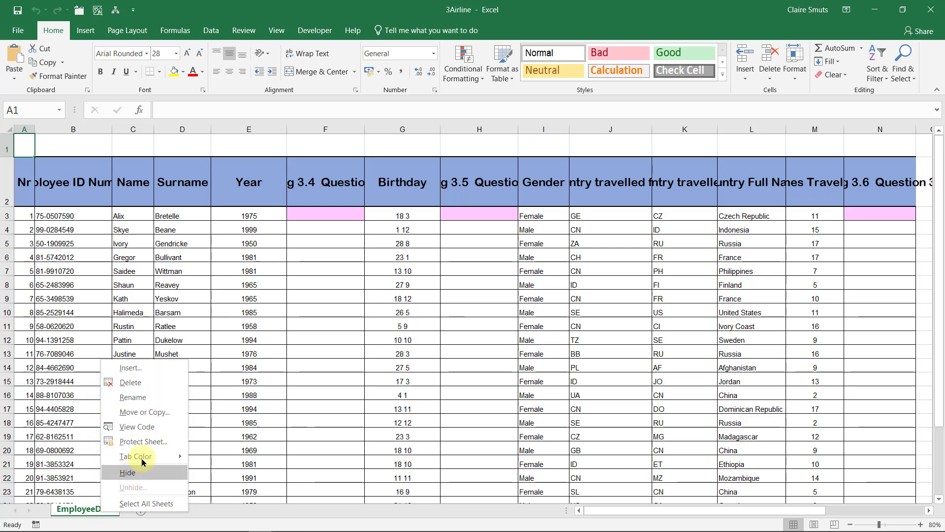
pyautogui.click(135, 456)
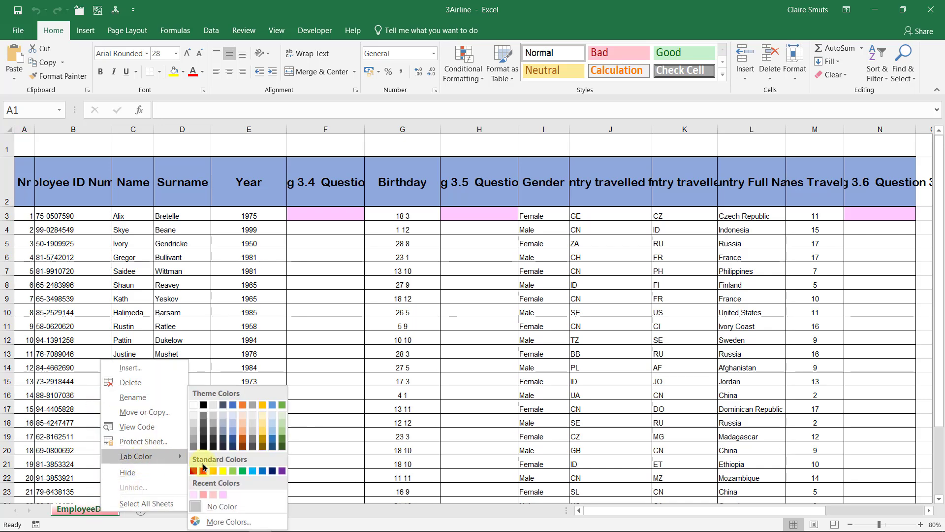
pyautogui.moveTo(195, 494)
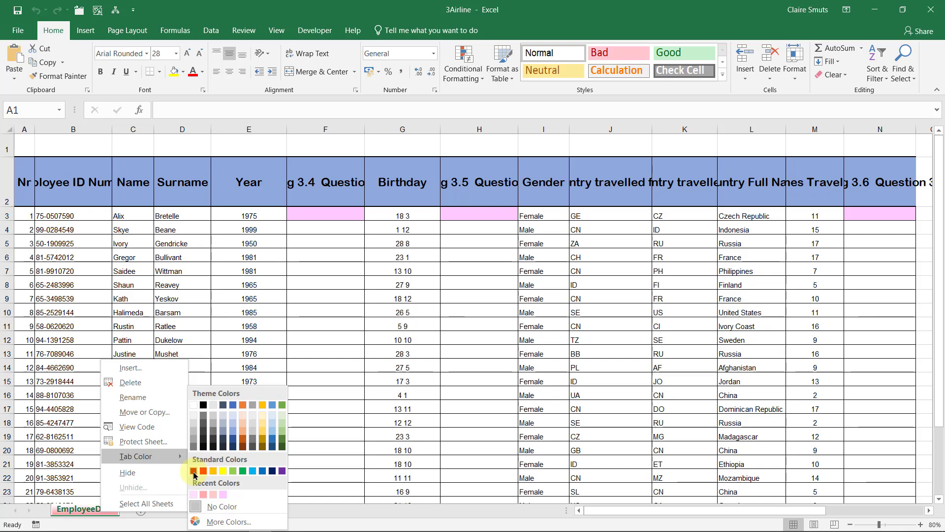
pyautogui.click(194, 471)
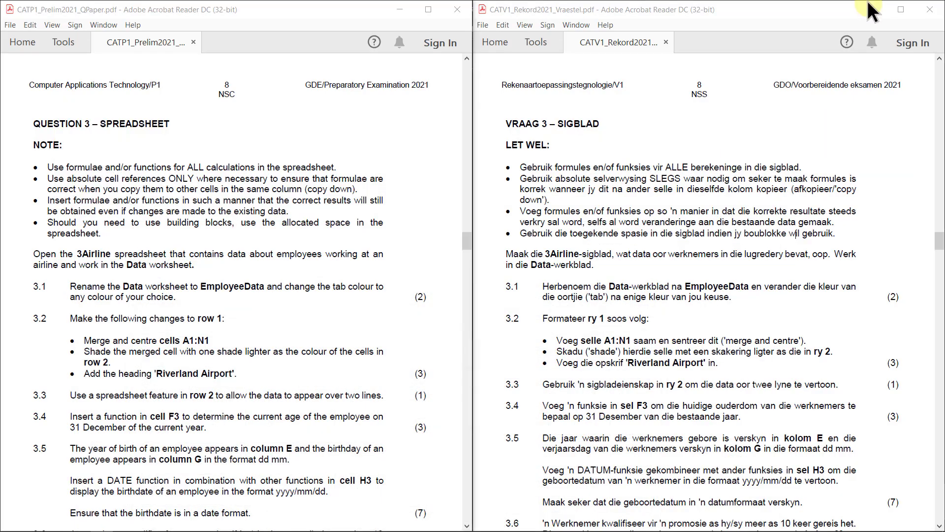
pyautogui.moveTo(870, 13)
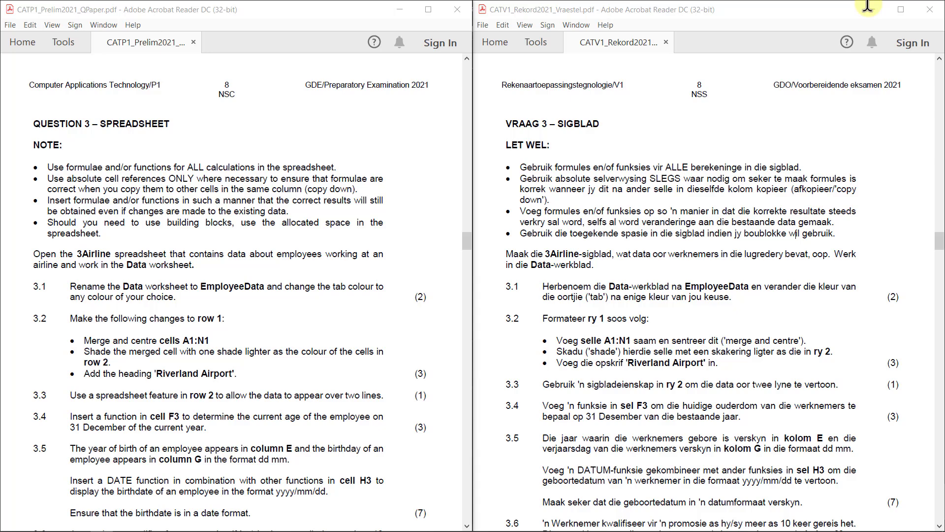
pyautogui.moveTo(871, 13)
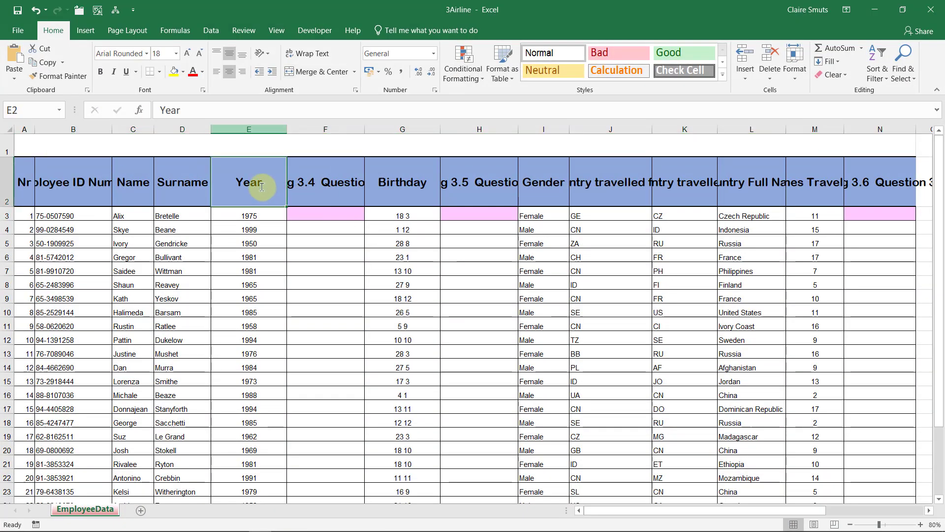
# - Merge A1:N1 with a lighter blue fill and enter the heading 'Riverland Airport'
pyautogui.click(174, 71)
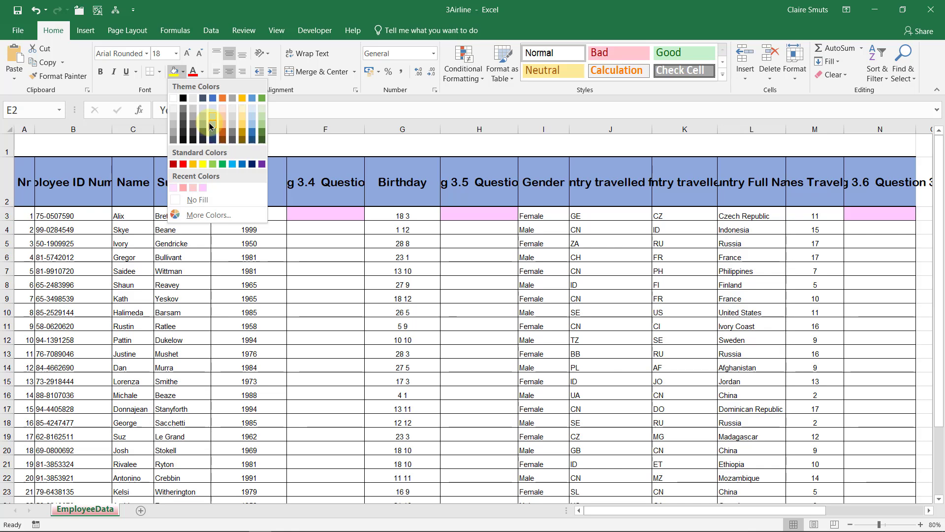
pyautogui.moveTo(103, 142)
pyautogui.write('Ri')
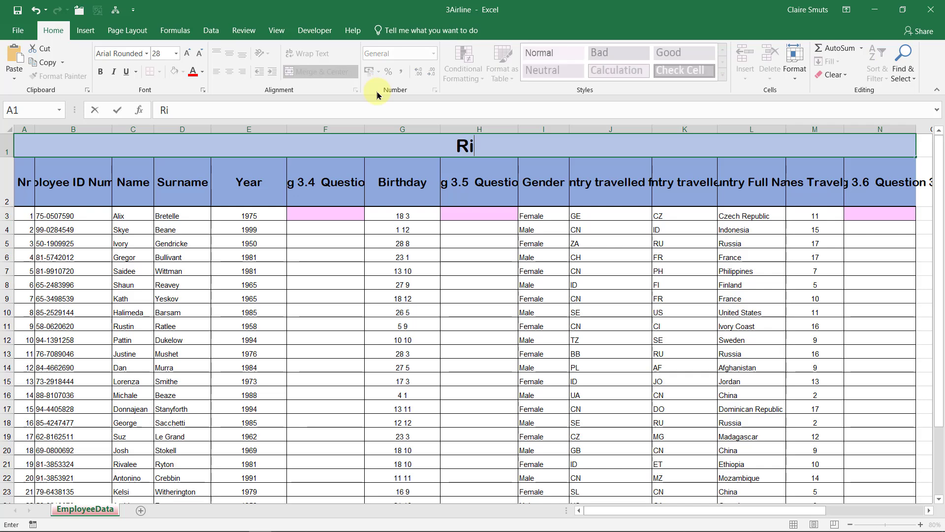
pyautogui.write('verland Airport')
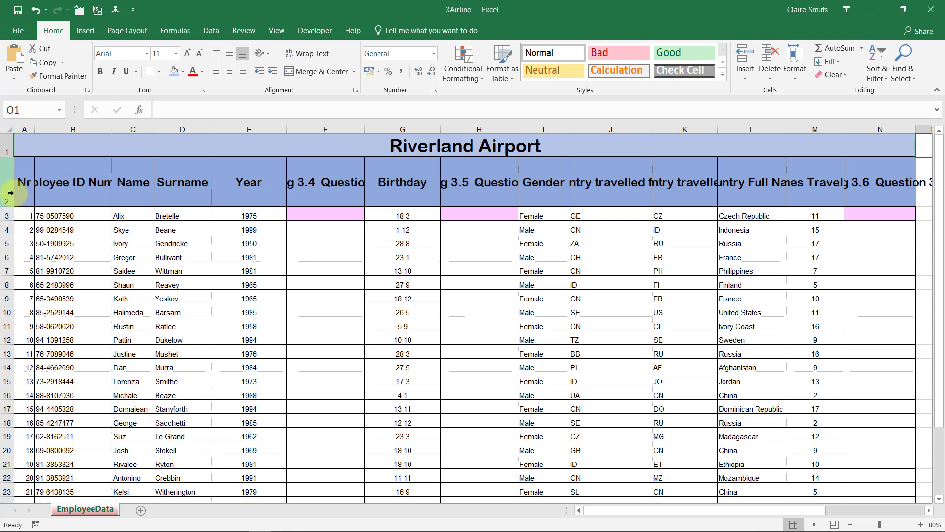
# - Apply Wrap Text to row 2 so headings like 'Employee ID Number' show fully
pyautogui.click(6, 192)
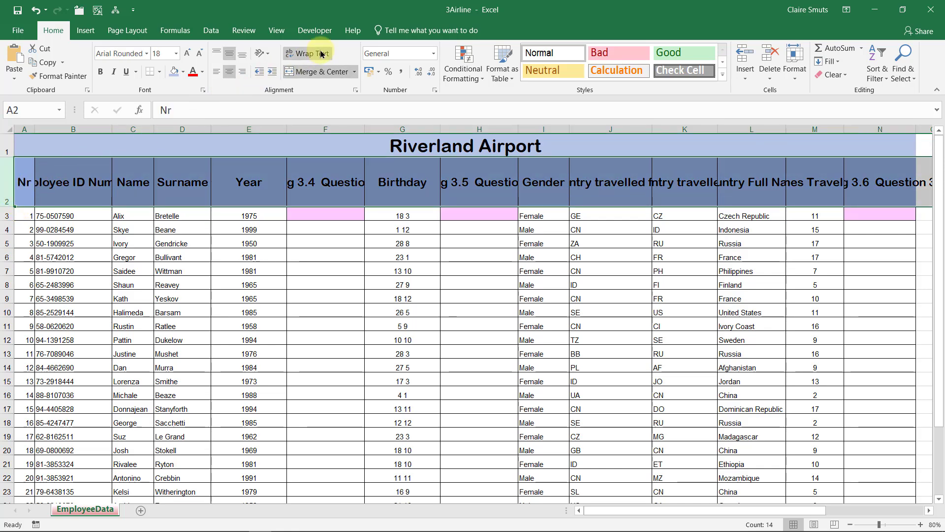
pyautogui.click(307, 53)
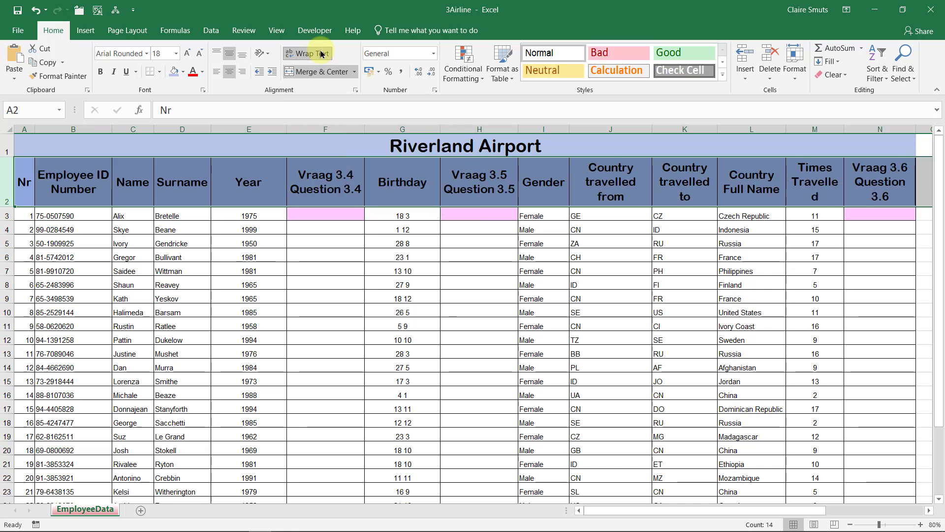
pyautogui.moveTo(690, 198)
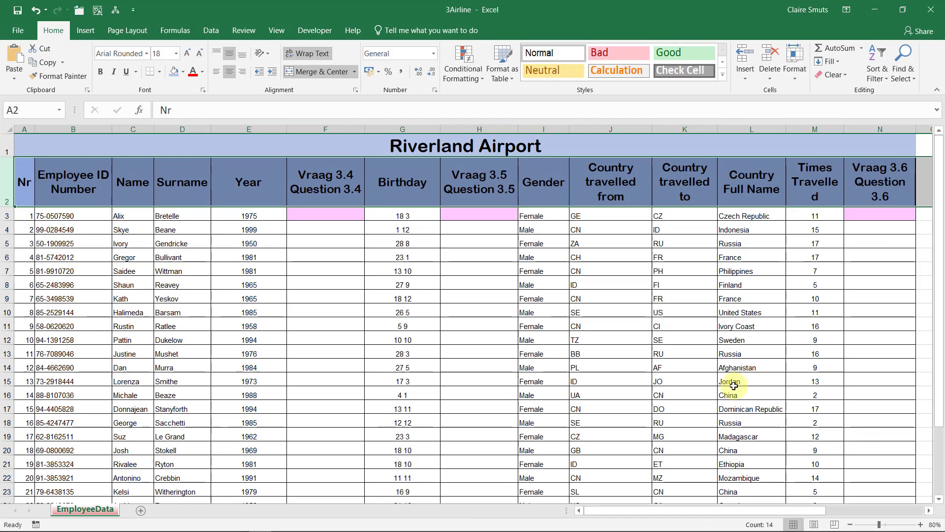
# - Enter =TODAY() in cell F3, which shows the serial number 44479
pyautogui.click(324, 215)
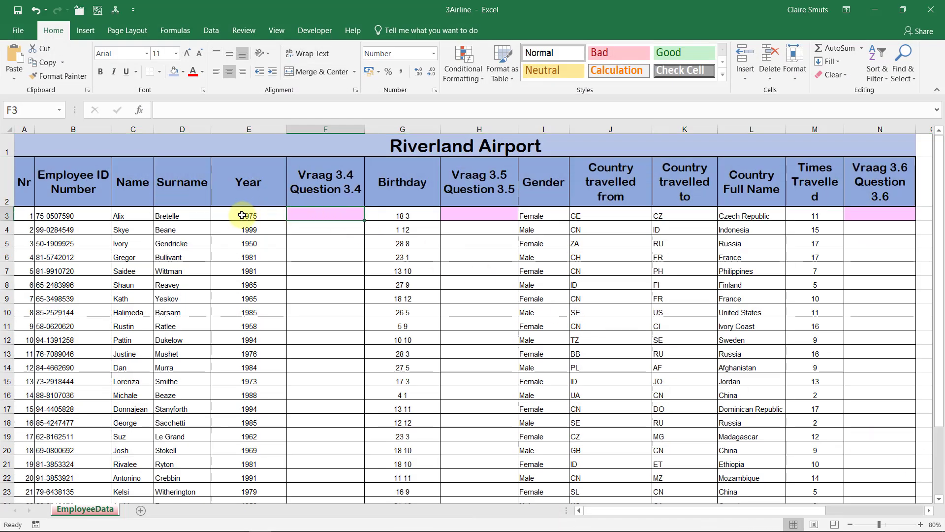
pyautogui.moveTo(243, 224)
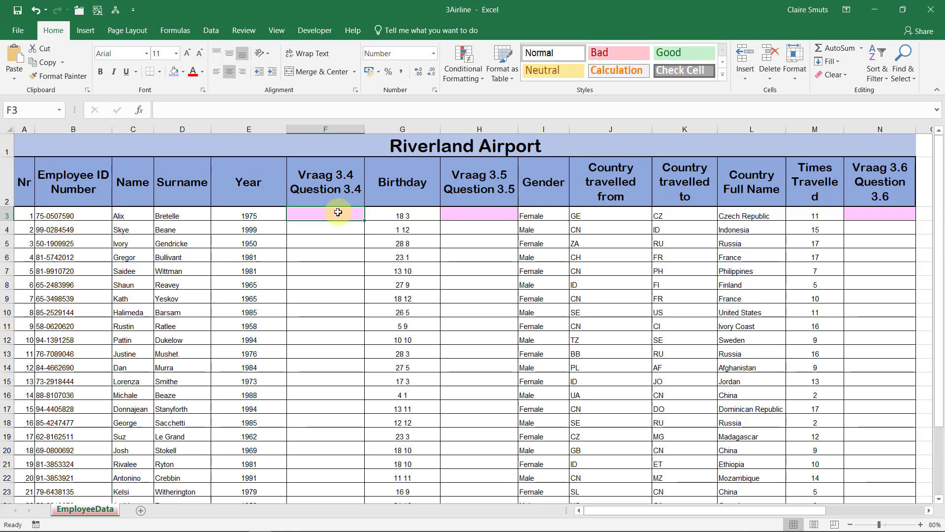
pyautogui.write('=td')
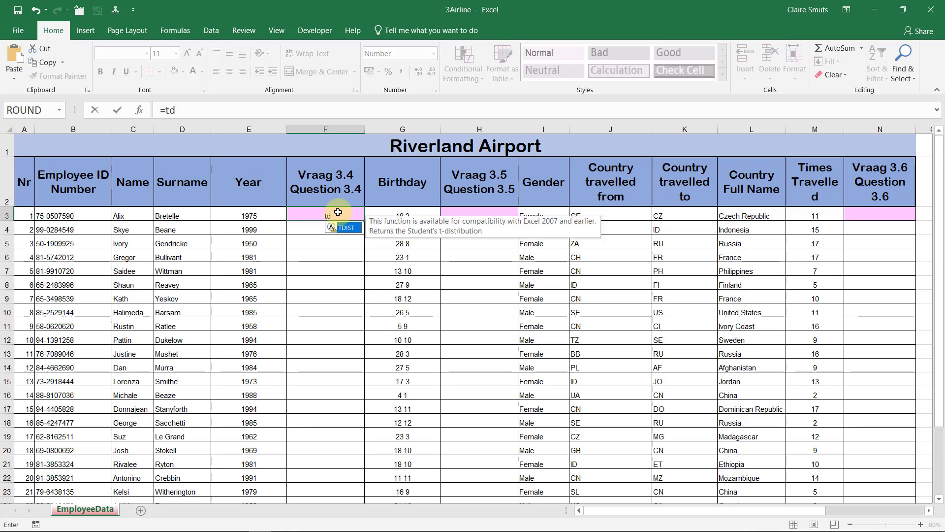
pyautogui.write('ODAY(')
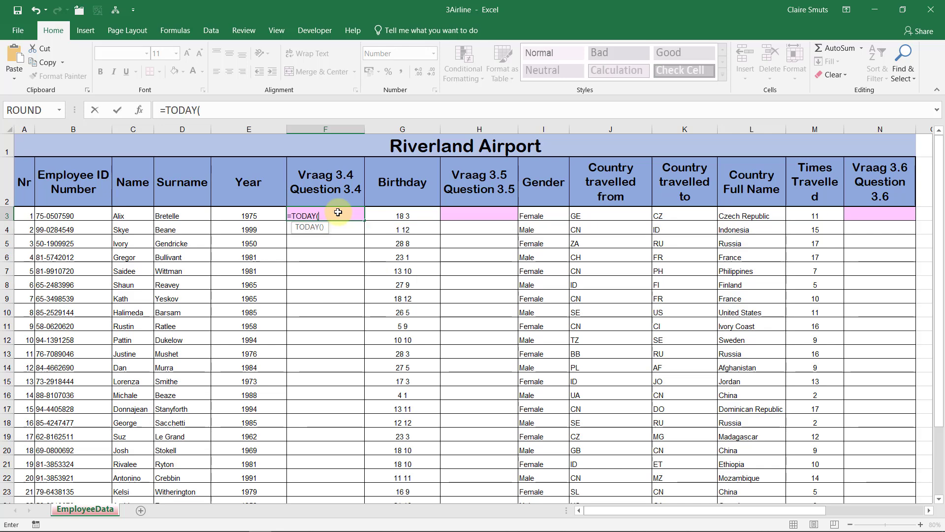
pyautogui.write(')')
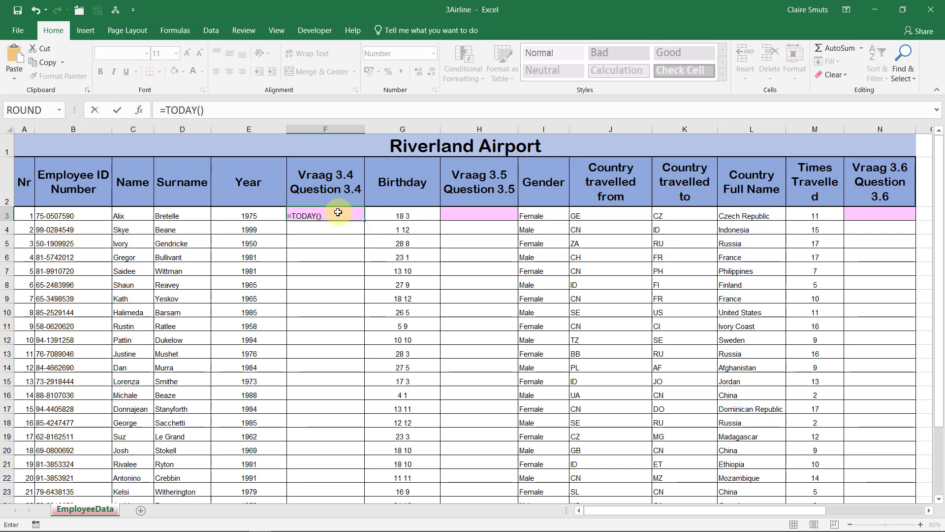
pyautogui.rightClick(338, 215)
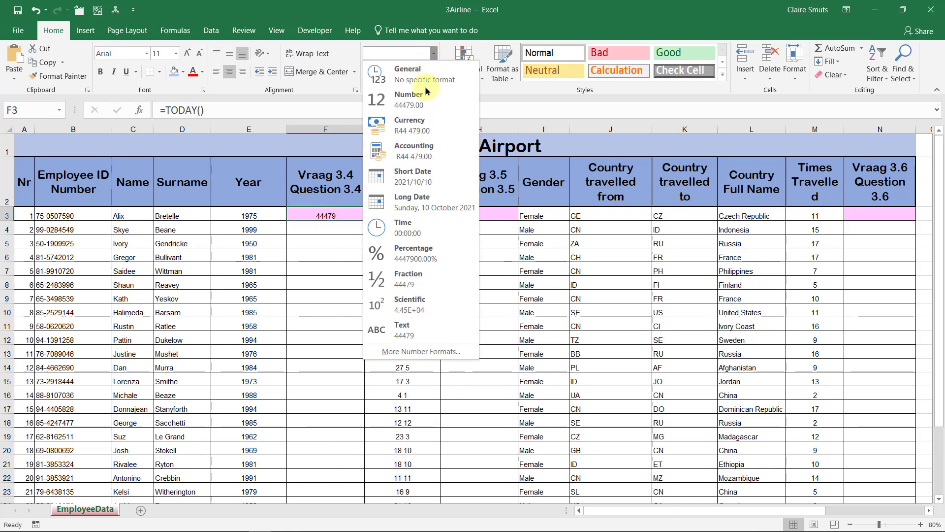
# - Format F3 as Short Date so it displays 2021/10/10
pyautogui.click(413, 175)
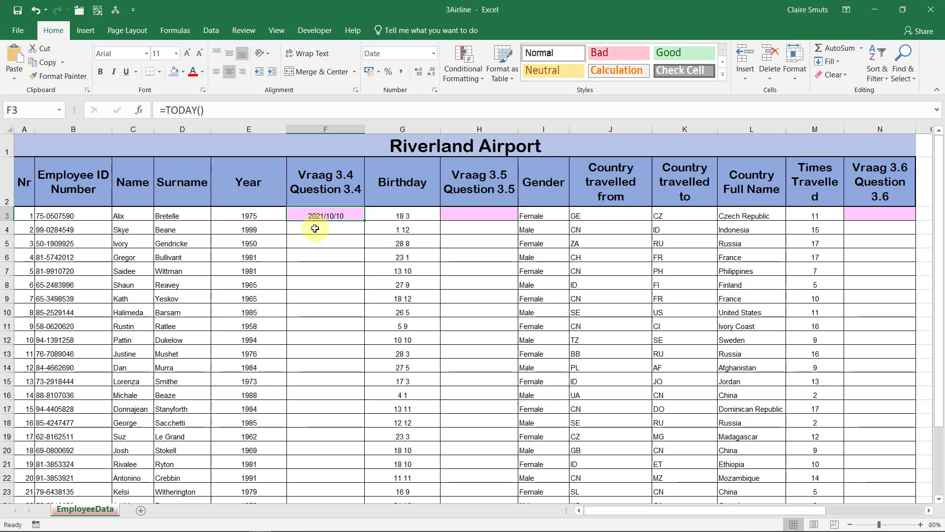
pyautogui.moveTo(352, 202)
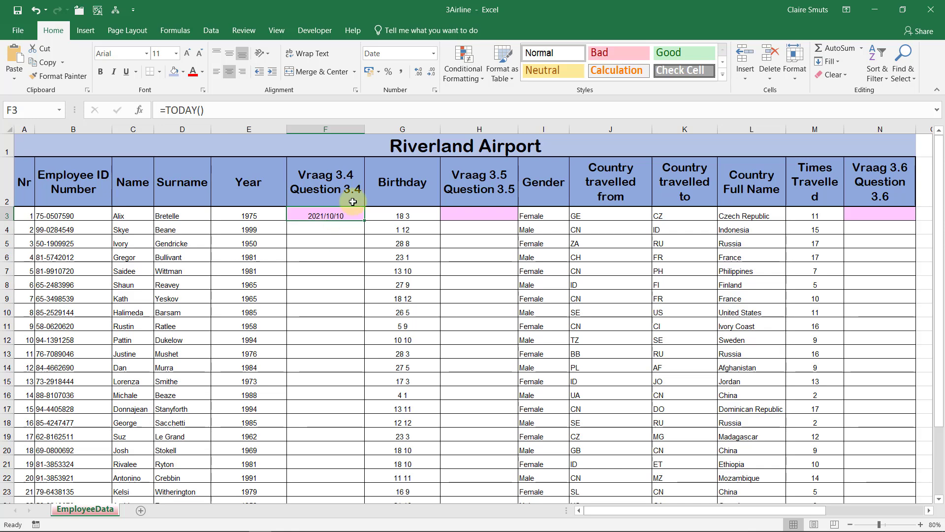
pyautogui.moveTo(368, 209)
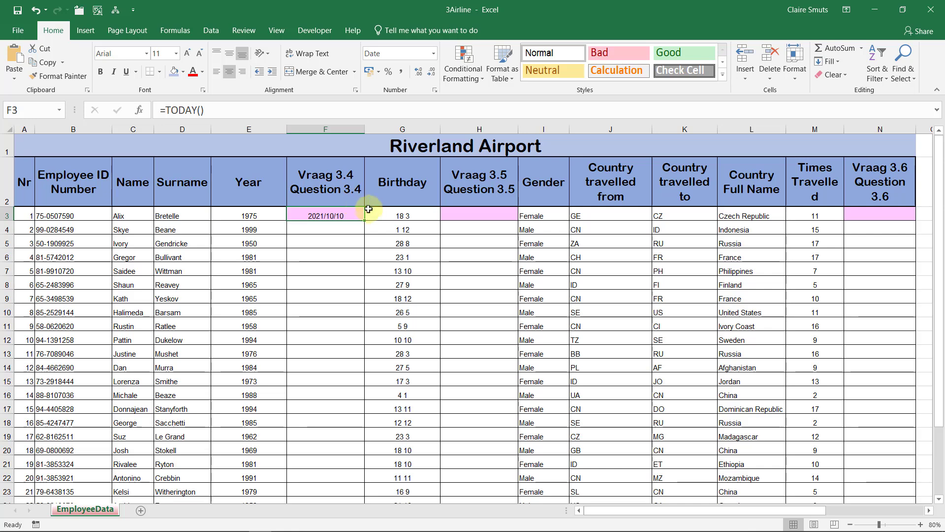
pyautogui.moveTo(440, 242)
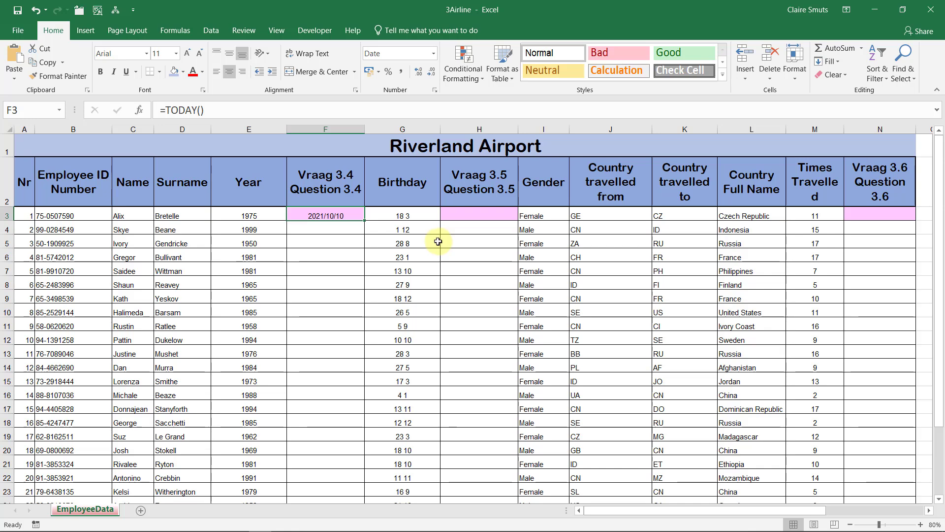
pyautogui.click(248, 216)
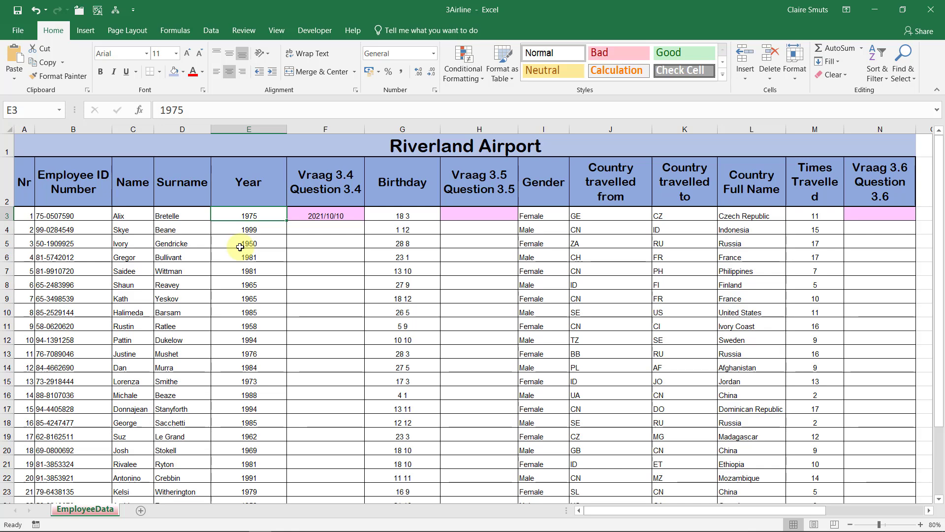
pyautogui.click(325, 216)
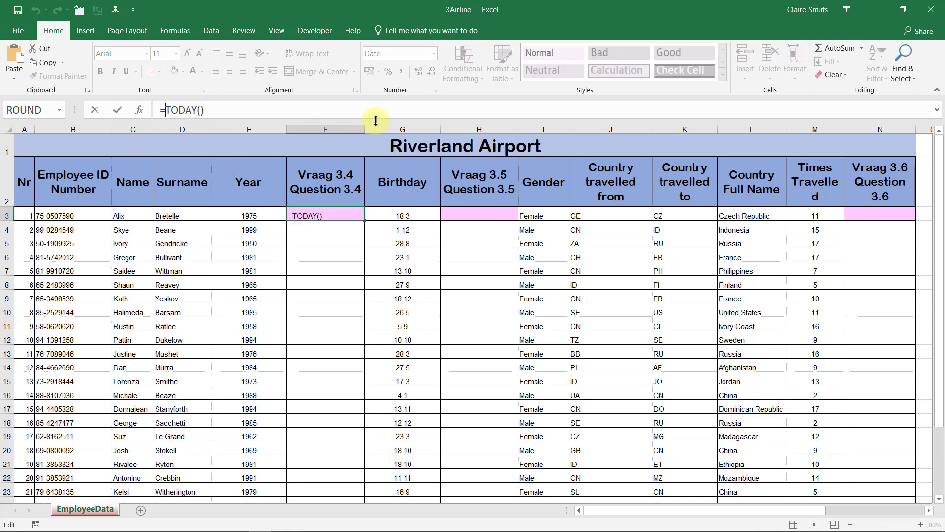
# - Change F3 to =YEAR(TODAY())-E3 so it shows an age of 46
pyautogui.write('year(')
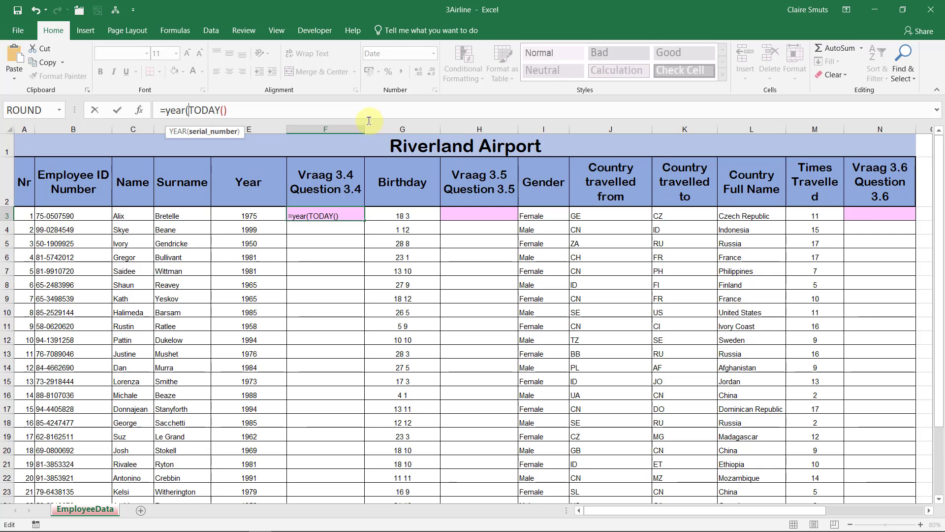
pyautogui.moveTo(199, 131)
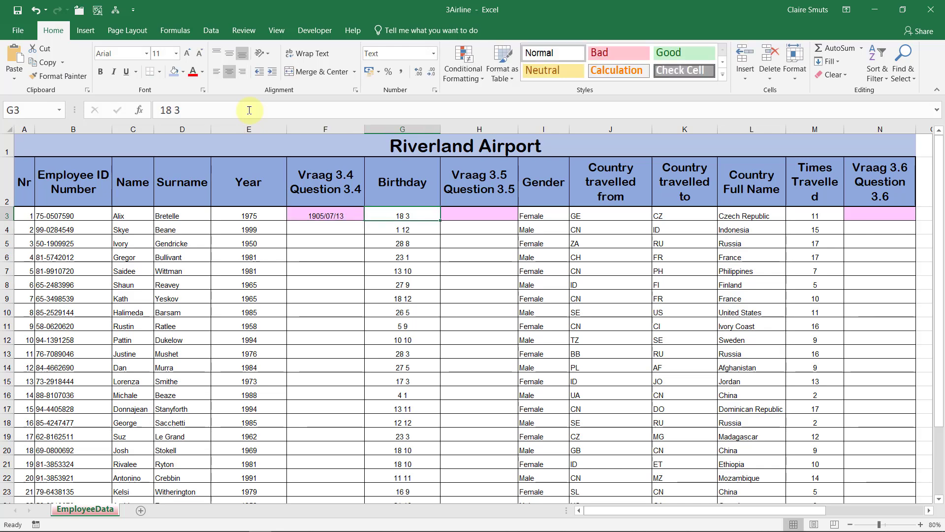
pyautogui.click(324, 215)
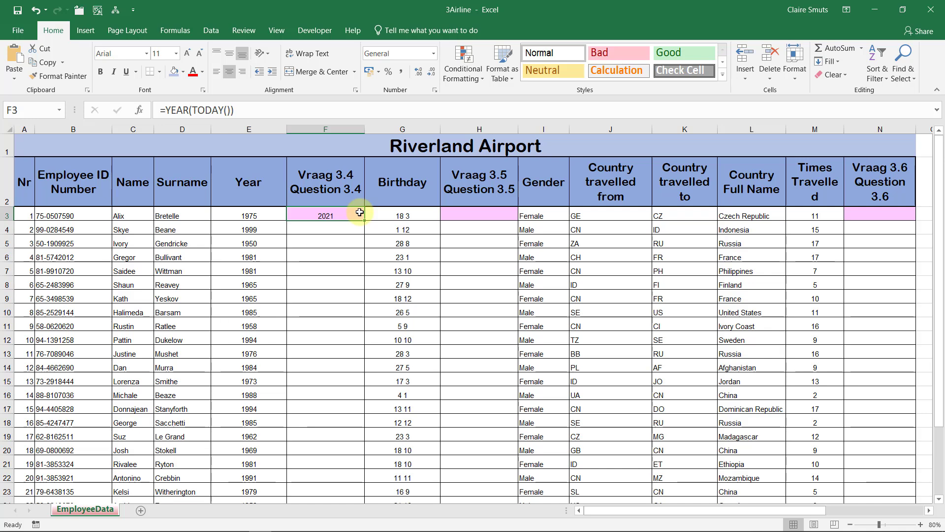
pyautogui.moveTo(346, 177)
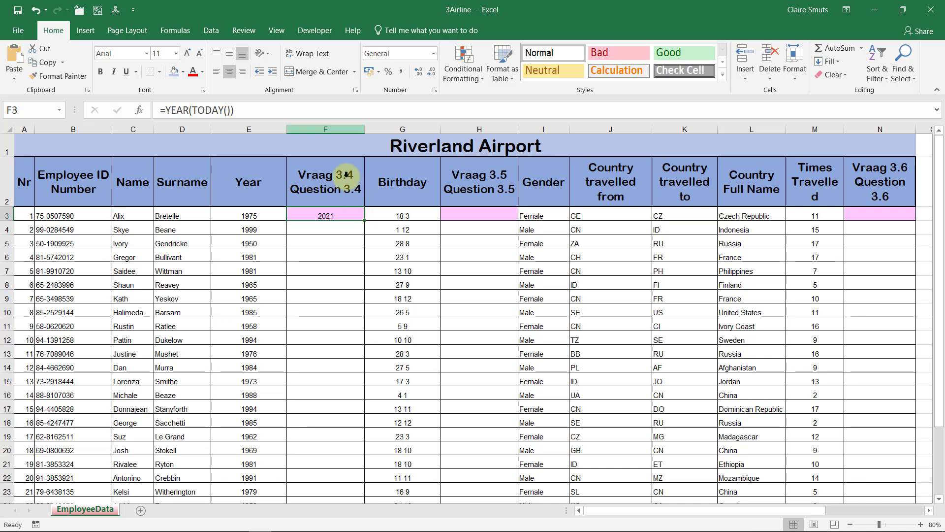
pyautogui.write('-')
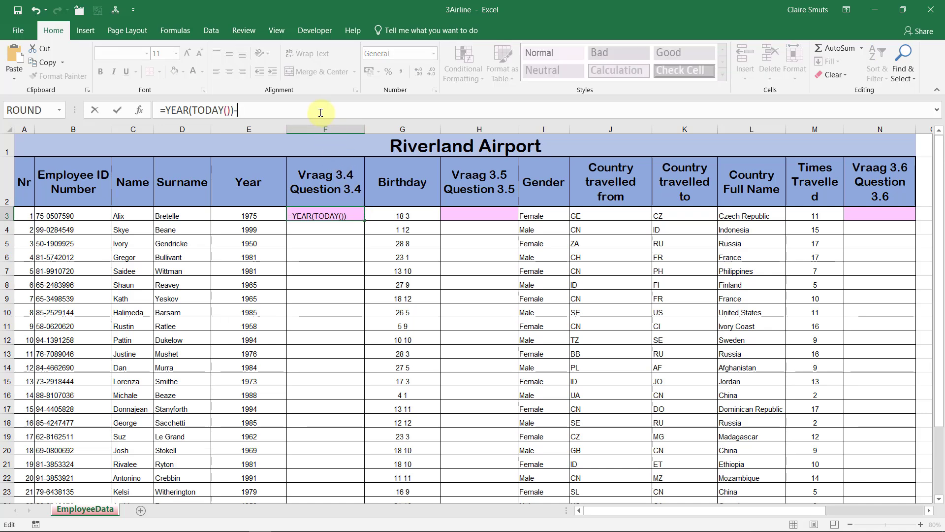
pyautogui.click(248, 215)
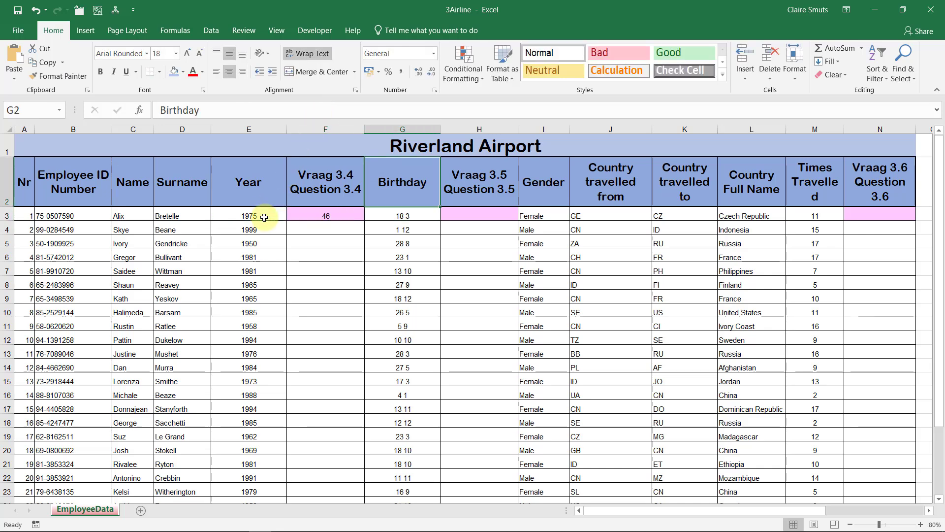
# - Compare the age formula in F3 with the birth year in E3 and the birthday in G3
pyautogui.click(324, 215)
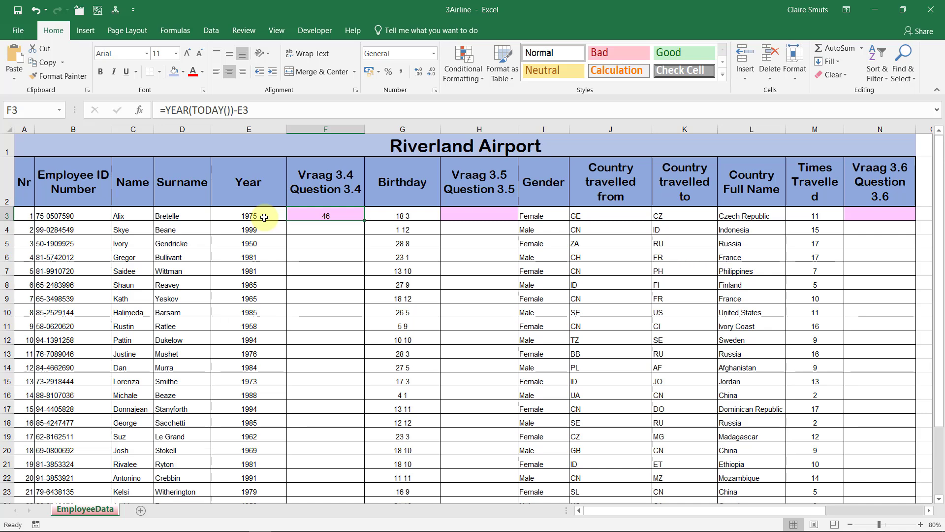
pyautogui.click(247, 216)
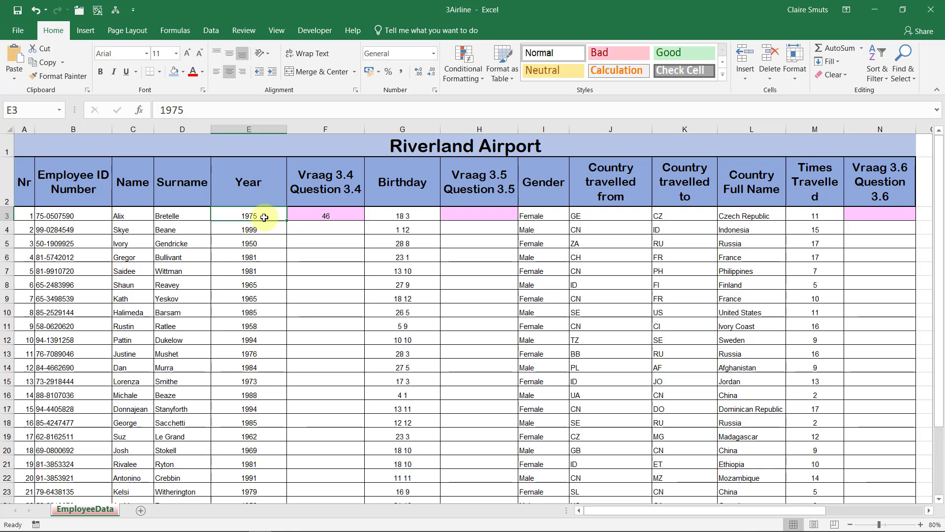
pyautogui.click(325, 215)
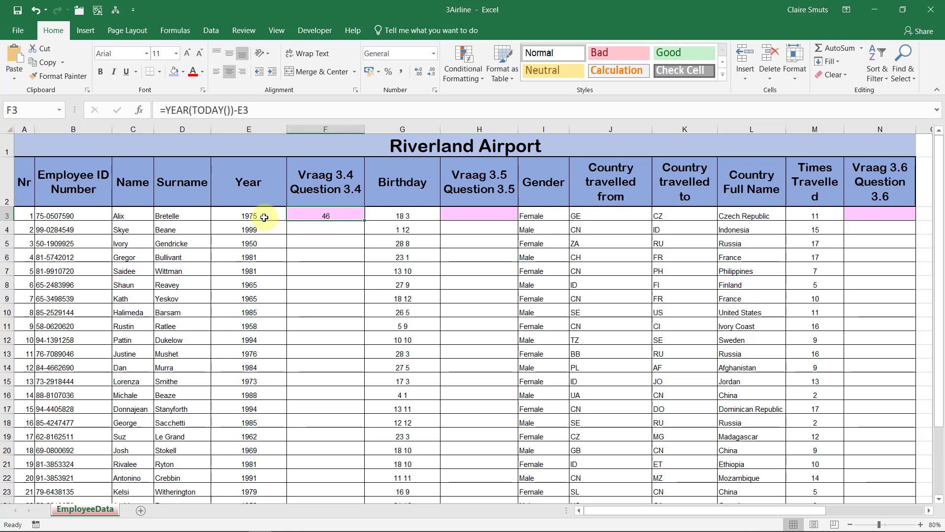
pyautogui.click(403, 215)
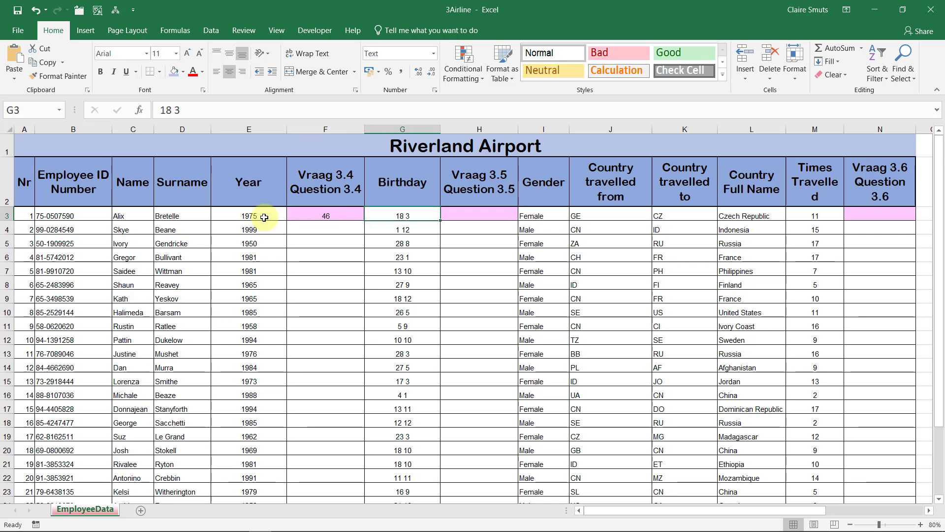
pyautogui.click(325, 215)
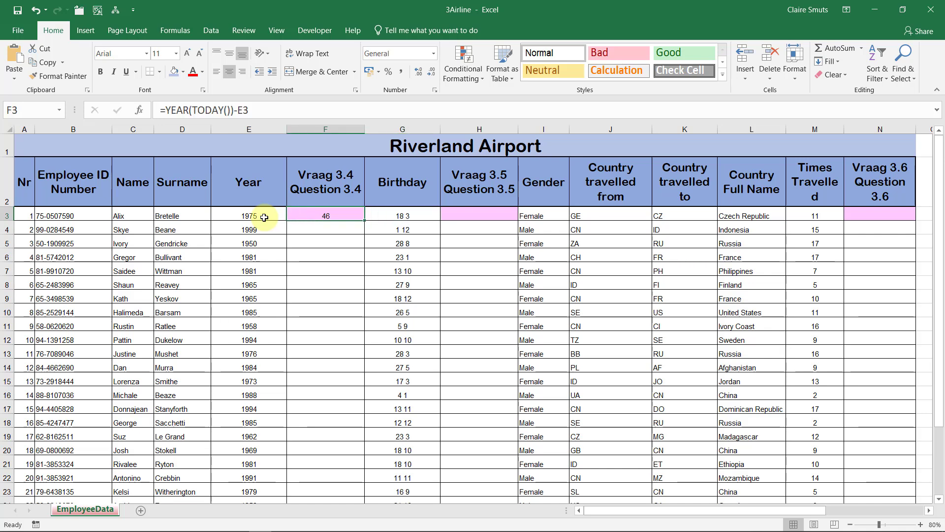
pyautogui.click(402, 215)
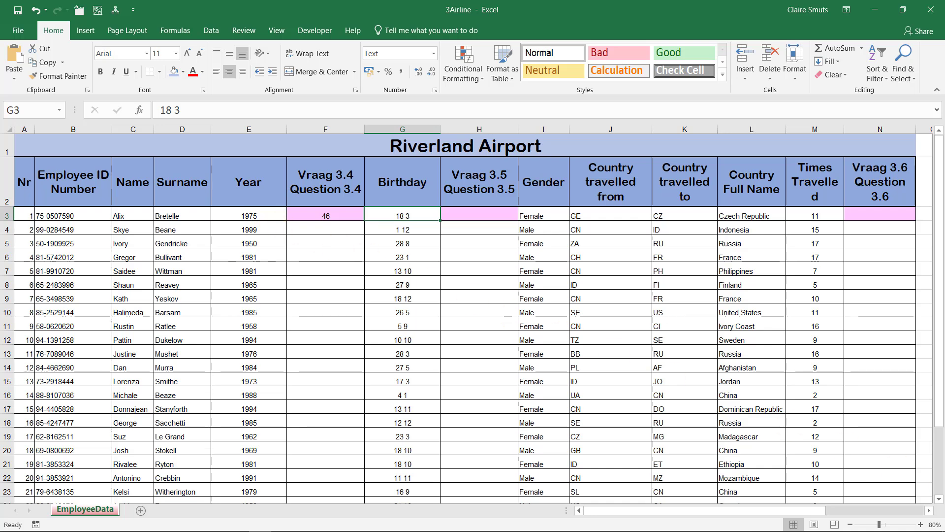
pyautogui.moveTo(874, 13)
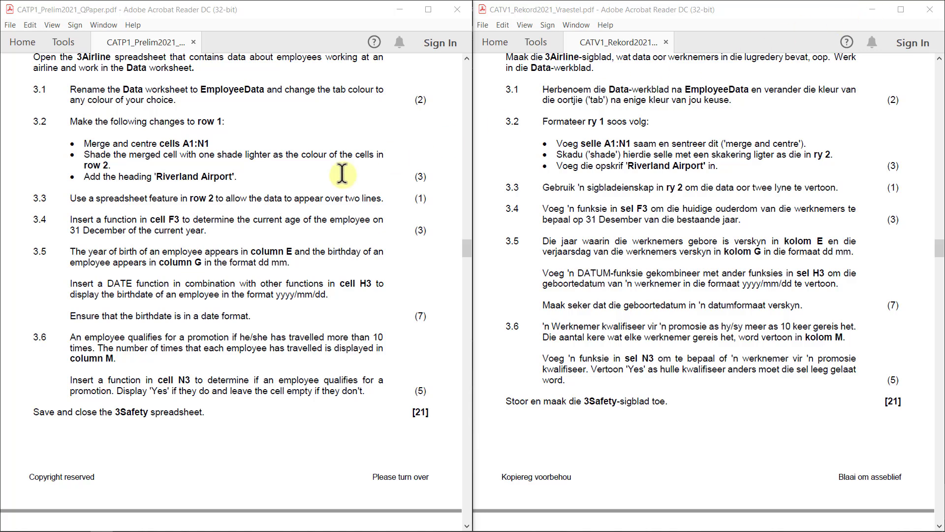
pyautogui.moveTo(24, 277)
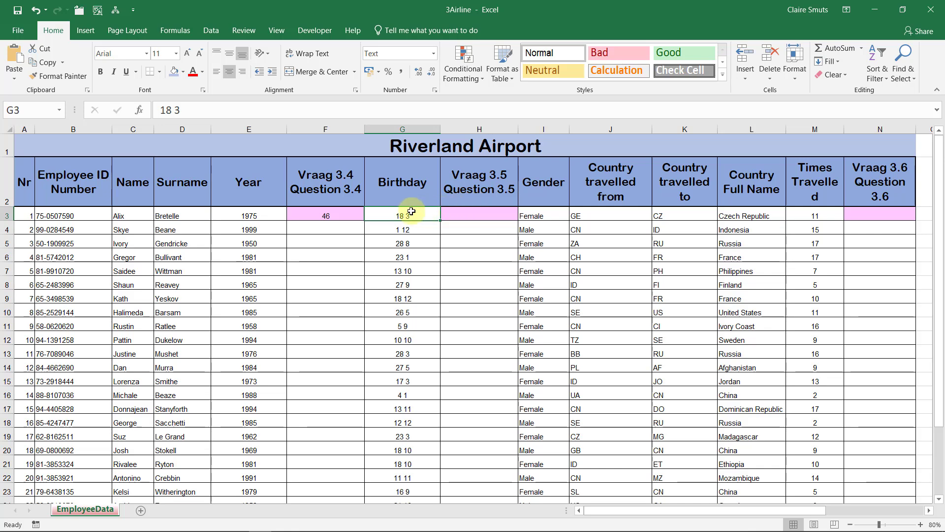
pyautogui.moveTo(466, 196)
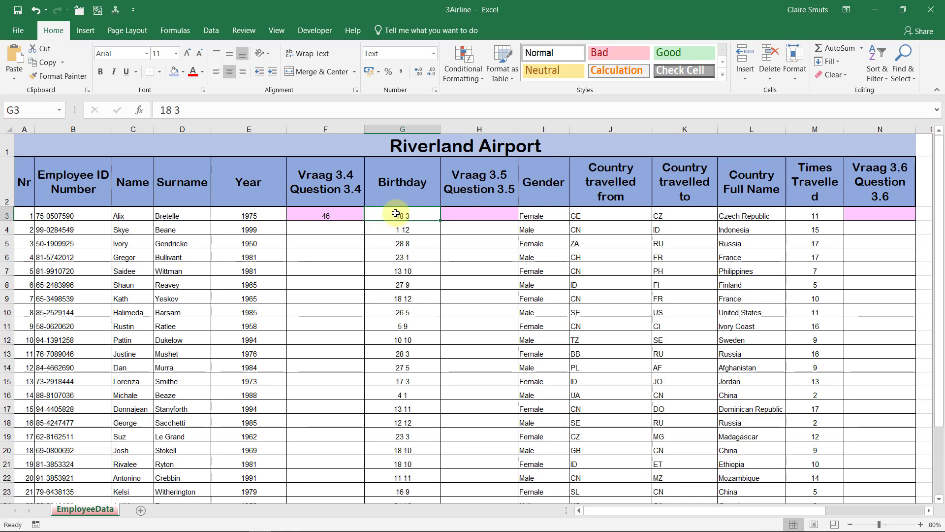
pyautogui.moveTo(403, 247)
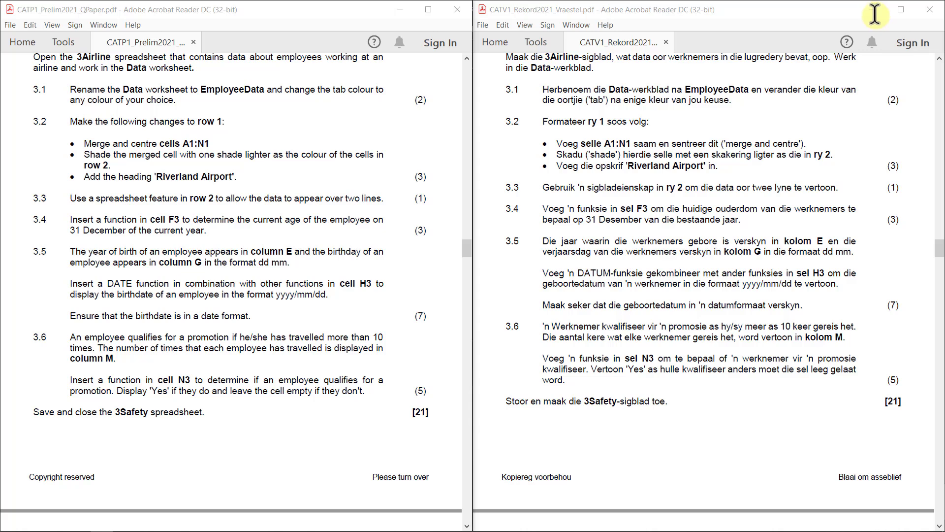
pyautogui.moveTo(184, 284)
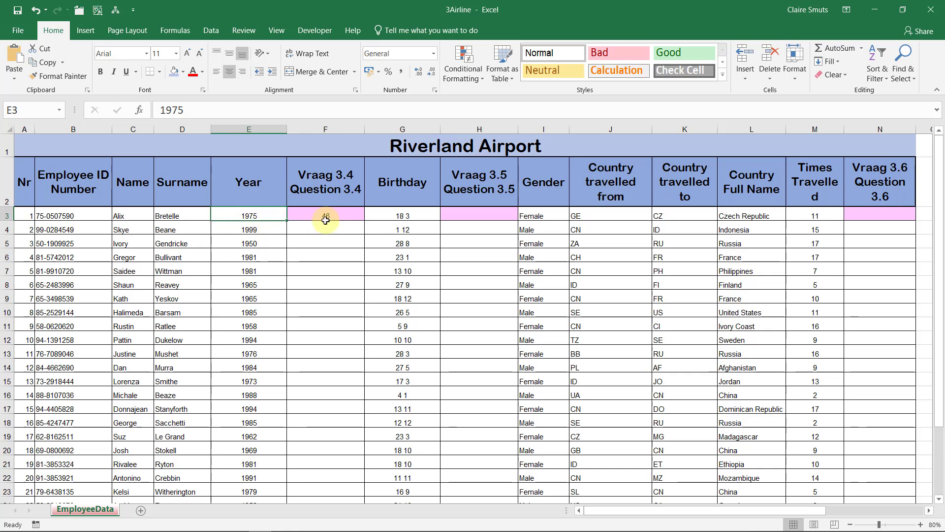
# - Scroll right to the pink working area and select cell P3
pyautogui.click(401, 215)
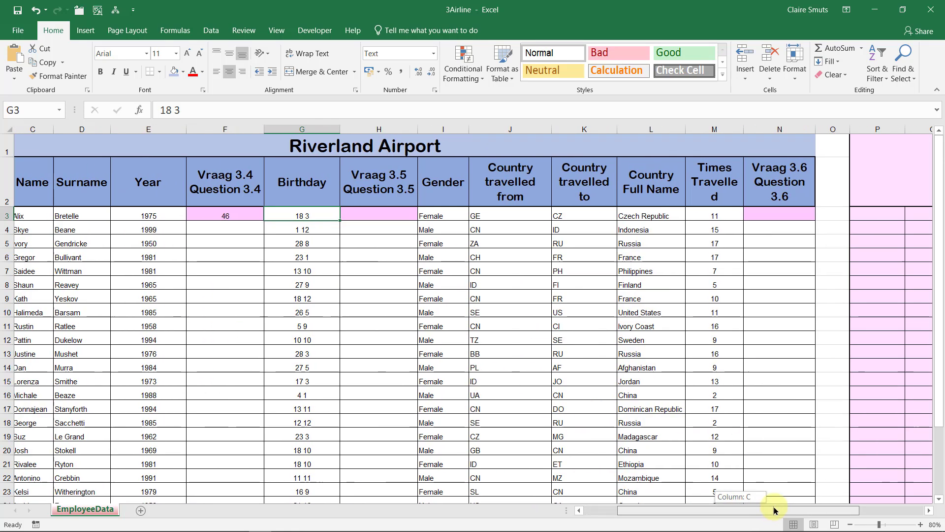
pyautogui.hscroll(3)
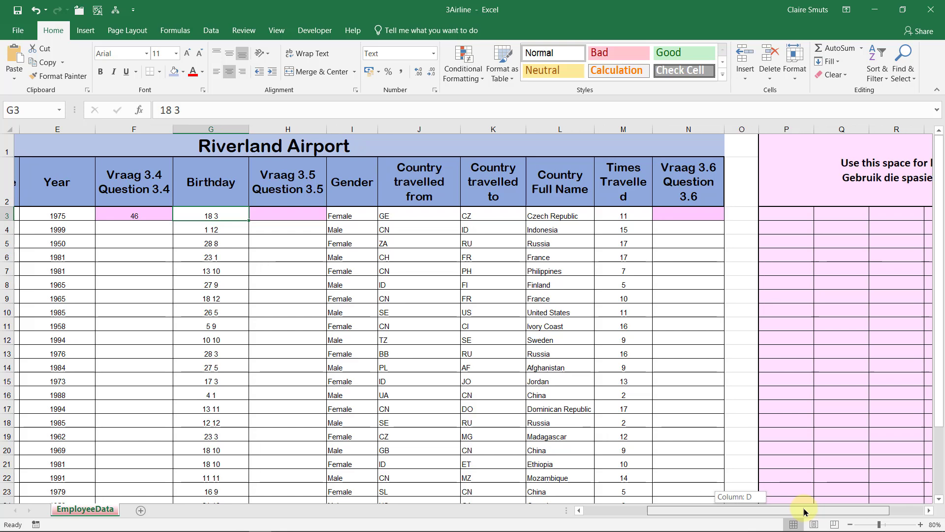
pyautogui.click(783, 215)
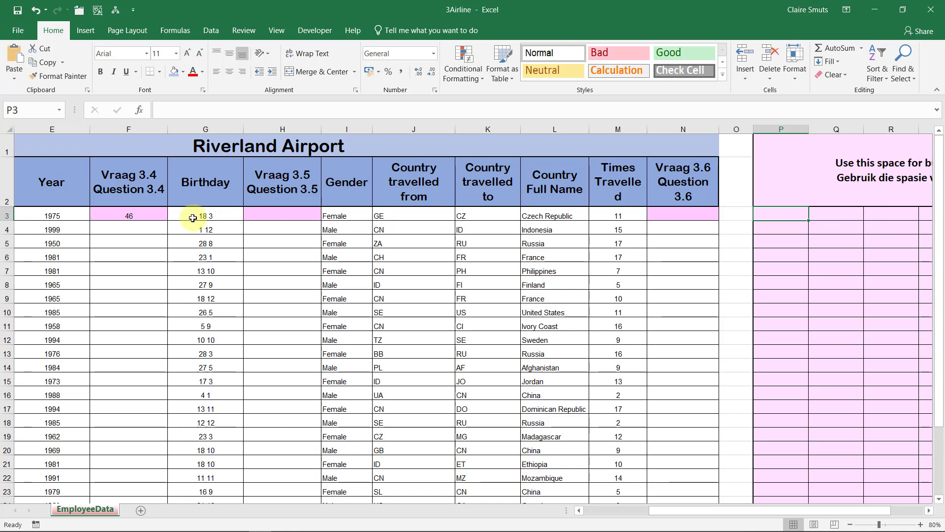
pyautogui.moveTo(734, 206)
pyautogui.write('=')
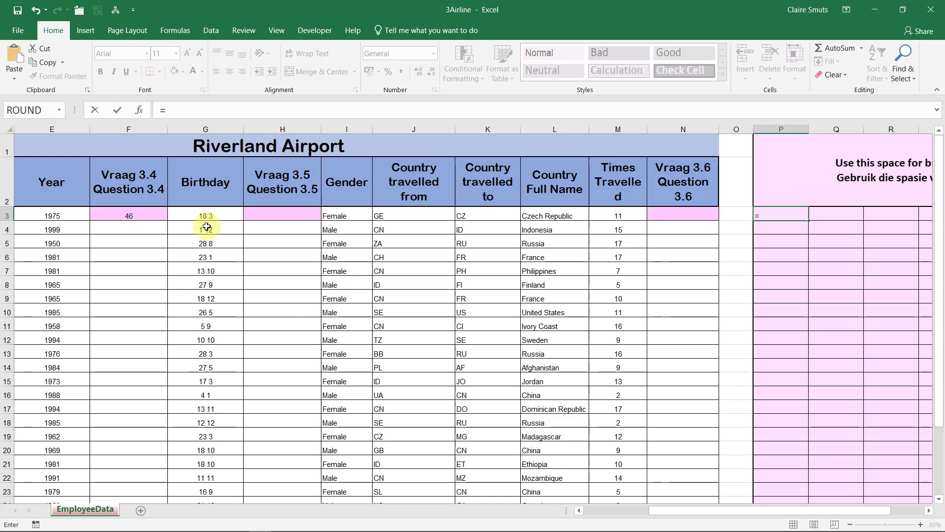
# - Enter =LEFT(G3,2) in P3 and copy the day extraction down column P
pyautogui.write('left')
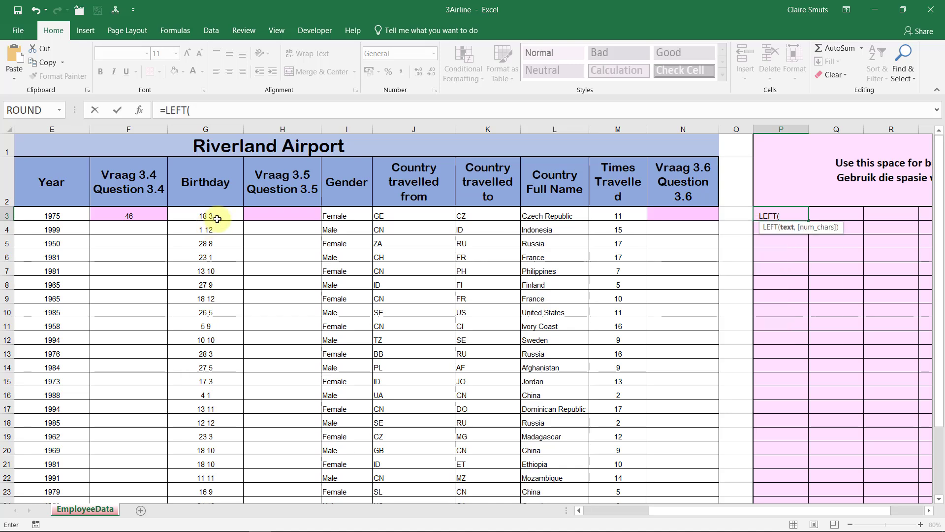
pyautogui.click(205, 215)
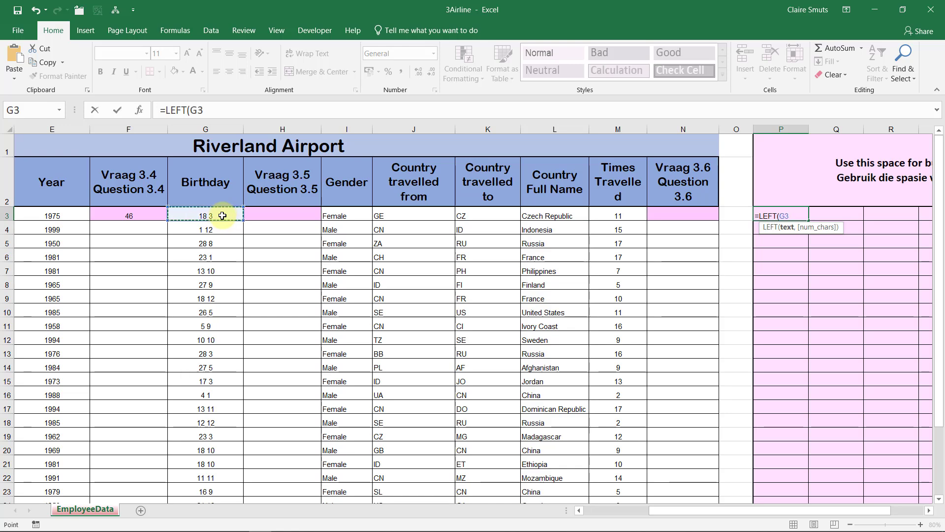
pyautogui.write(',2')
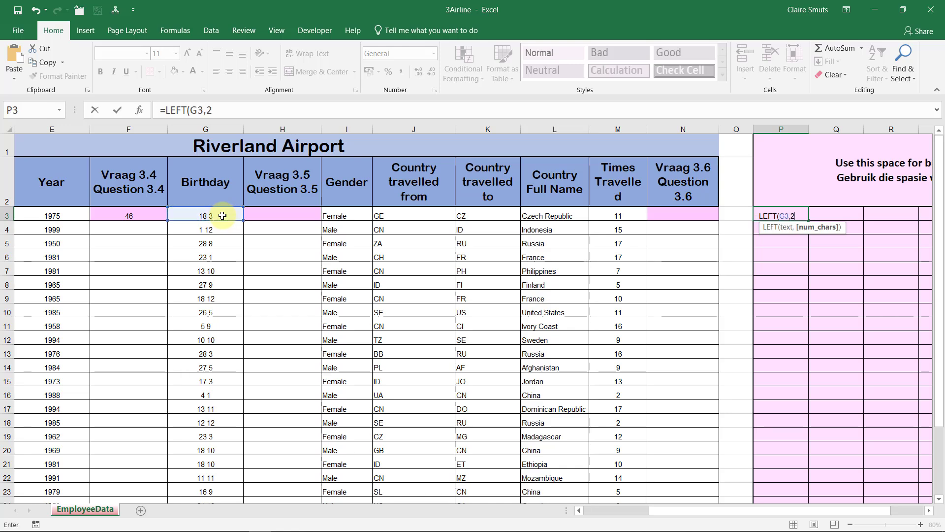
pyautogui.press('Return')
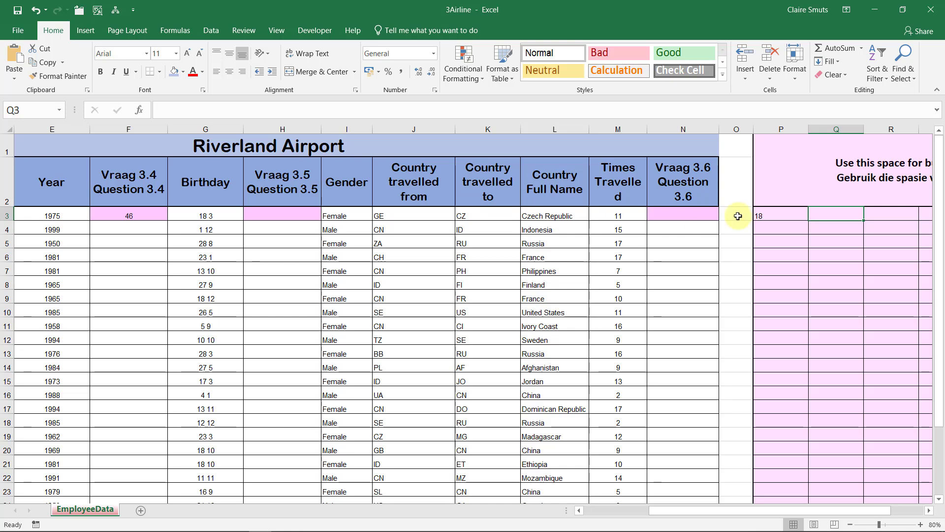
pyautogui.click(779, 215)
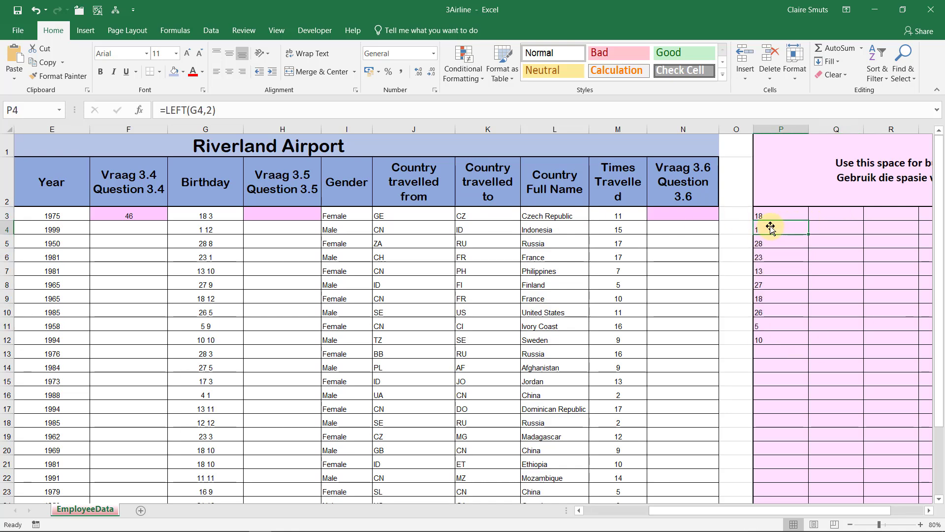
pyautogui.moveTo(791, 282)
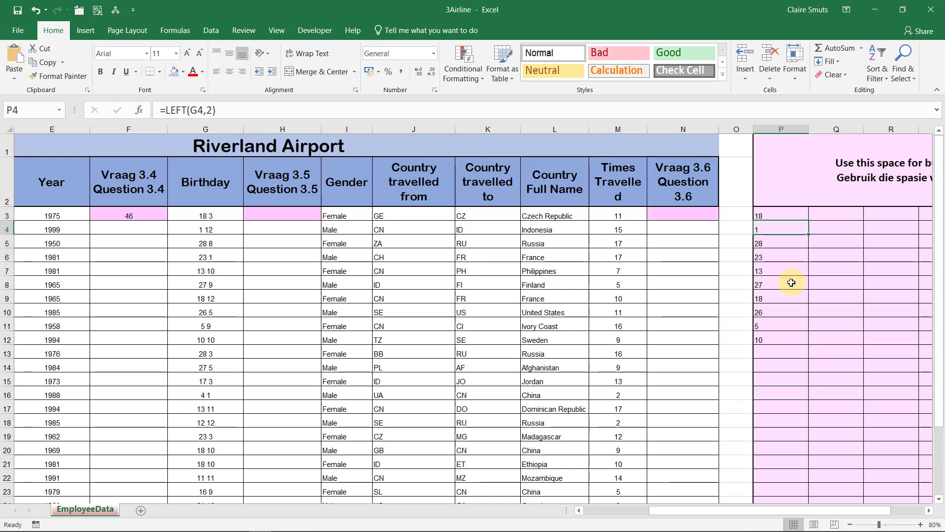
pyautogui.click(779, 325)
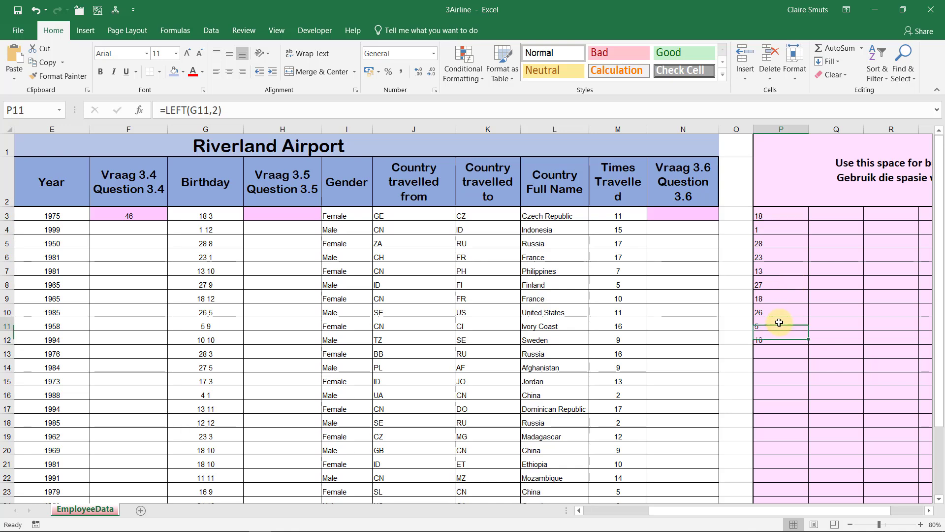
pyautogui.click(780, 215)
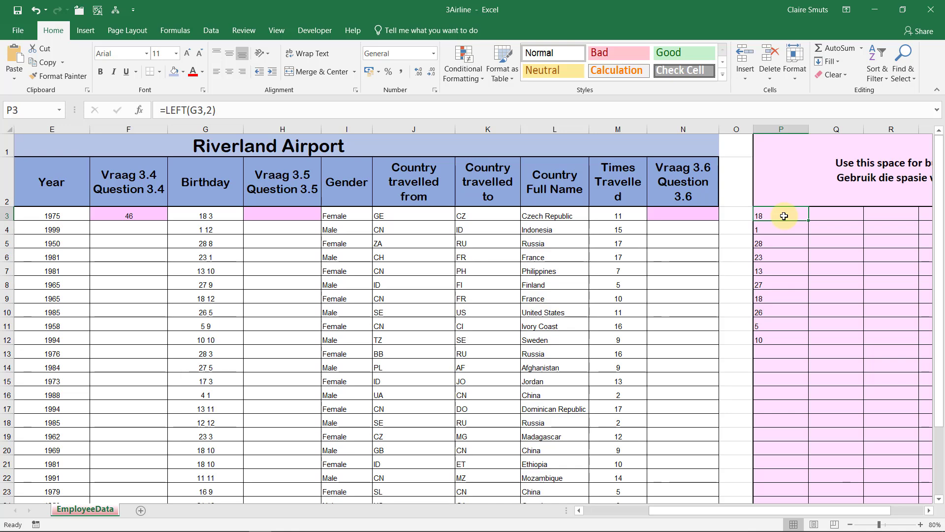
pyautogui.moveTo(335, 204)
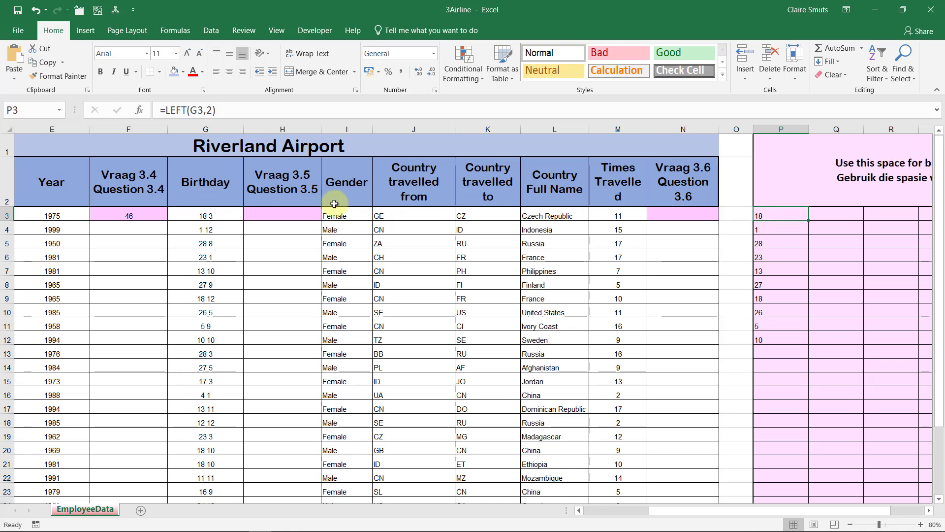
# - Enter =RIGHT in Q3 for the month and select it for filling down
pyautogui.click(818, 215)
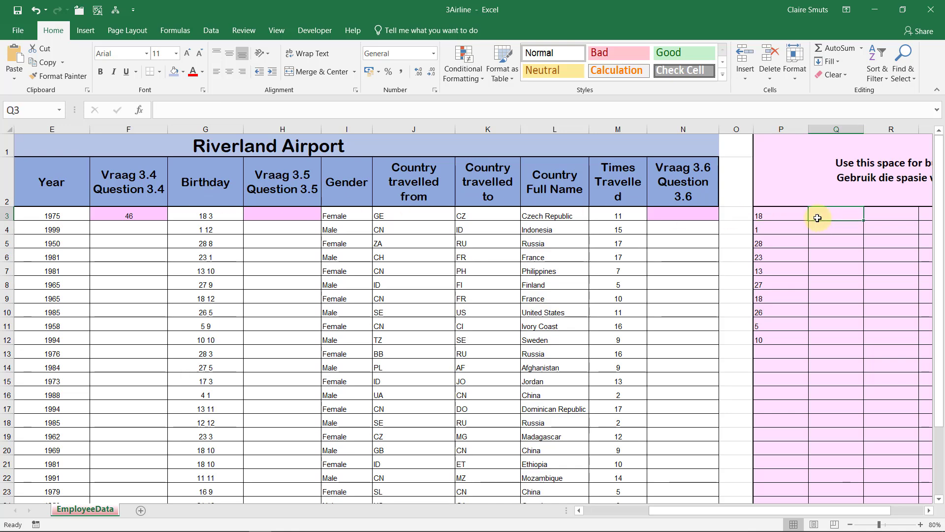
pyautogui.write('=right')
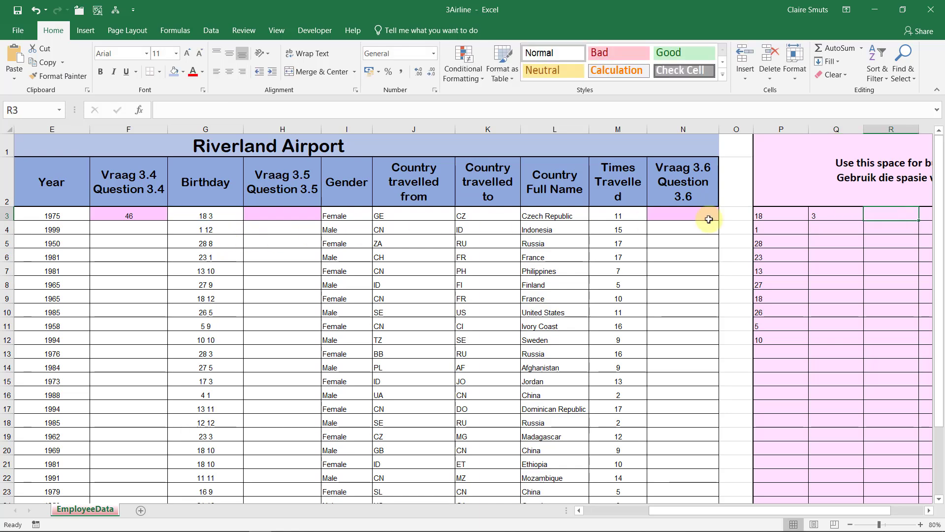
pyautogui.click(858, 216)
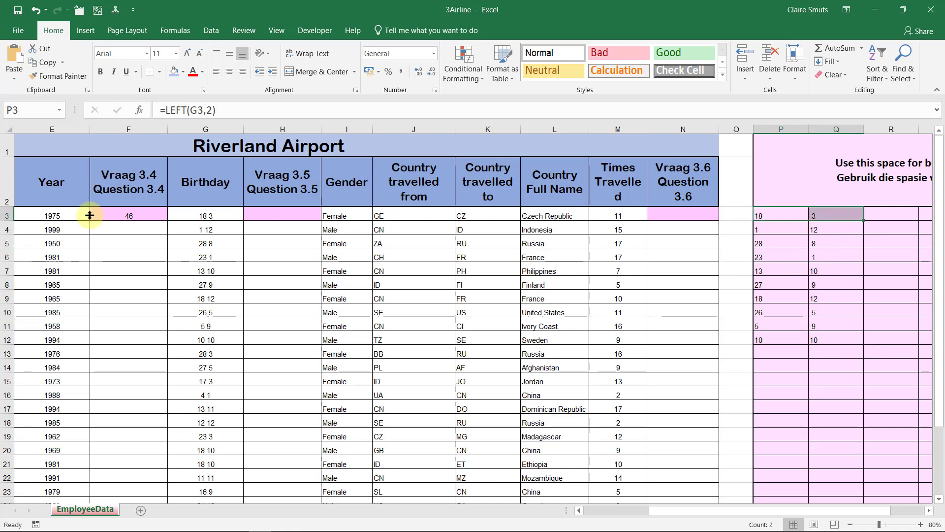
# - Re-enter =RIGHT(G3,2) in Q3 to extract the birth month
pyautogui.click(51, 215)
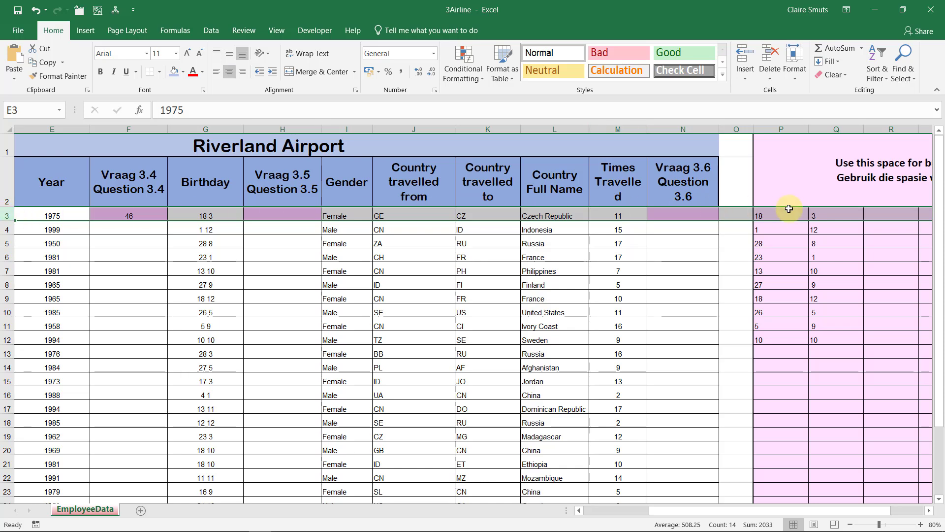
pyautogui.click(782, 215)
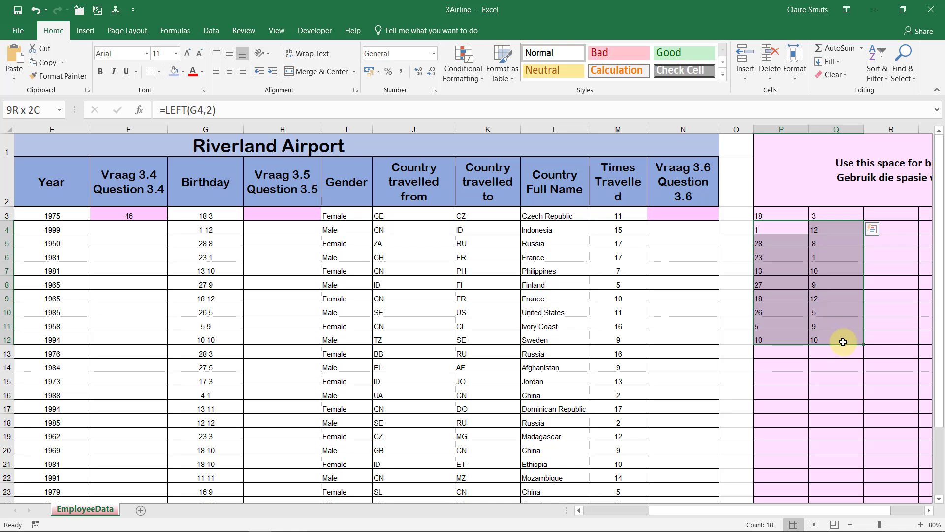
pyautogui.click(835, 215)
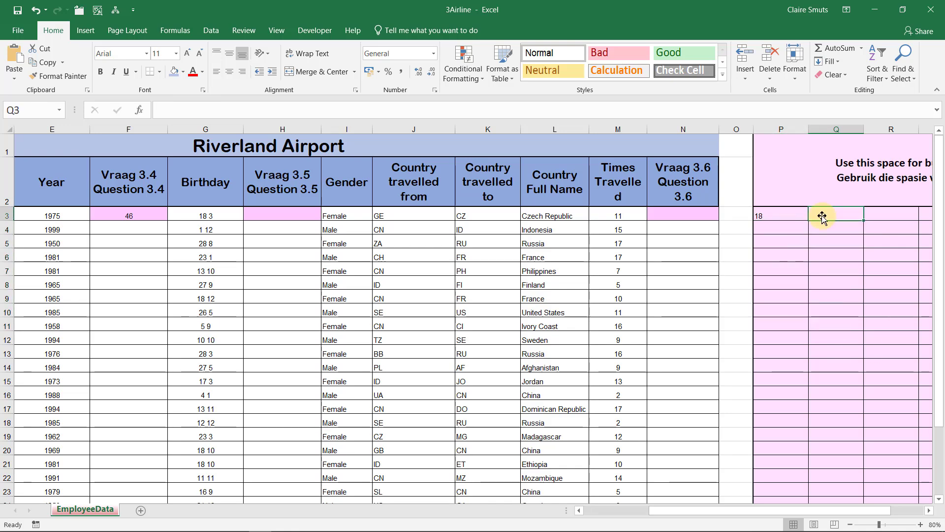
pyautogui.write('=RIGHT(')
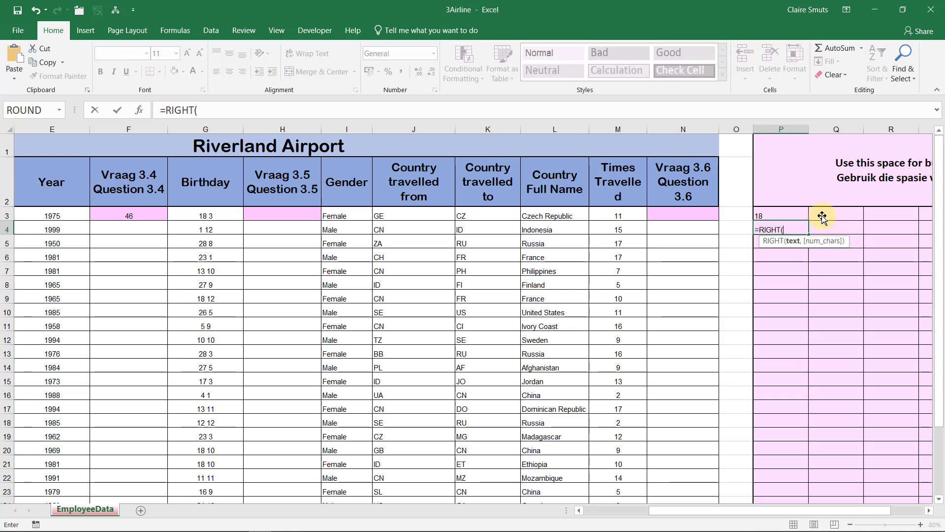
pyautogui.click(205, 215)
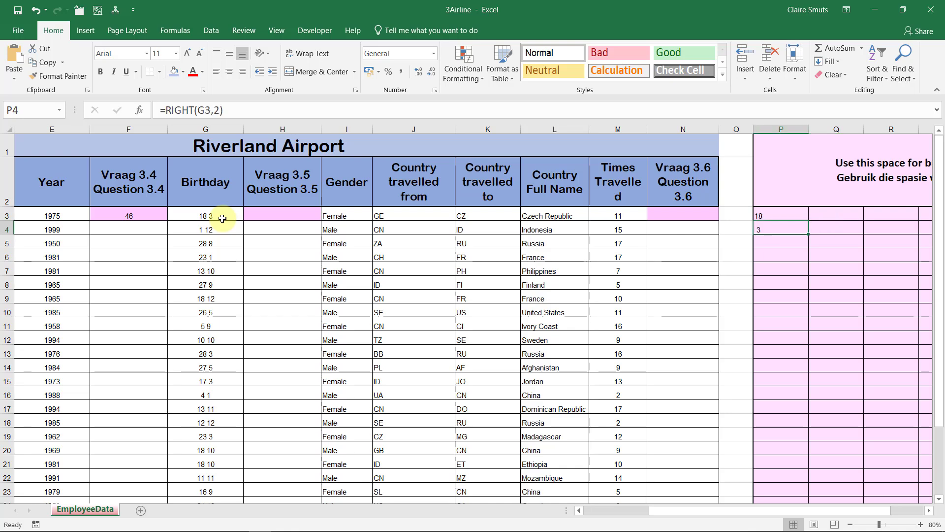
pyautogui.click(836, 226)
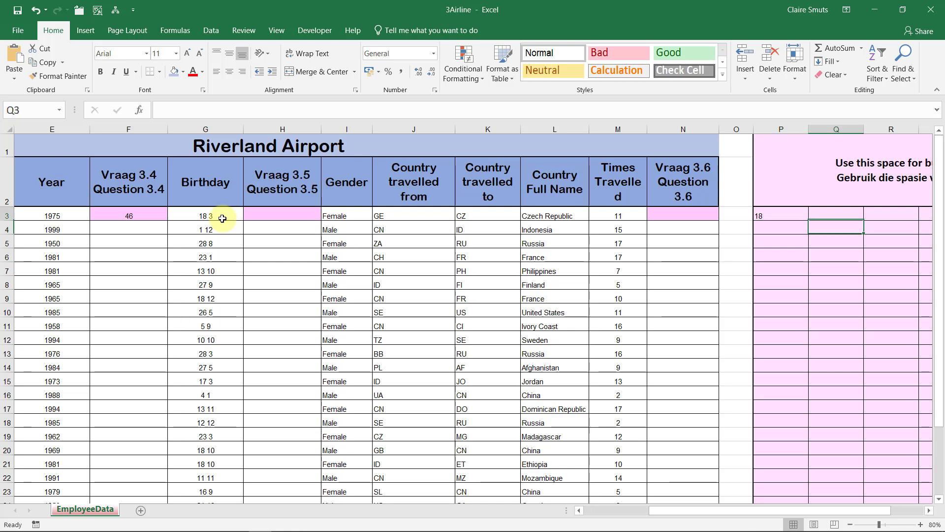
pyautogui.write('=')
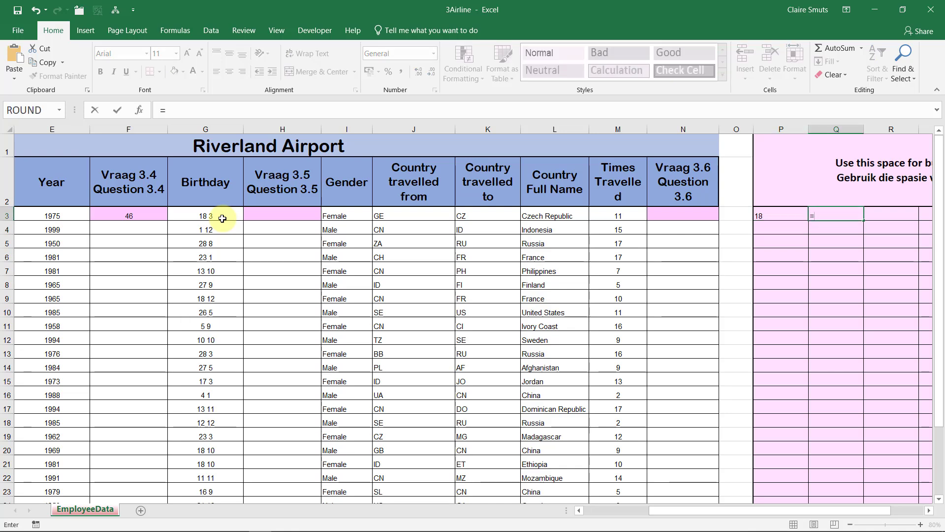
pyautogui.write('RIGHT(')
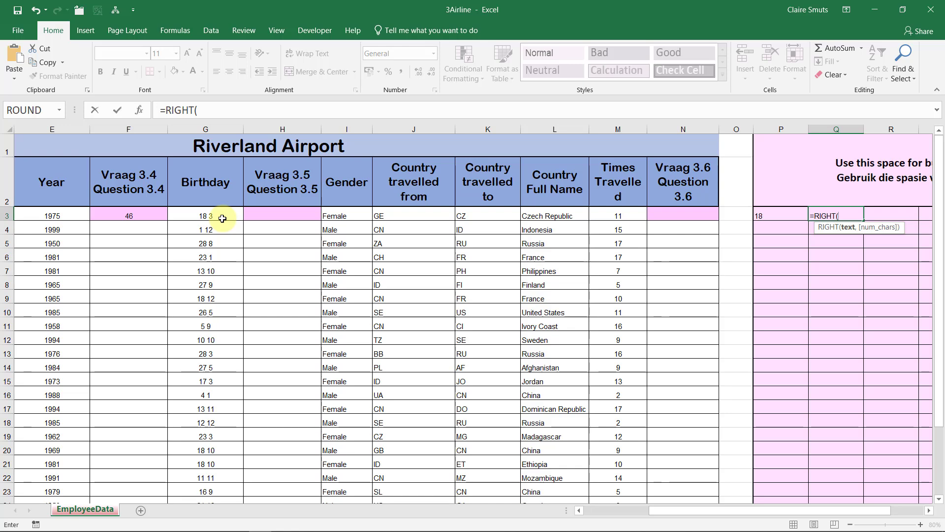
pyautogui.click(205, 215)
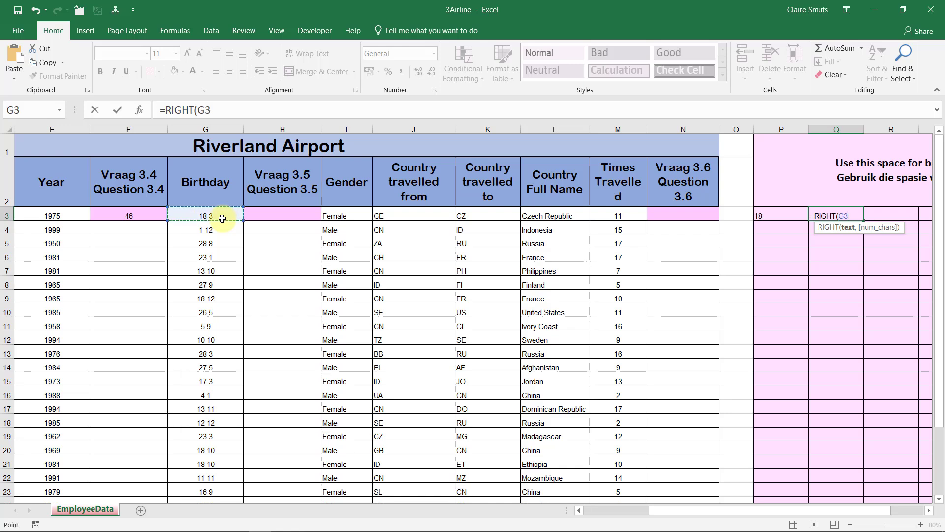
pyautogui.write(',')
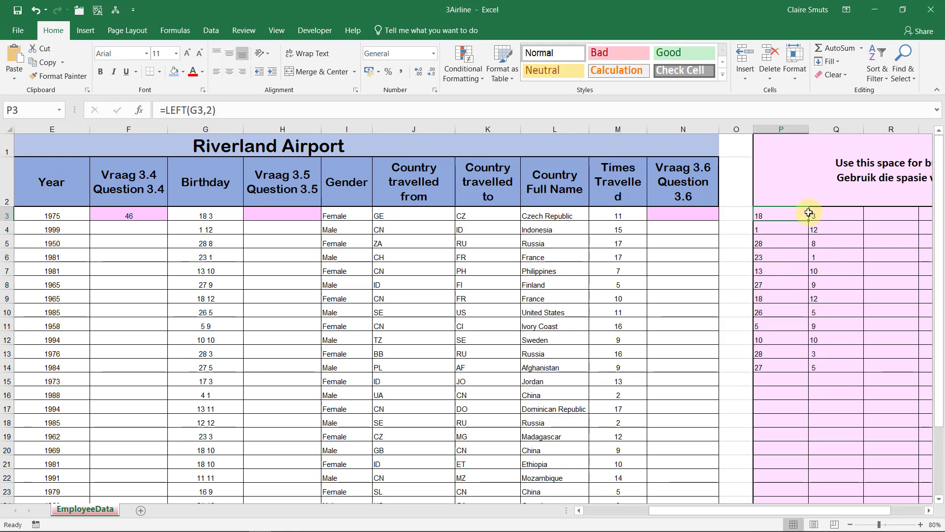
# - Fill the day and month formulas down to row 14 and start =DATE( in H3
pyautogui.click(836, 215)
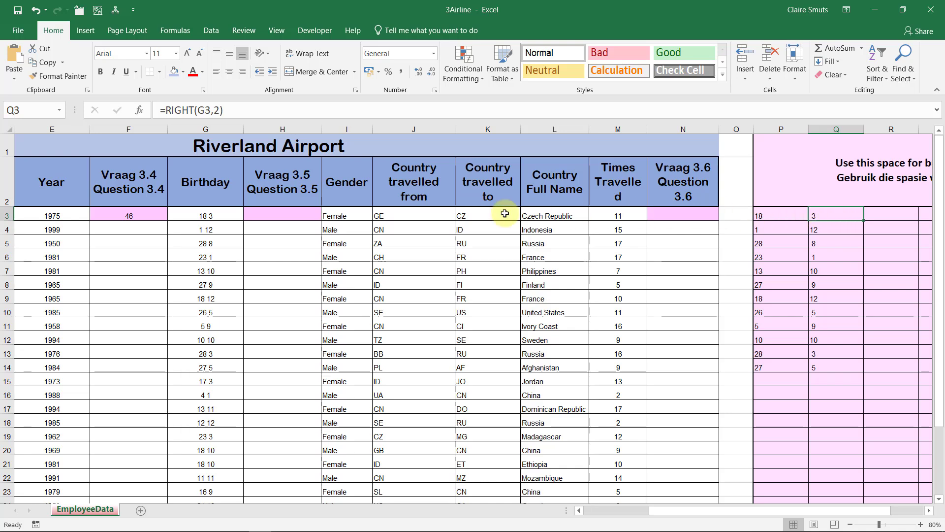
pyautogui.click(281, 215)
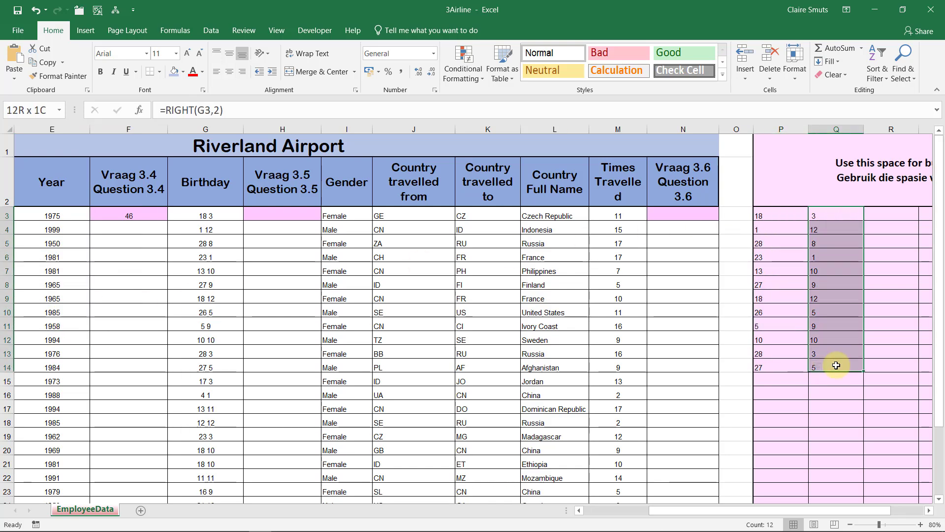
pyautogui.click(282, 215)
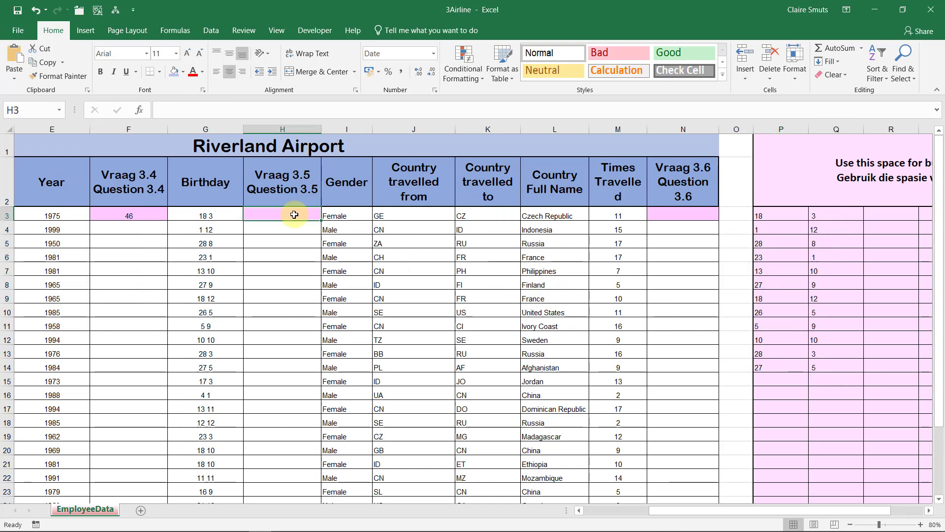
pyautogui.write('=DATE(')
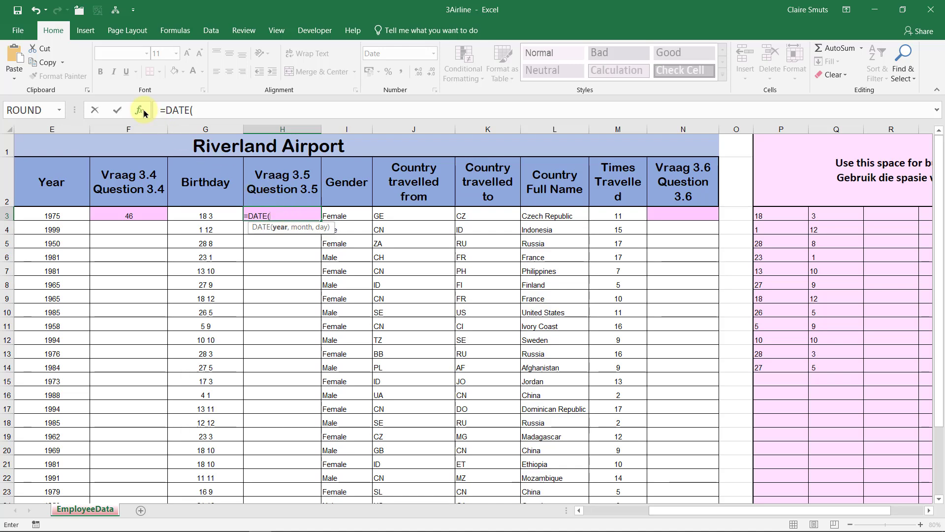
# - Complete =DATE(E3,Q3,P3) in H3 through the function arguments, giving 1975/03/18
pyautogui.click(139, 109)
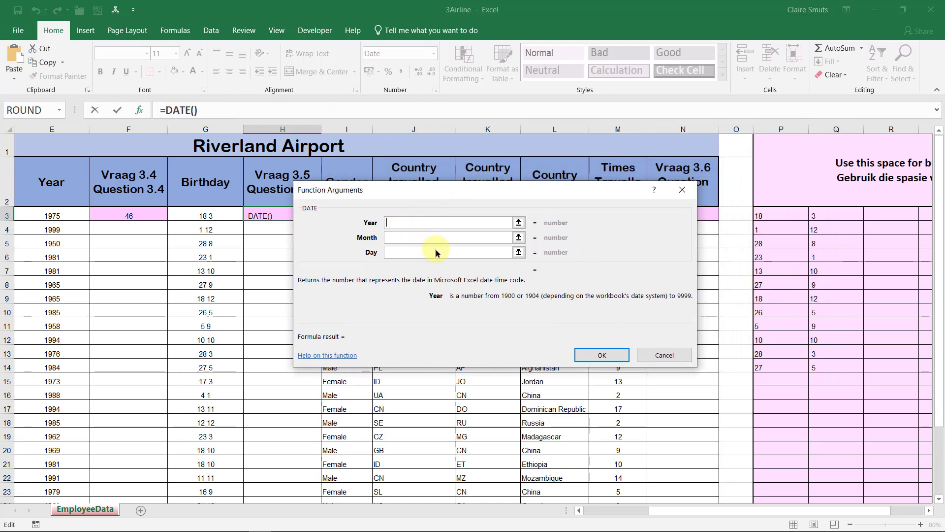
pyautogui.moveTo(537, 300)
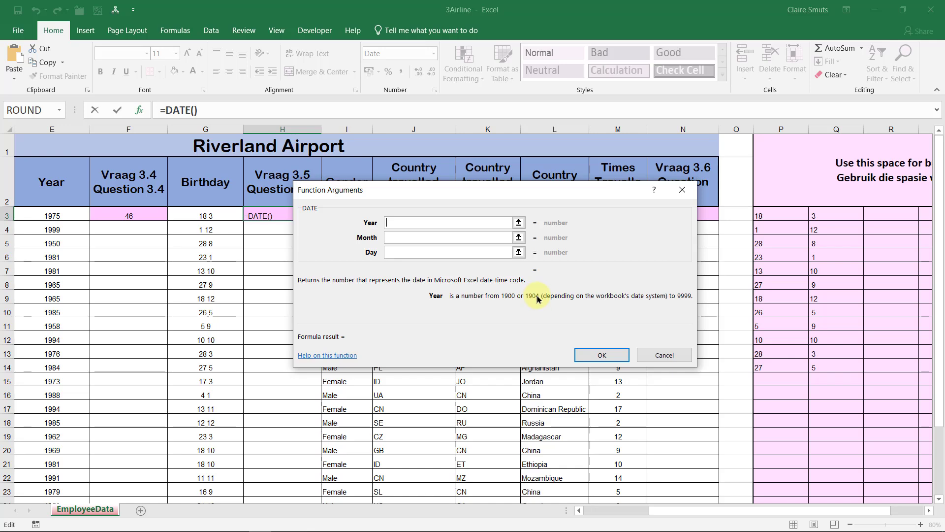
pyautogui.moveTo(250, 248)
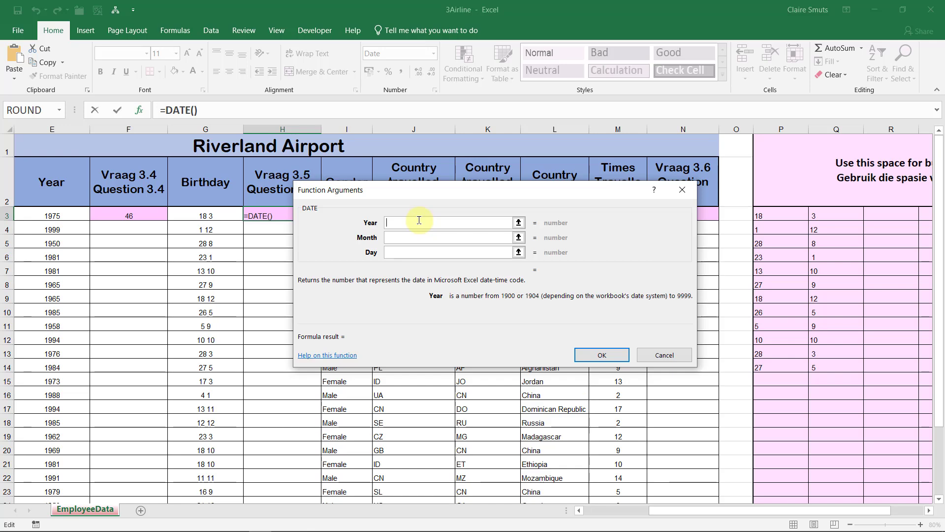
pyautogui.moveTo(420, 224)
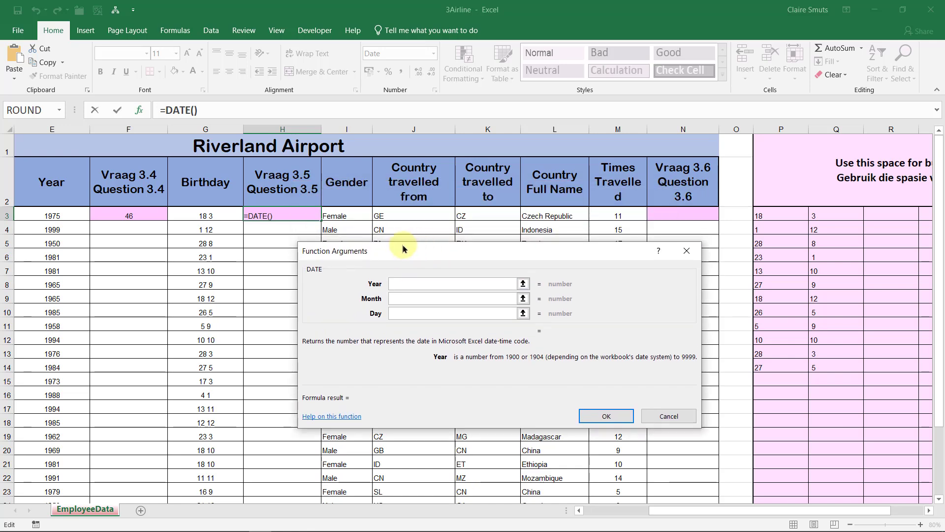
pyautogui.click(52, 215)
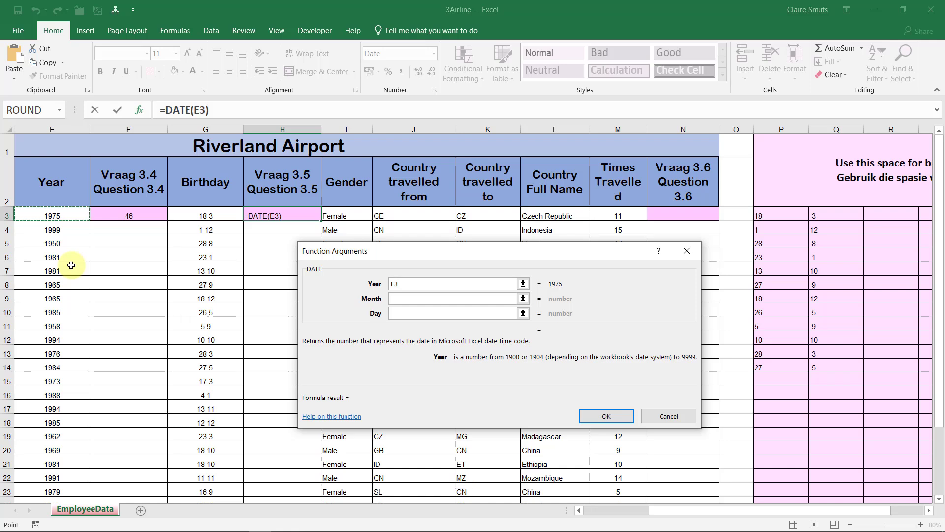
pyautogui.click(455, 297)
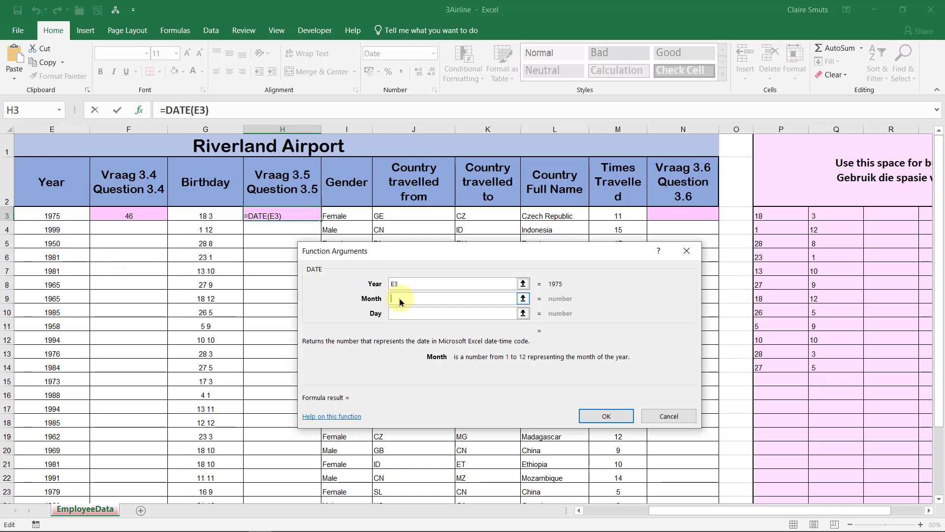
pyautogui.moveTo(497, 364)
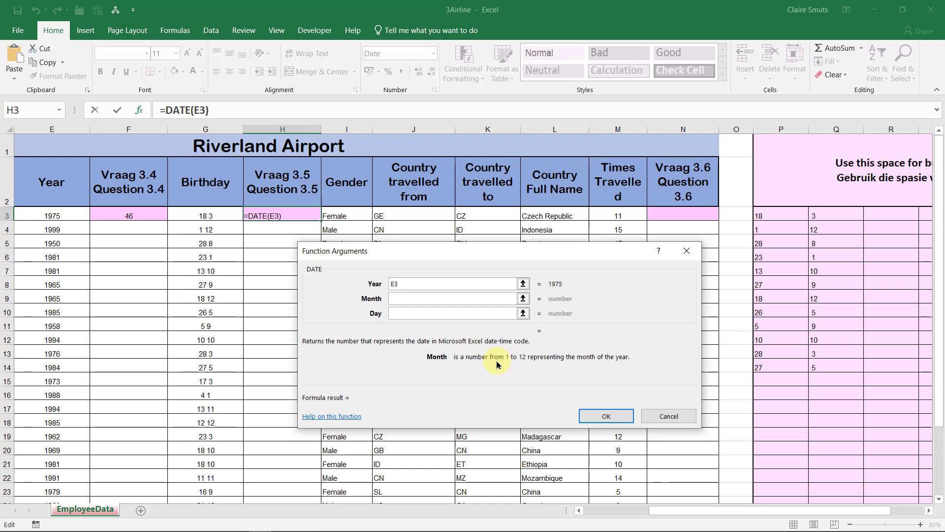
pyautogui.click(455, 298)
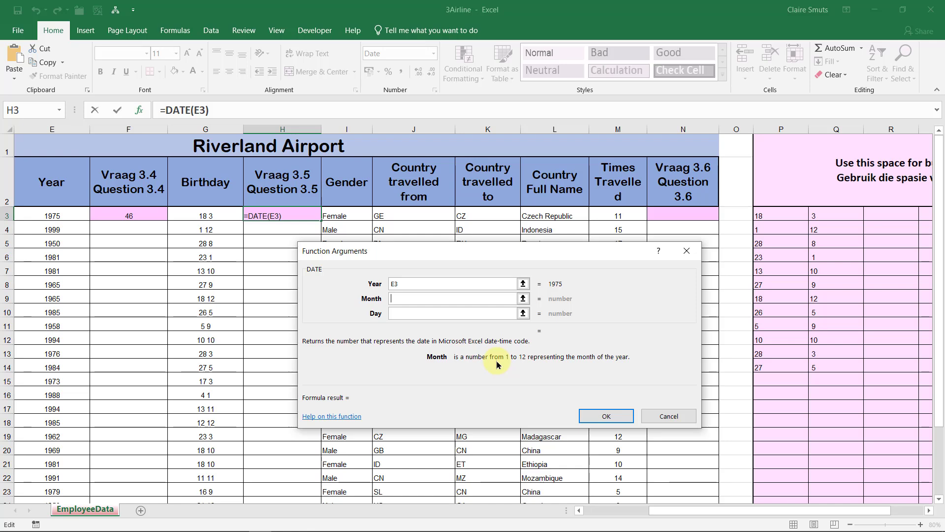
pyautogui.moveTo(775, 236)
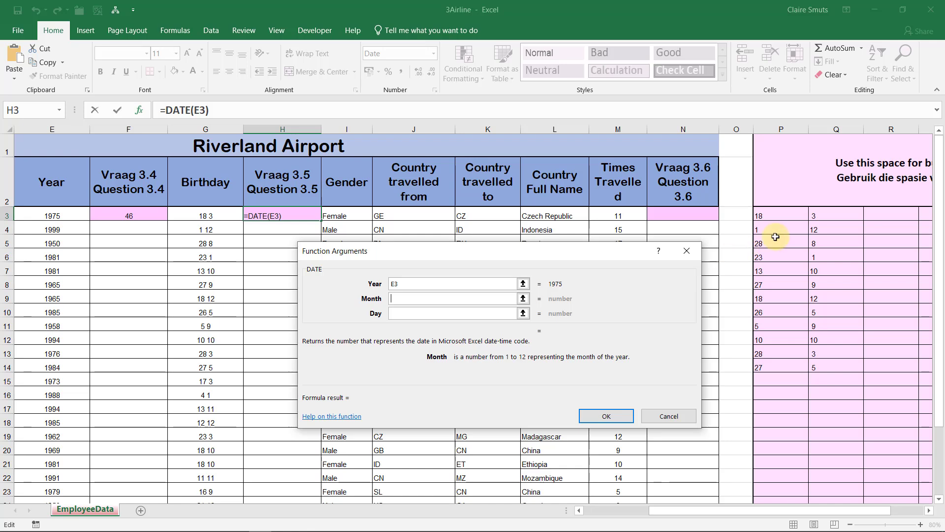
pyautogui.click(835, 215)
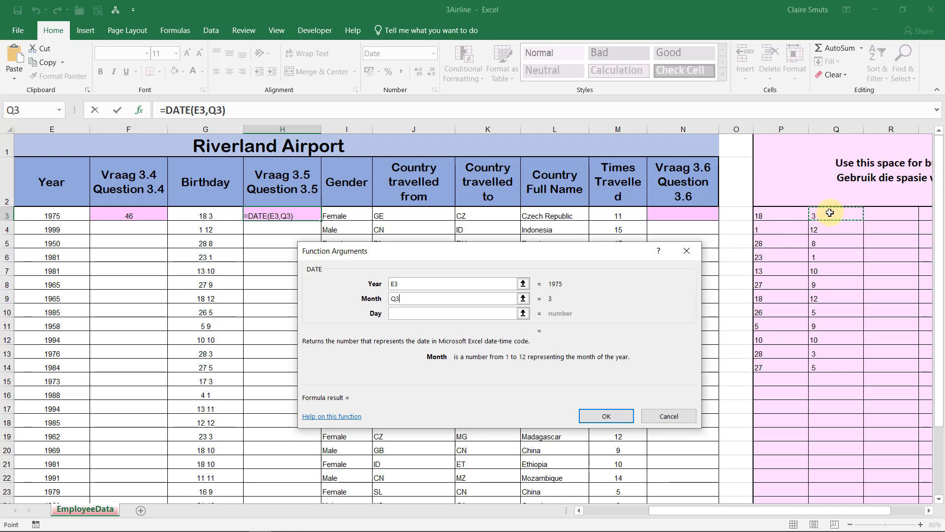
pyautogui.moveTo(567, 283)
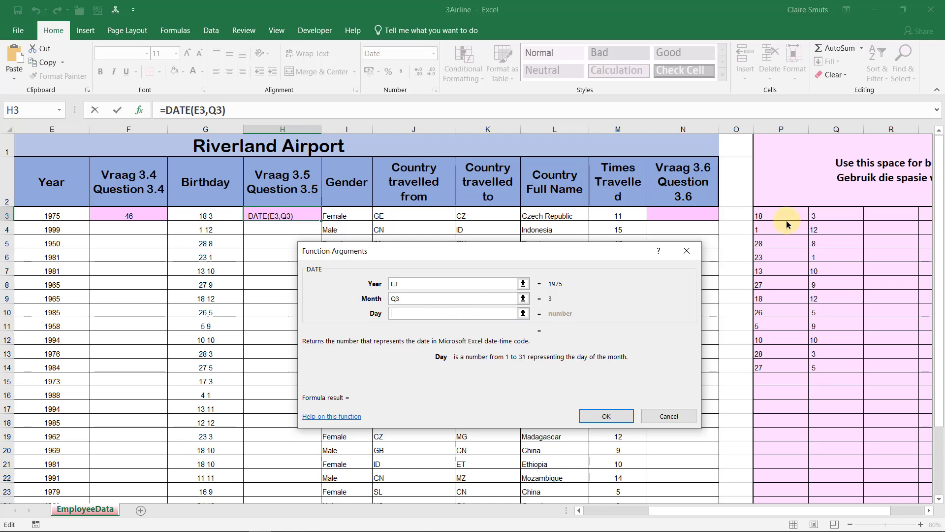
pyautogui.click(781, 215)
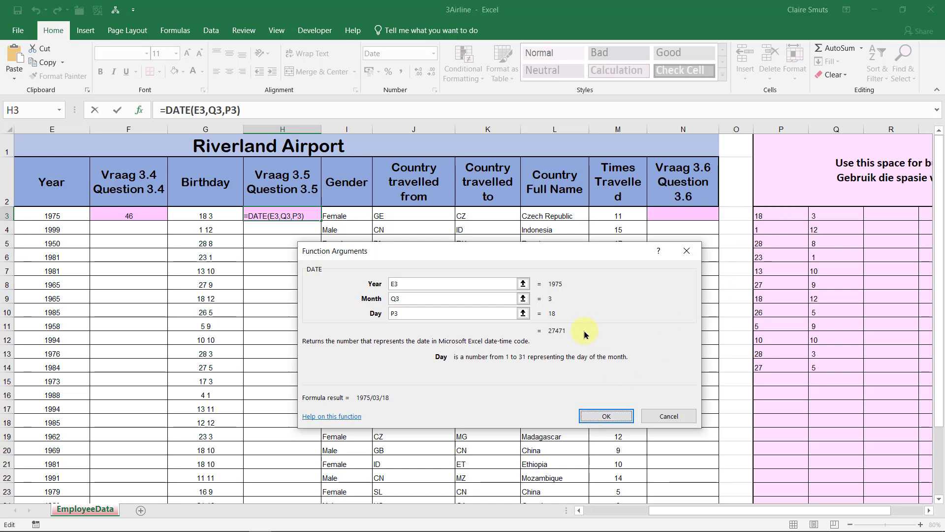
pyautogui.moveTo(529, 337)
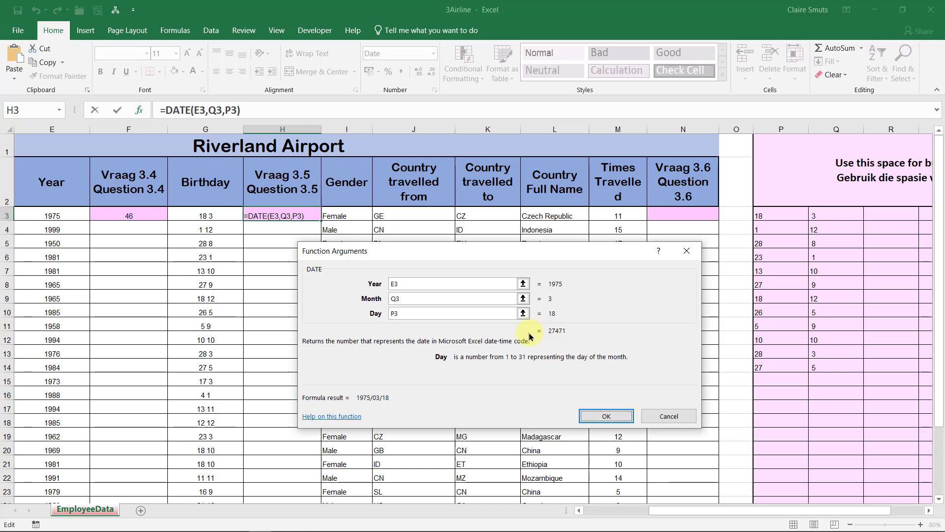
pyautogui.moveTo(553, 368)
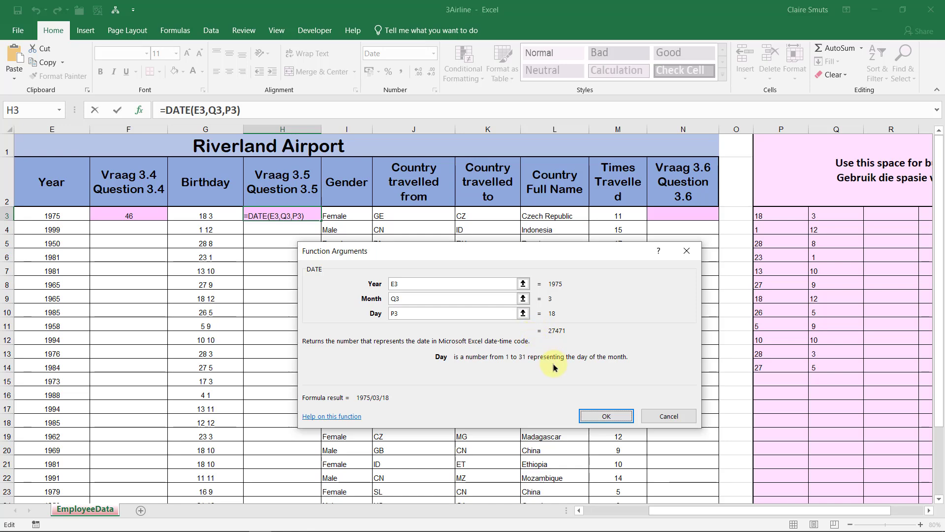
pyautogui.click(605, 416)
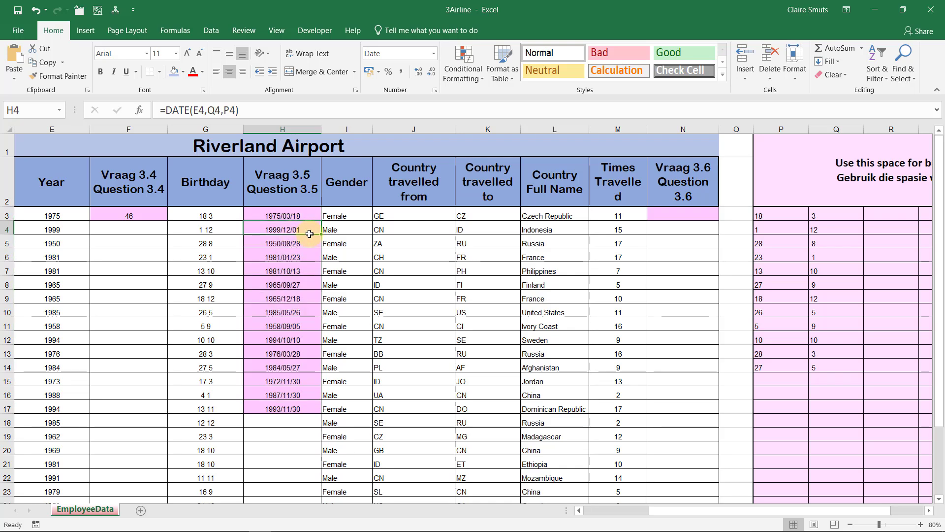
pyautogui.moveTo(190, 226)
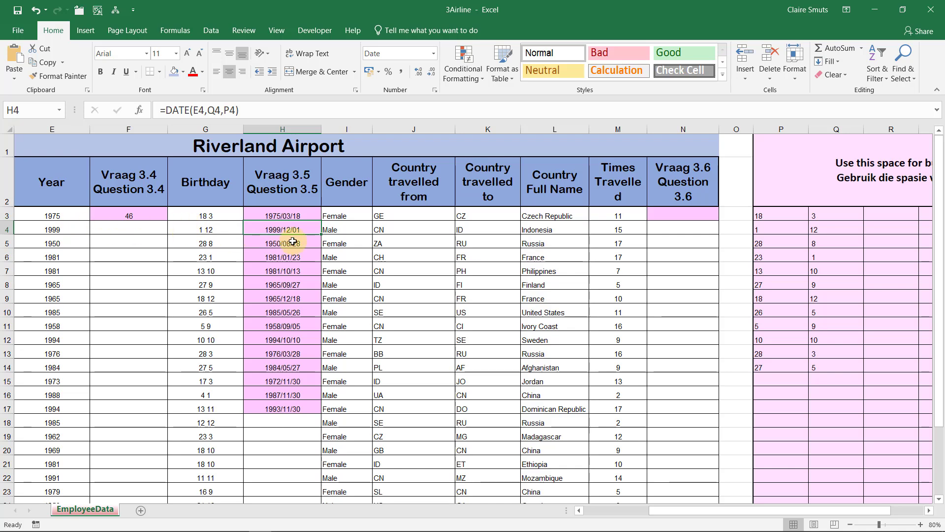
pyautogui.click(281, 243)
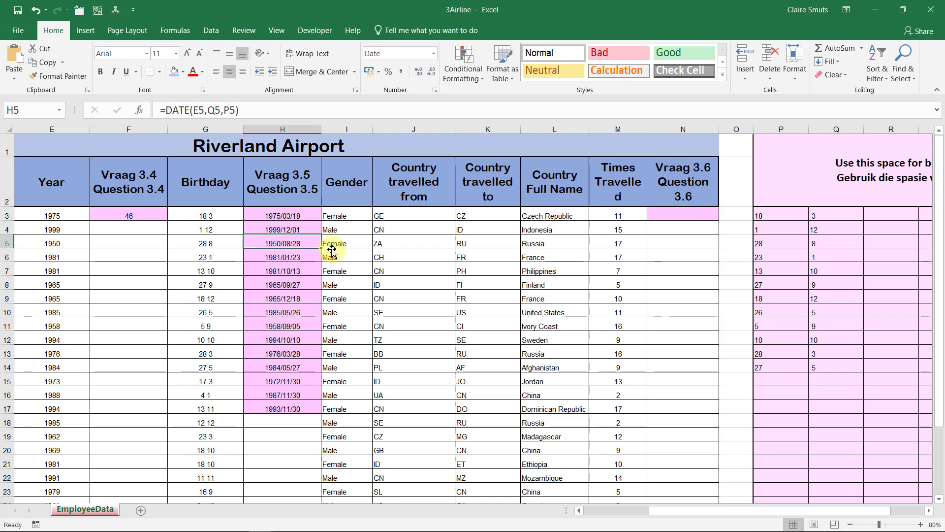
pyautogui.moveTo(331, 251)
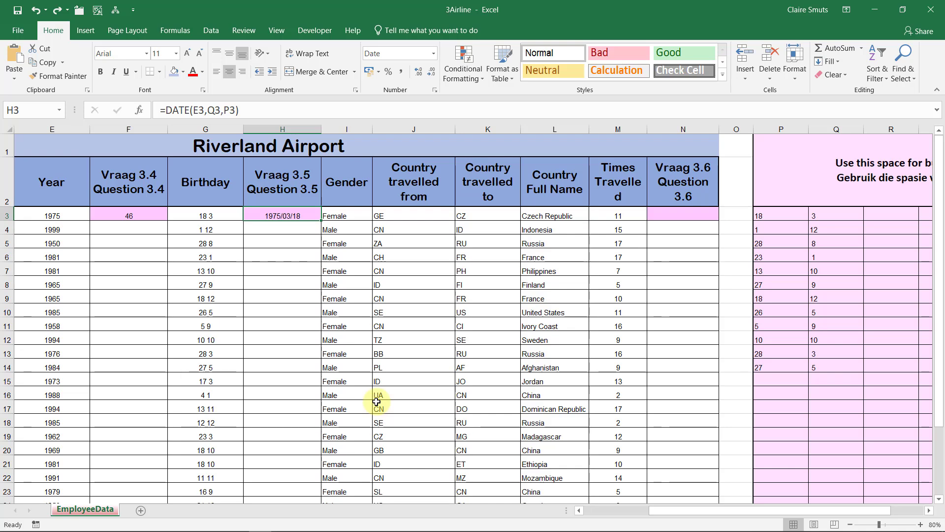
# - Change H3's formula to =DATE(E3,RIGHT(G3,2),LEFT(G3,2)) and confirm it
pyautogui.click(214, 110)
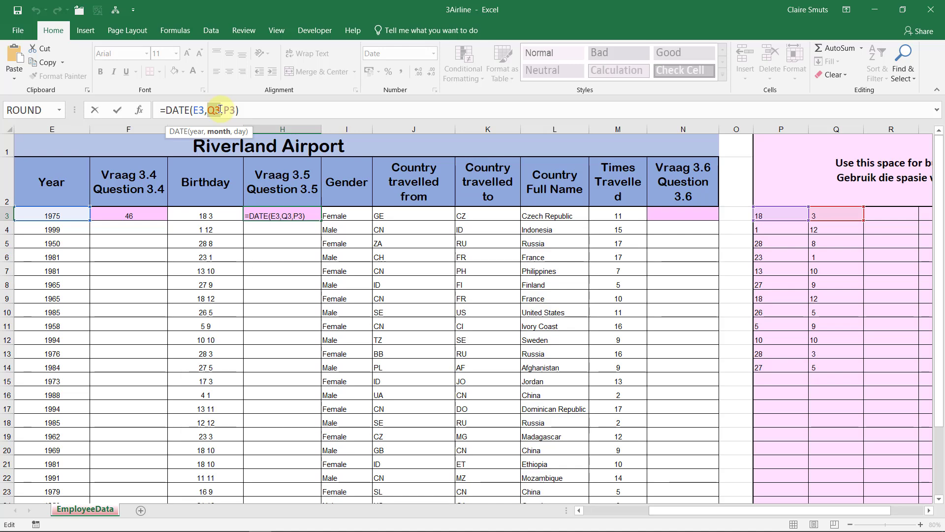
pyautogui.write('RIGHT(')
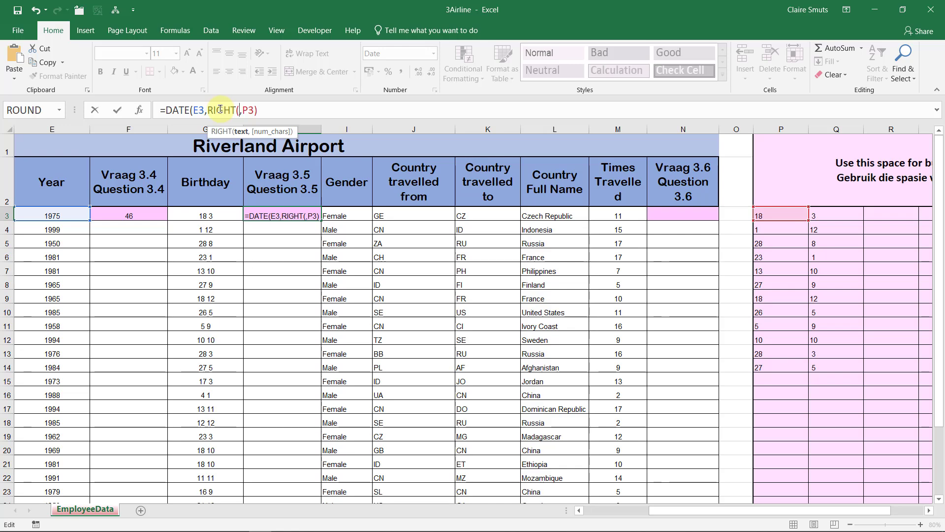
pyautogui.click(204, 215)
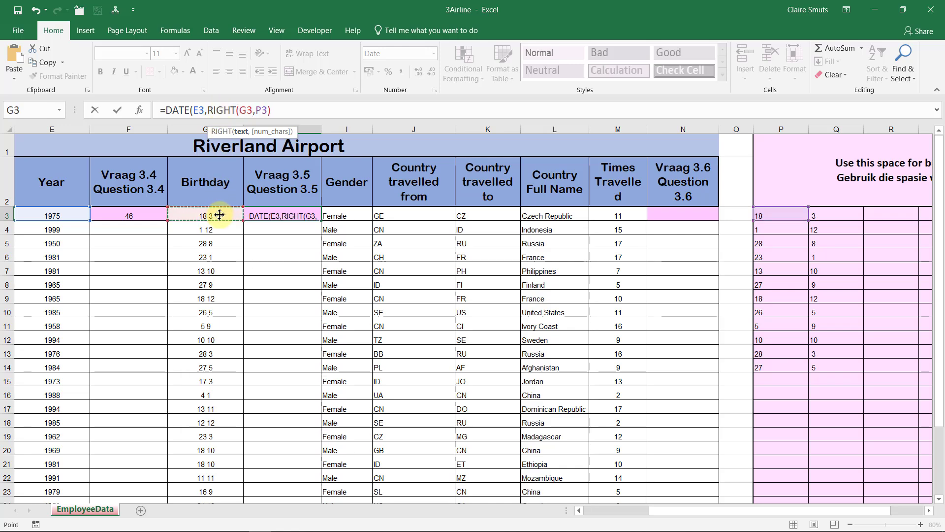
pyautogui.write('2),')
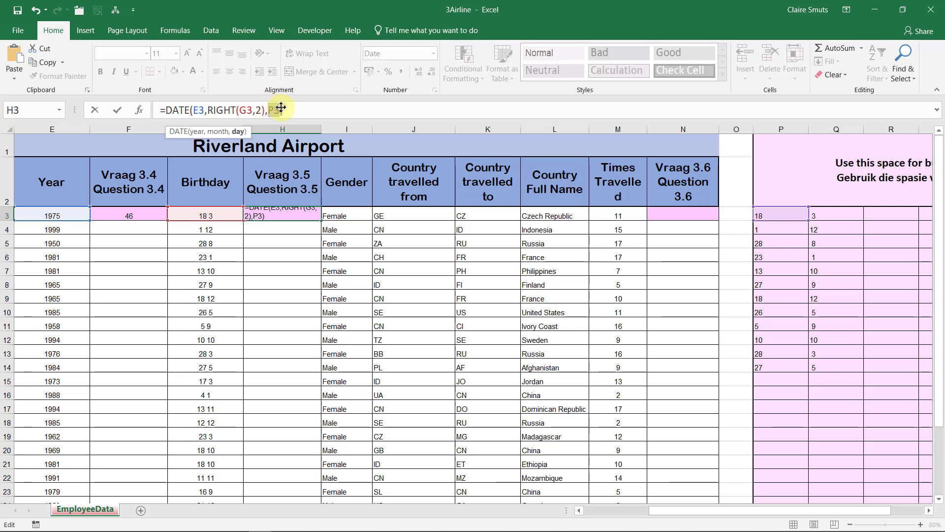
pyautogui.write('LEFT()')
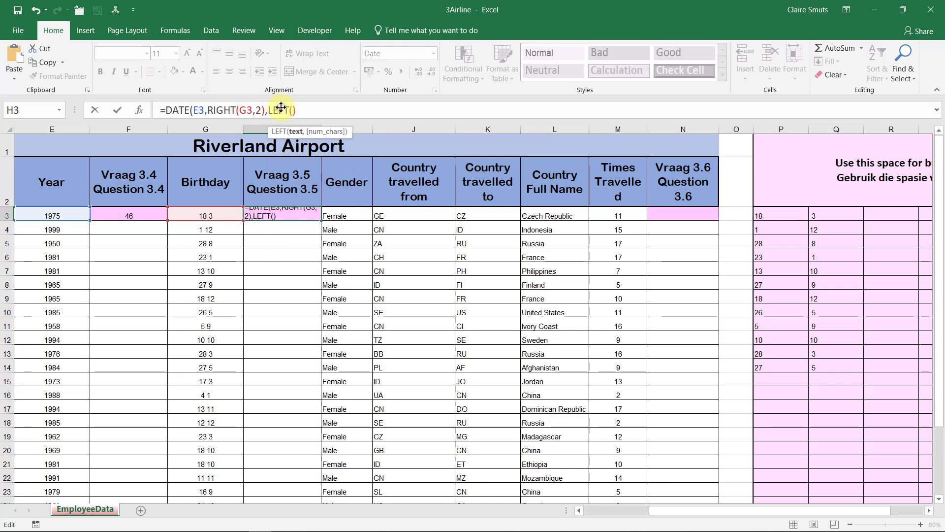
pyautogui.click(205, 215)
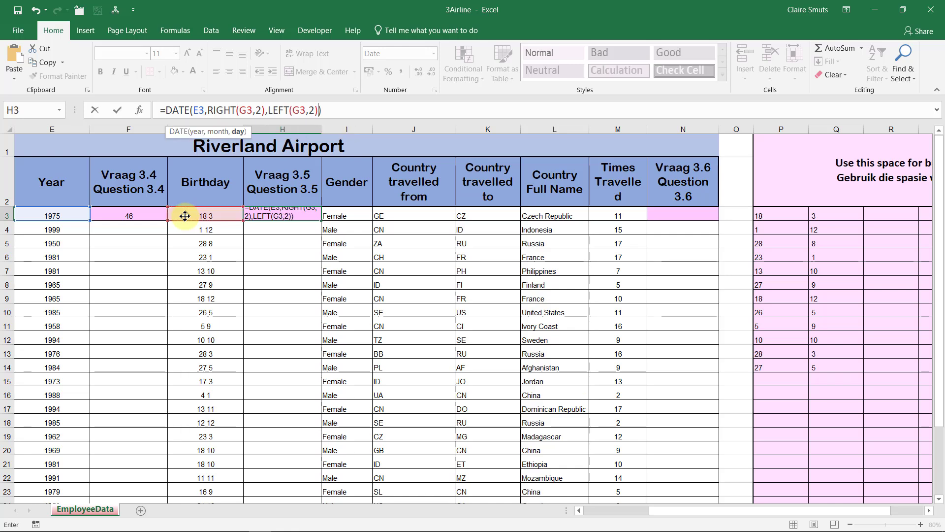
pyautogui.press('Return')
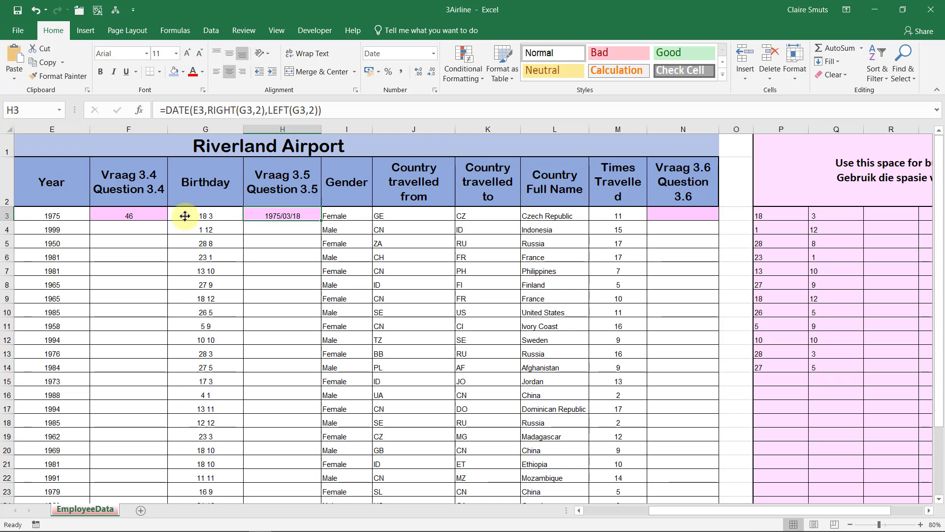
pyautogui.click(281, 257)
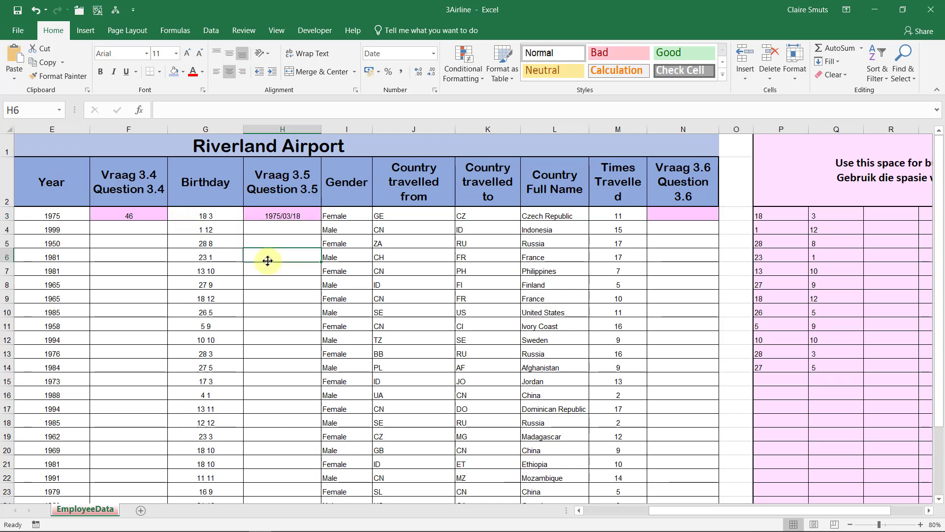
# - Start a DATE formula in H6 whose year argument is YEAR(H3)
pyautogui.write('=')
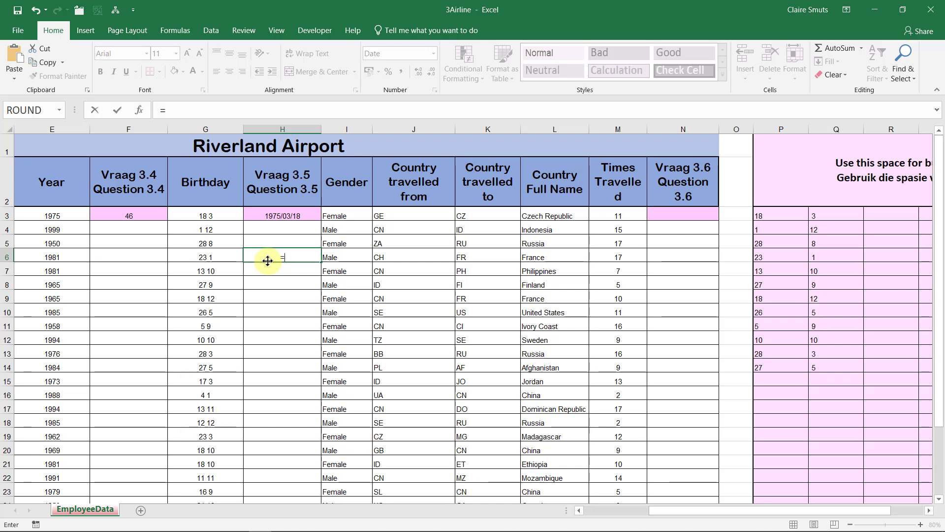
pyautogui.click(281, 243)
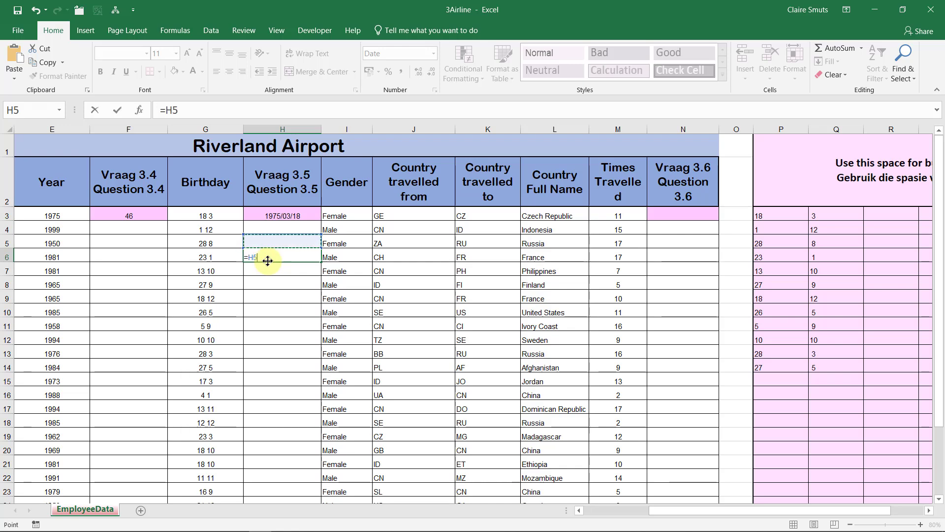
pyautogui.write('=DATE(')
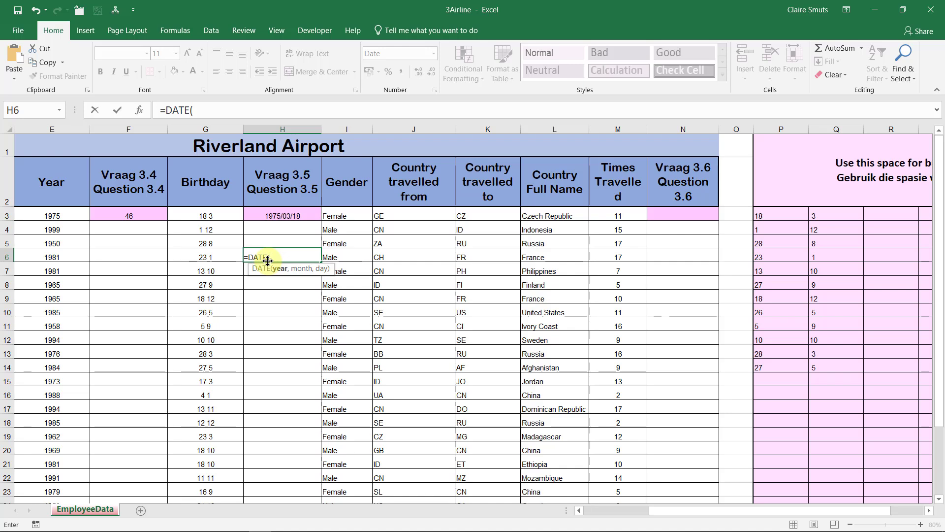
pyautogui.moveTo(139, 112)
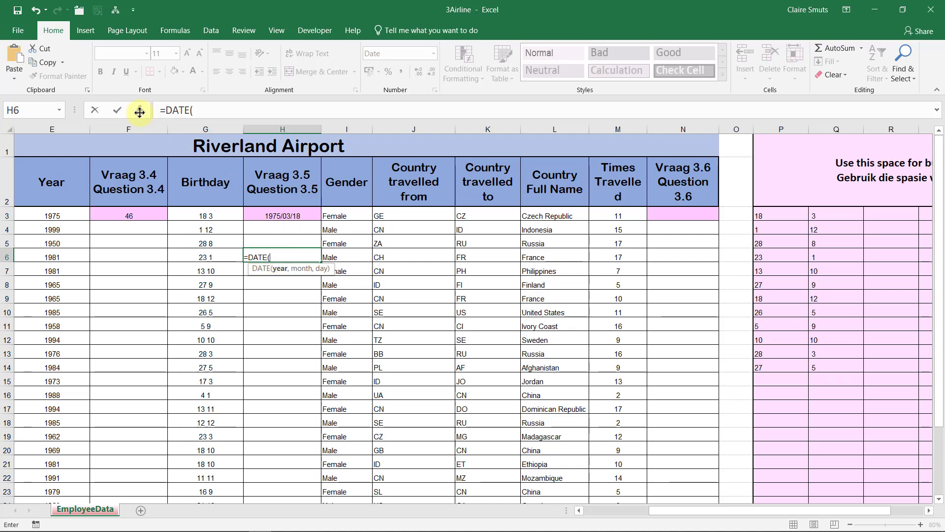
pyautogui.write('YEar')
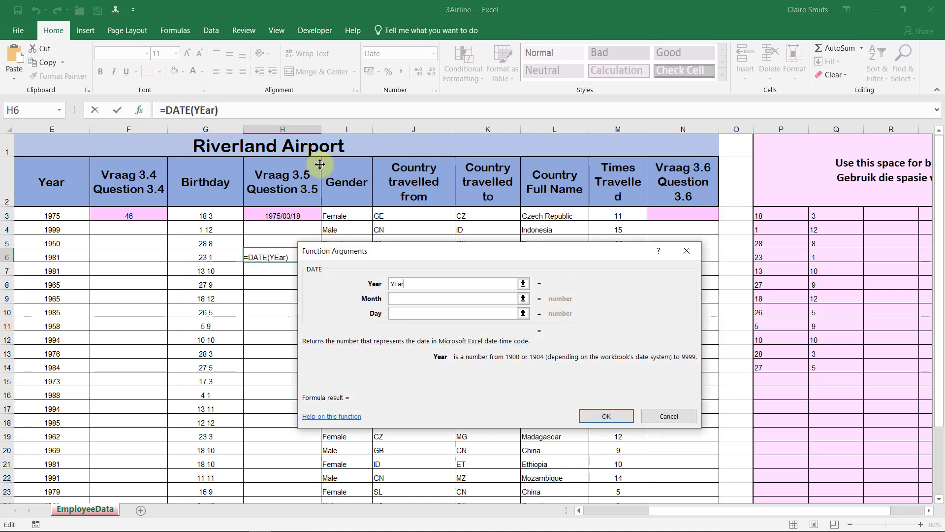
pyautogui.write('Year()')
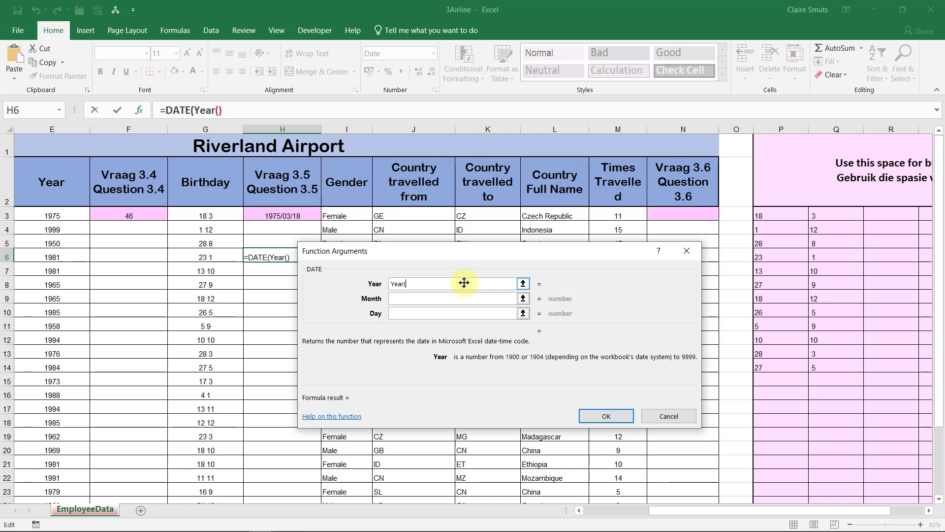
pyautogui.click(282, 216)
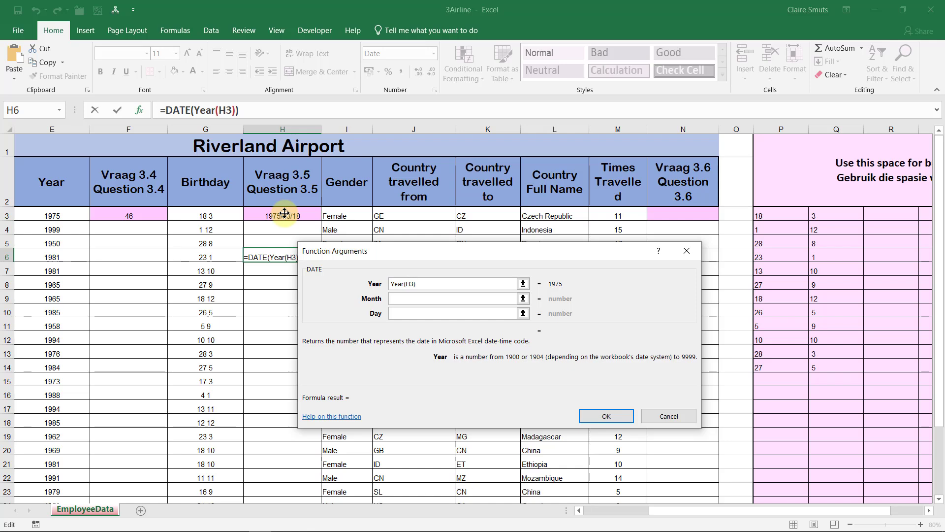
# - Set the DATE month argument to MONTH(H3)+9 and take the day from H3
pyautogui.click(455, 298)
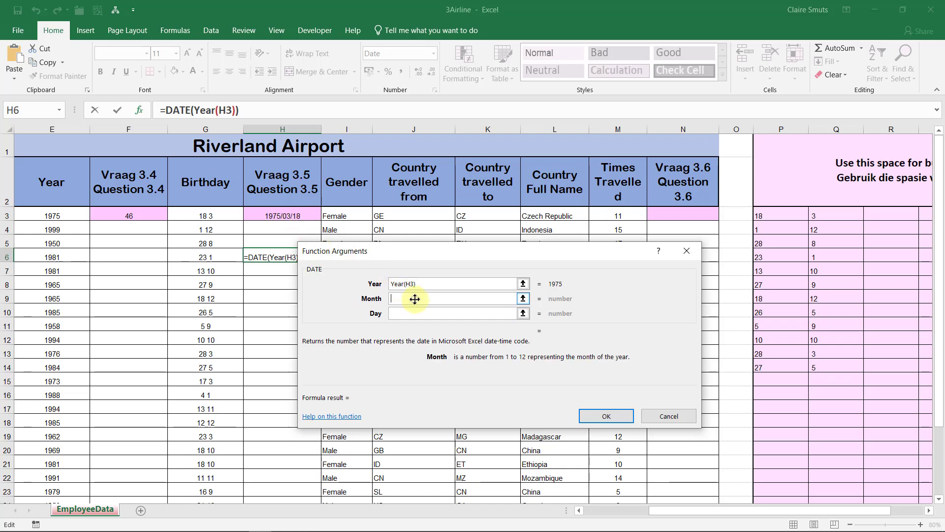
pyautogui.write('Month()')
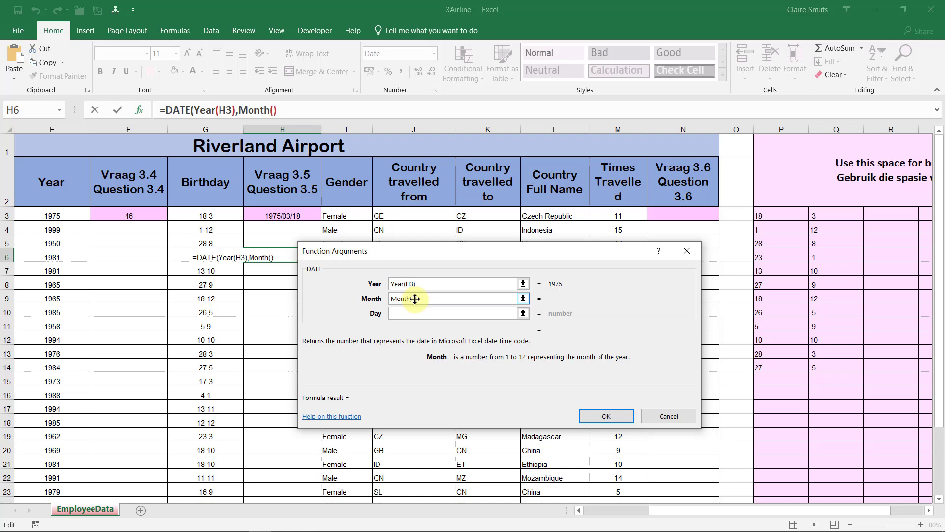
pyautogui.click(282, 215)
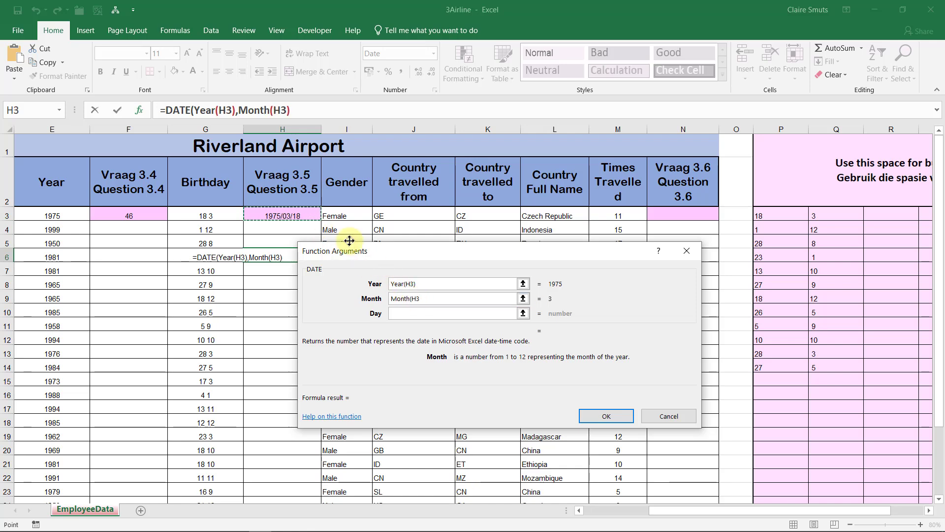
pyautogui.write('+')
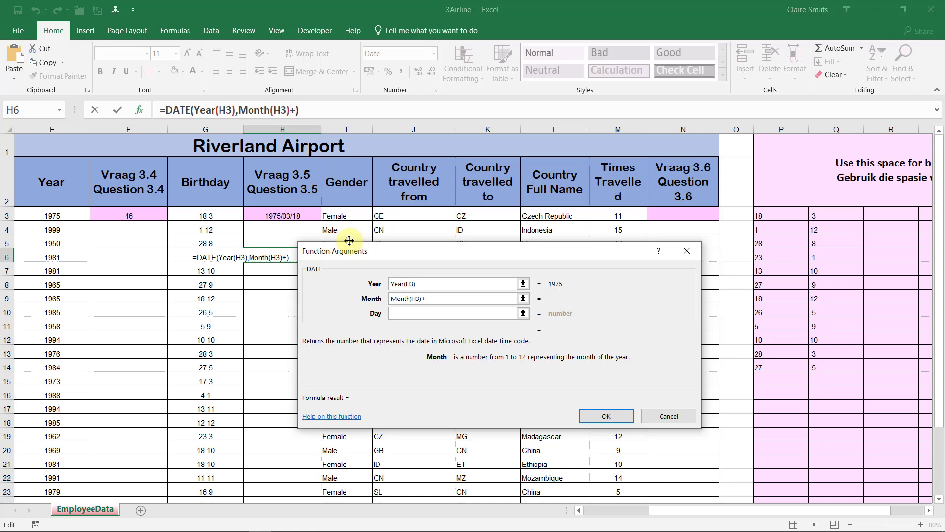
pyautogui.write('12')
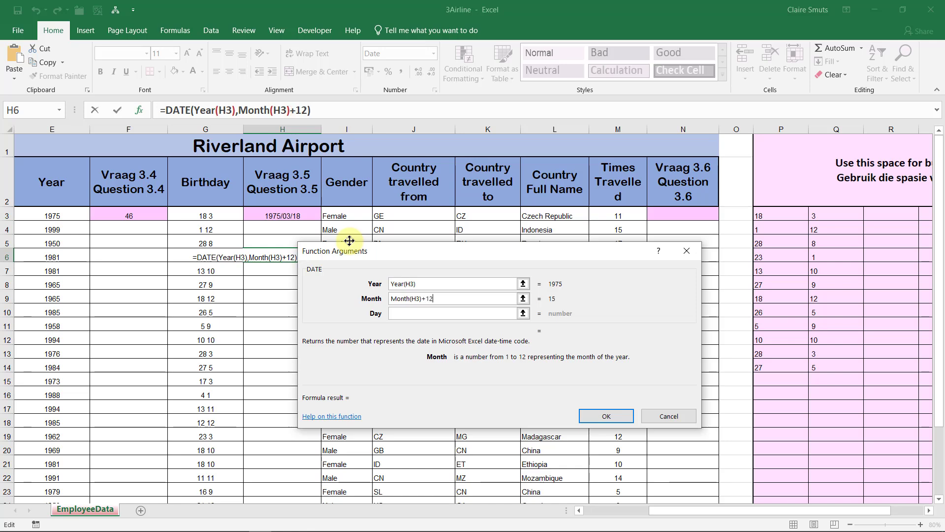
pyautogui.write('15')
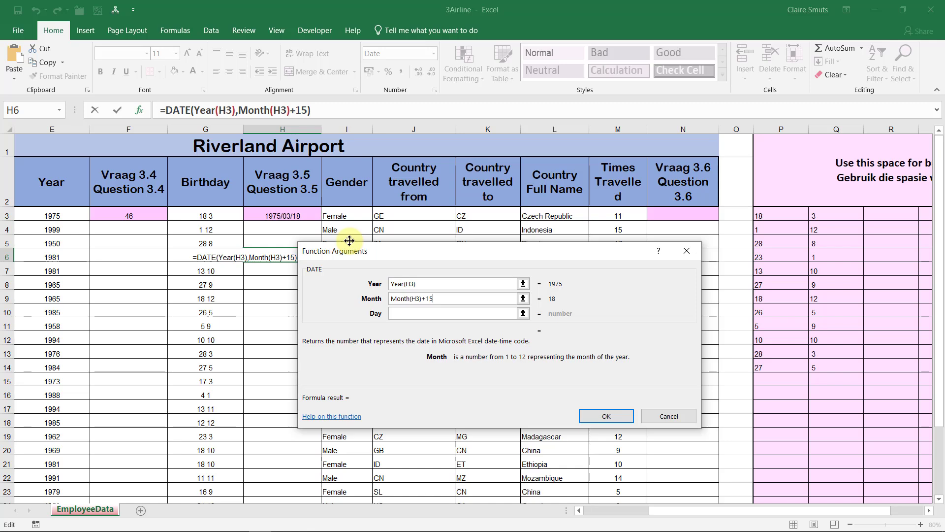
pyautogui.press('Backspace')
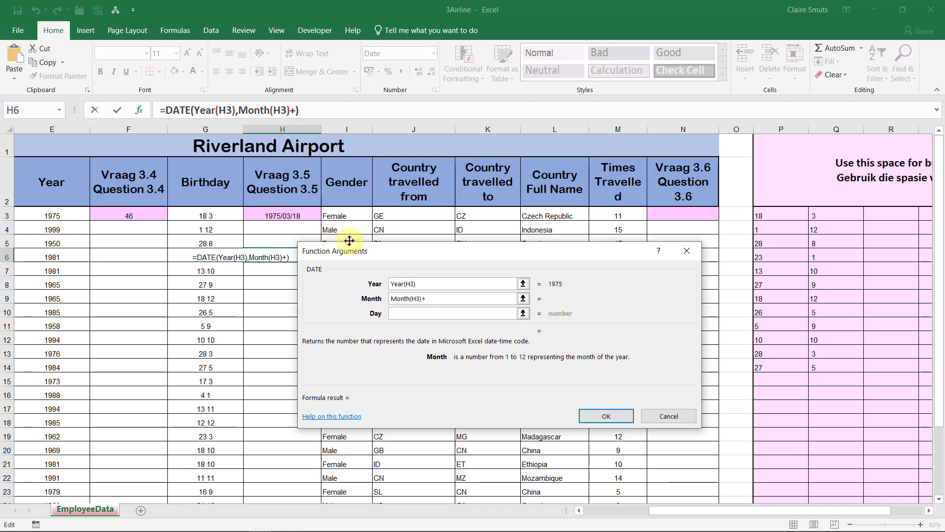
pyautogui.write('9')
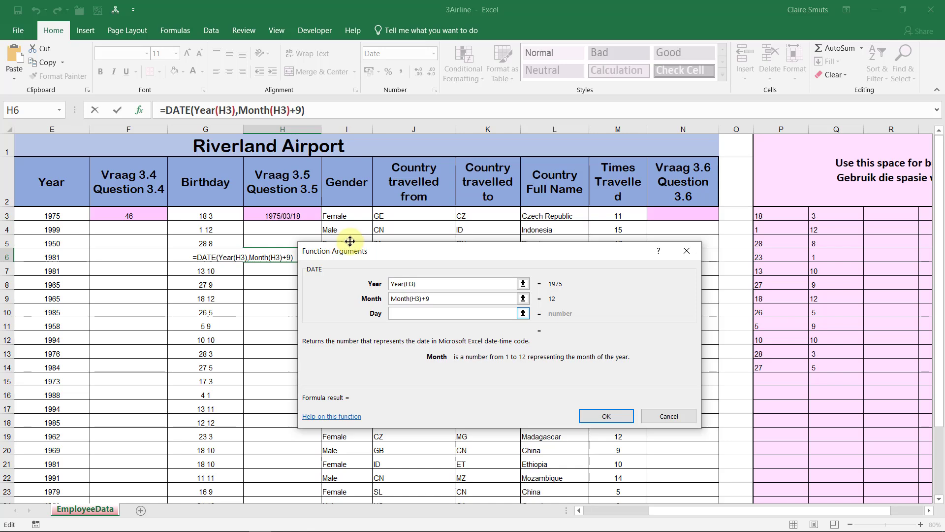
pyautogui.click(451, 313)
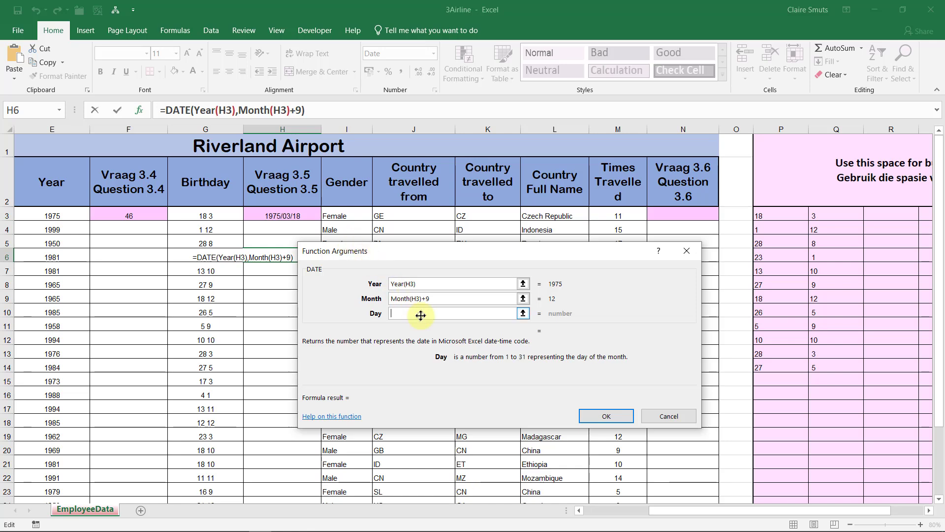
pyautogui.write('Day')
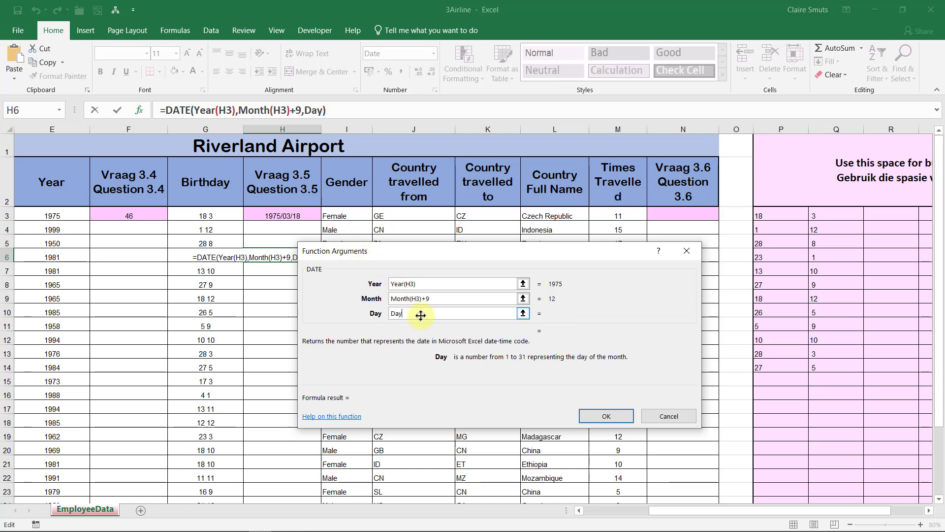
pyautogui.click(282, 215)
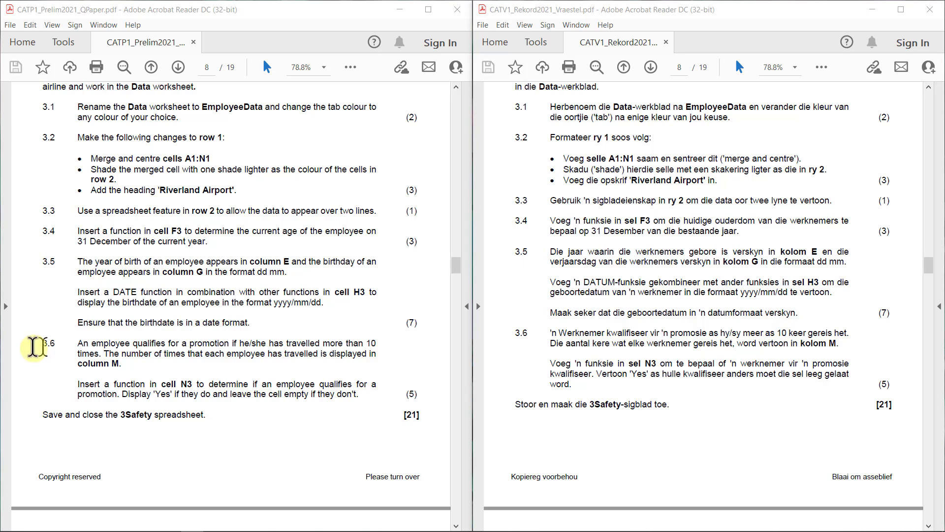
pyautogui.moveTo(16, 366)
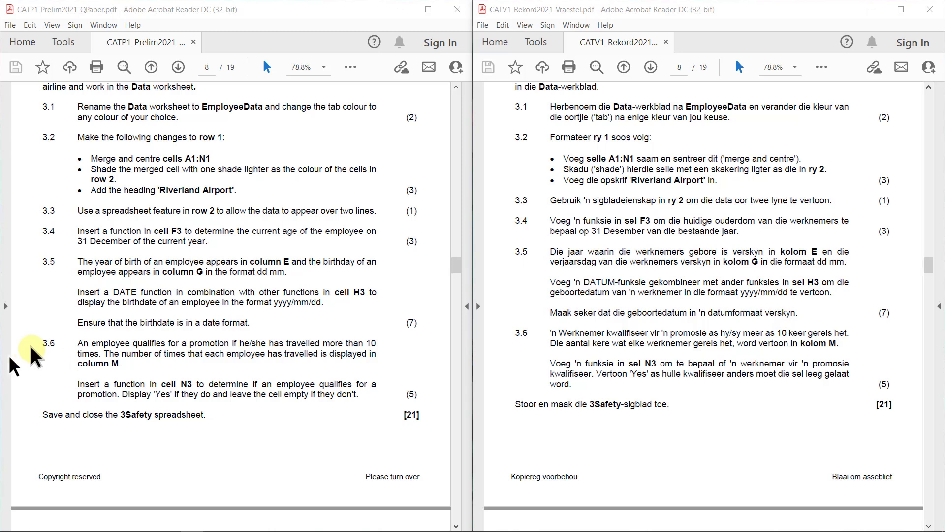
pyautogui.moveTo(17, 362)
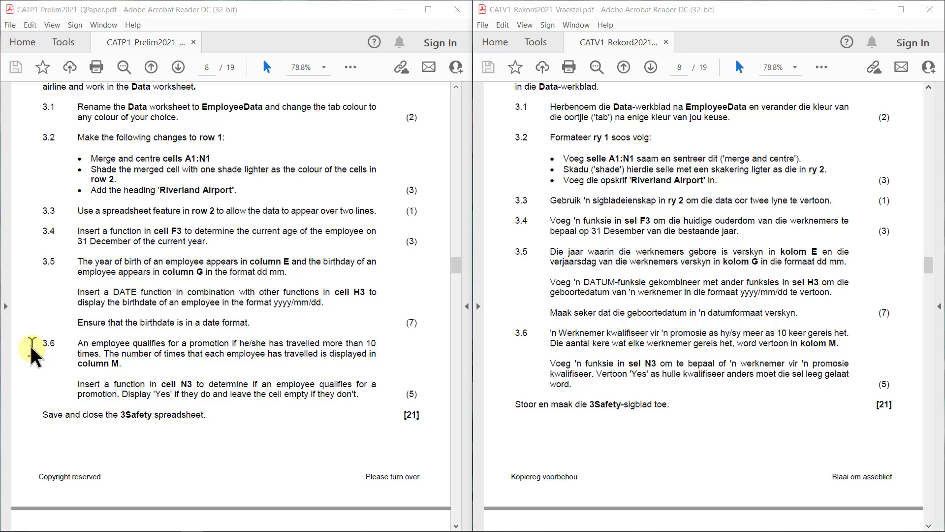
pyautogui.moveTo(152, 347)
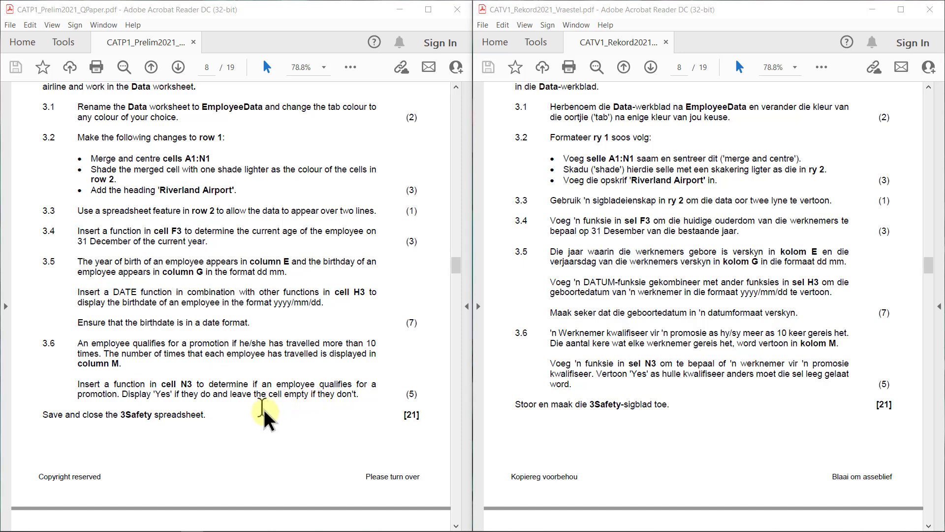
pyautogui.moveTo(371, 410)
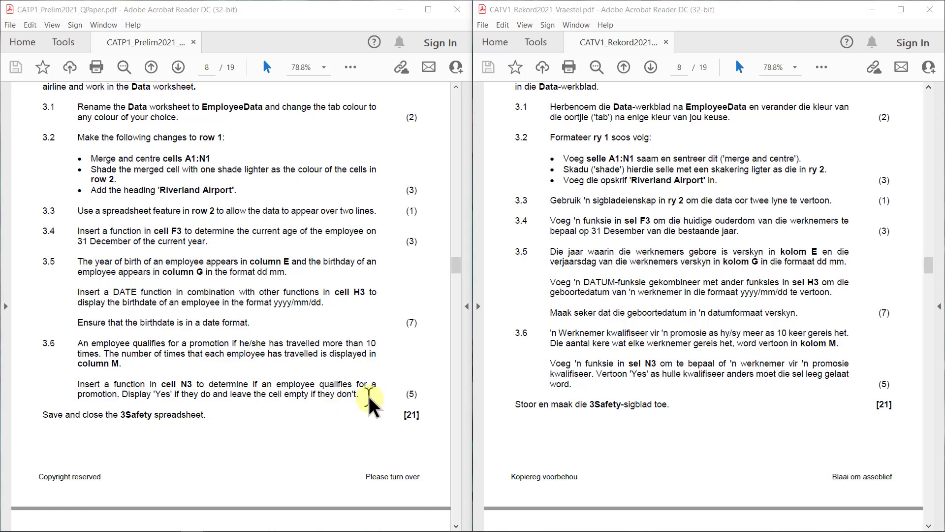
pyautogui.moveTo(366, 404)
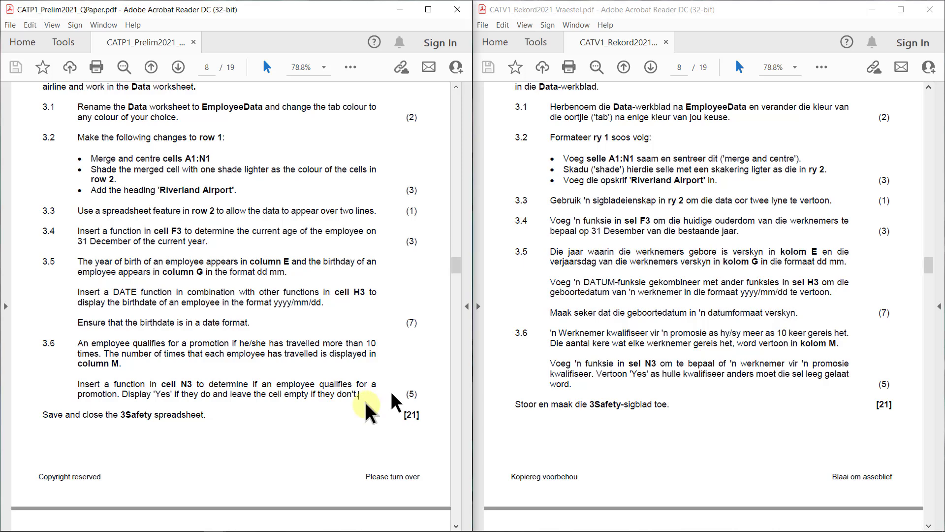
pyautogui.moveTo(365, 402)
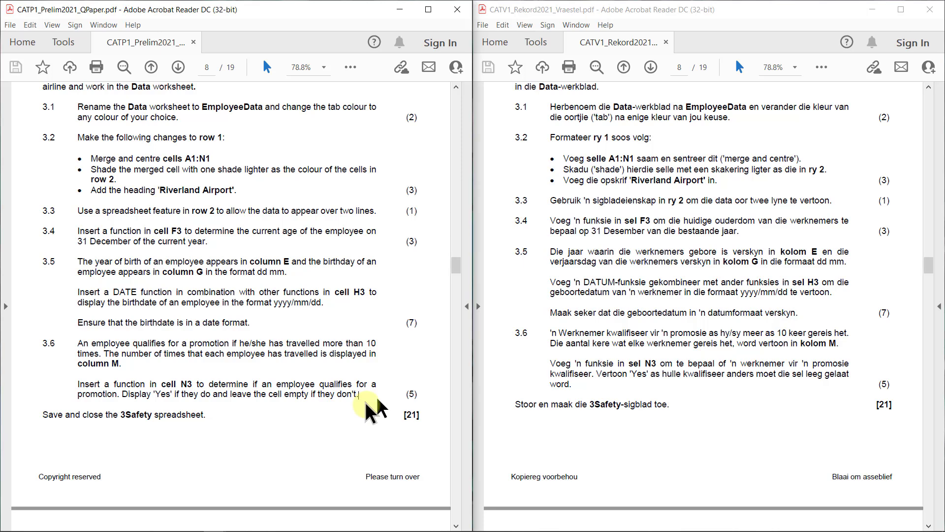
pyautogui.moveTo(151, 383)
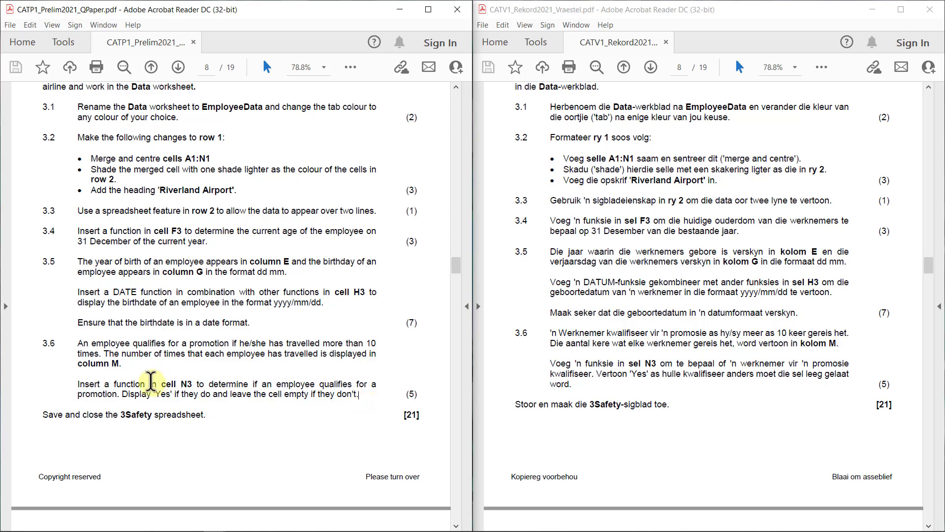
pyautogui.moveTo(74, 347)
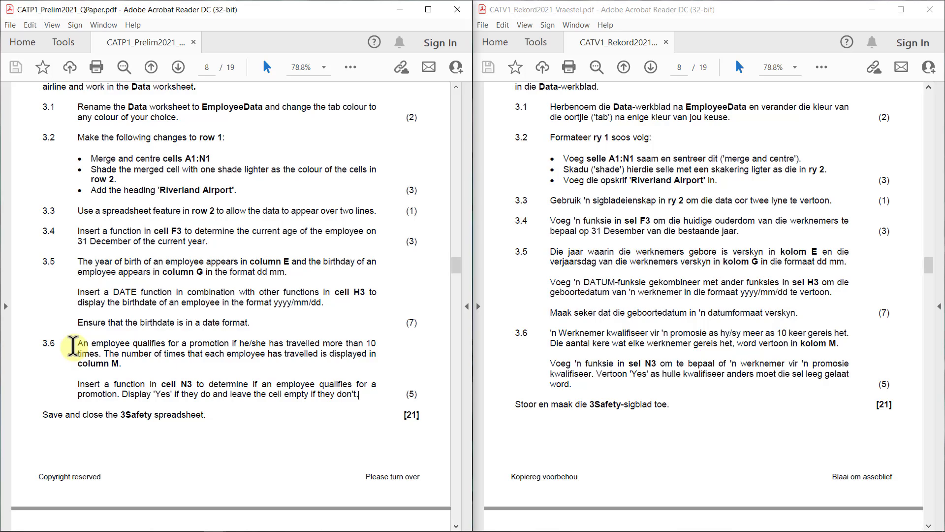
pyautogui.moveTo(311, 376)
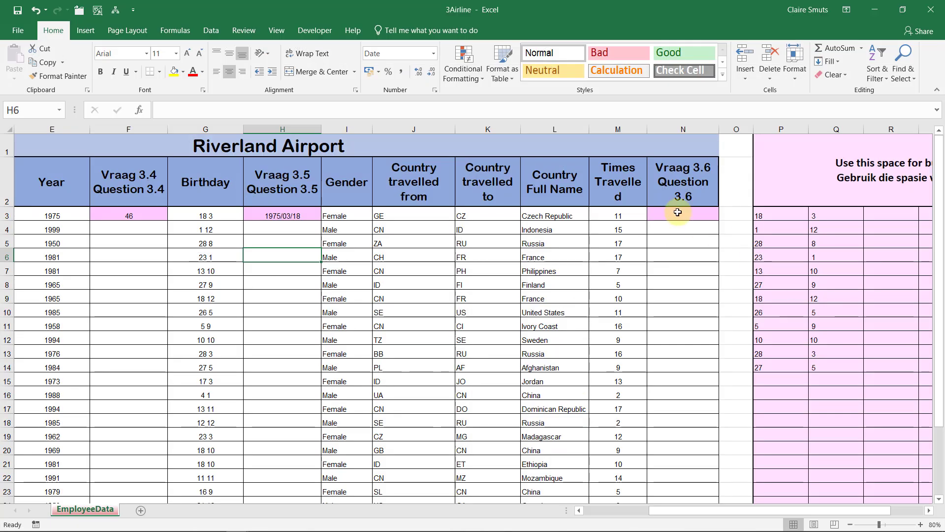
# - Begin an IF function in N3 with the logical test M3>10
pyautogui.click(617, 215)
pyautogui.write('=')
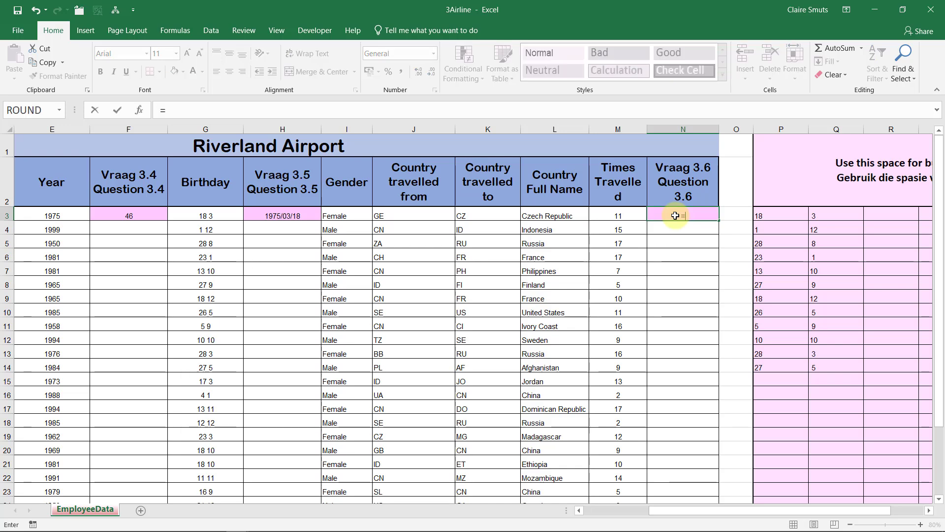
pyautogui.write('IF(')
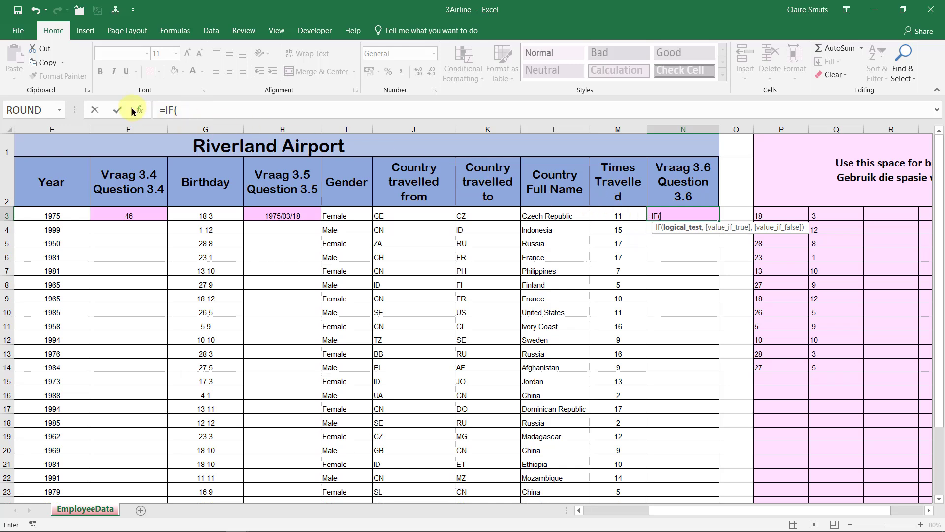
pyautogui.click(139, 109)
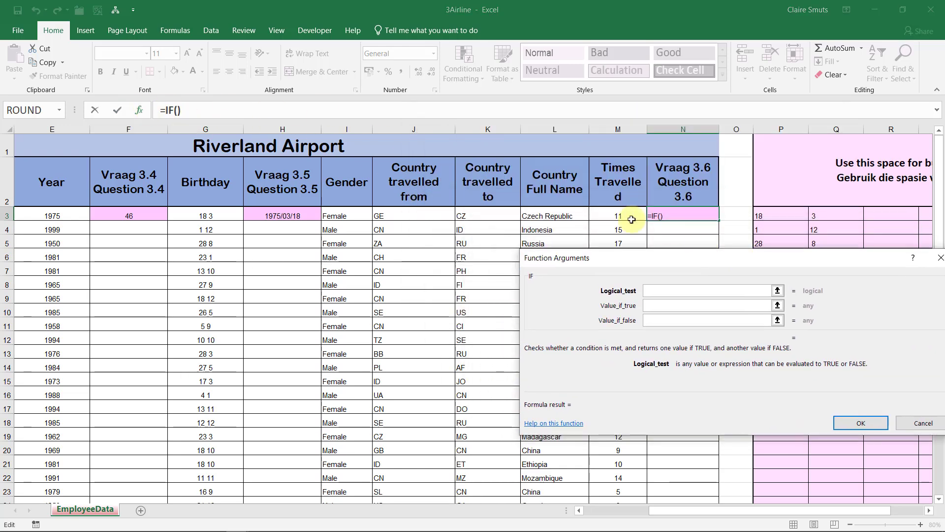
pyautogui.click(618, 215)
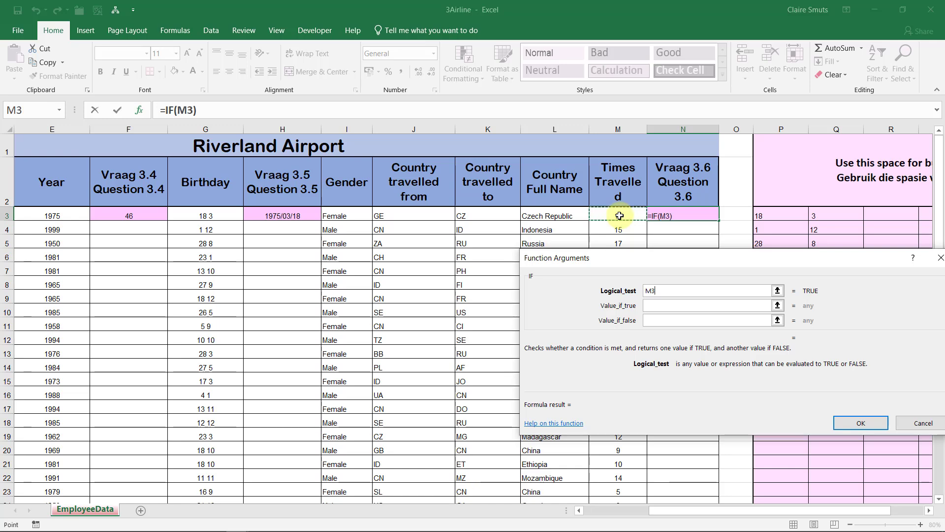
pyautogui.write('>')
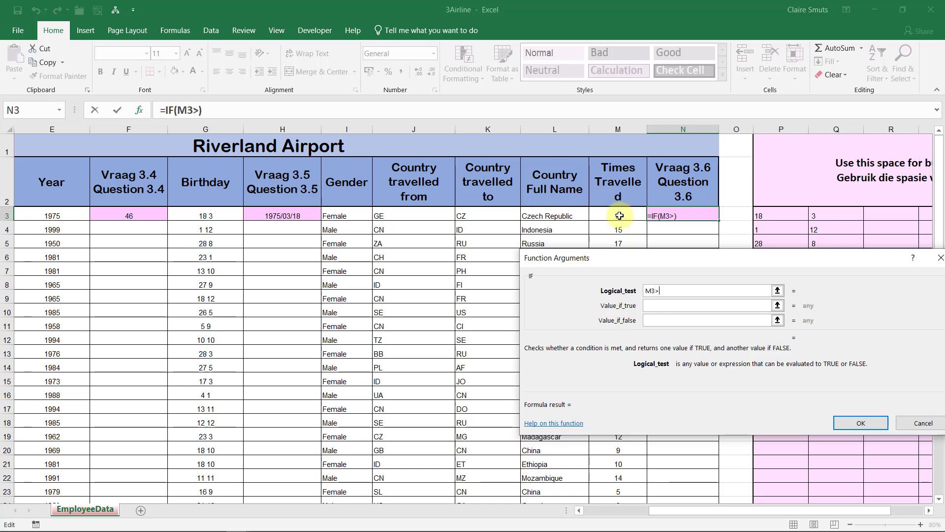
pyautogui.write('10')
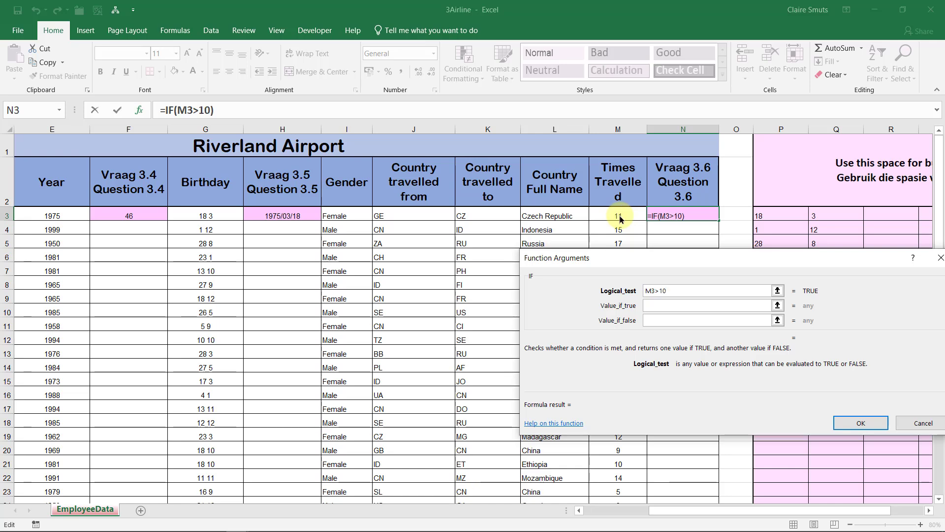
pyautogui.click(706, 291)
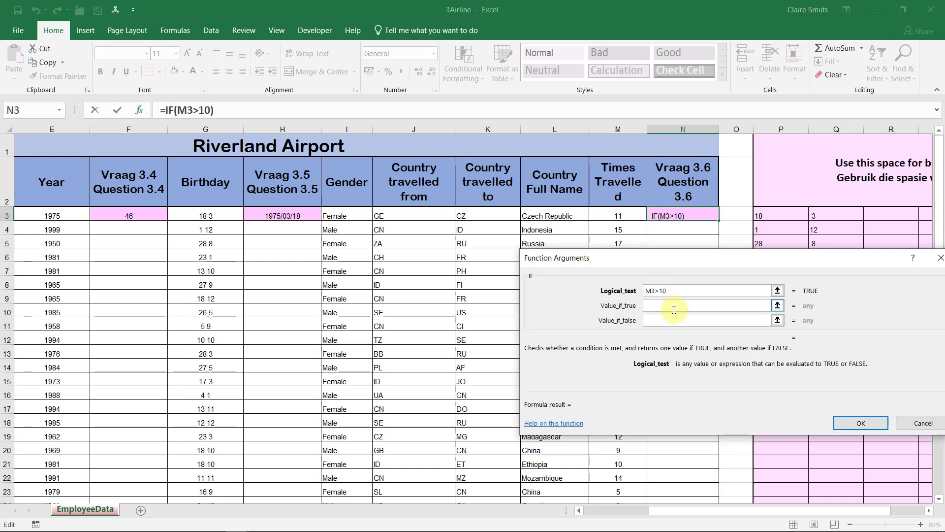
# - Give the IF a true value of "Yes" and a false value of ""
pyautogui.click(705, 305)
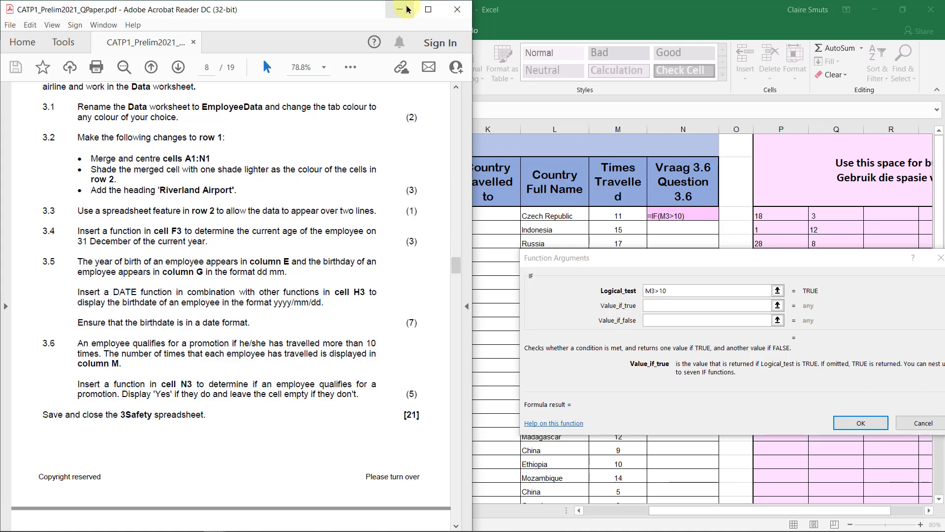
pyautogui.write('Yes"')
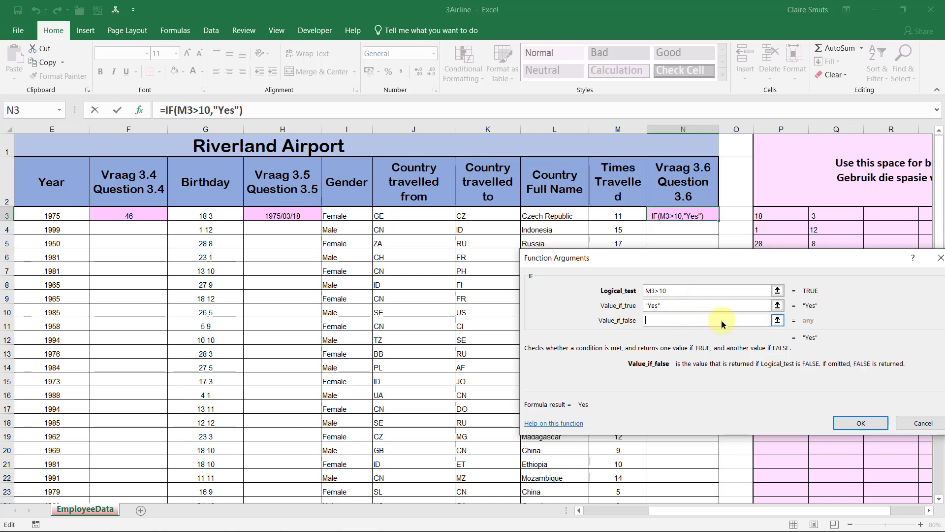
pyautogui.moveTo(900, 310)
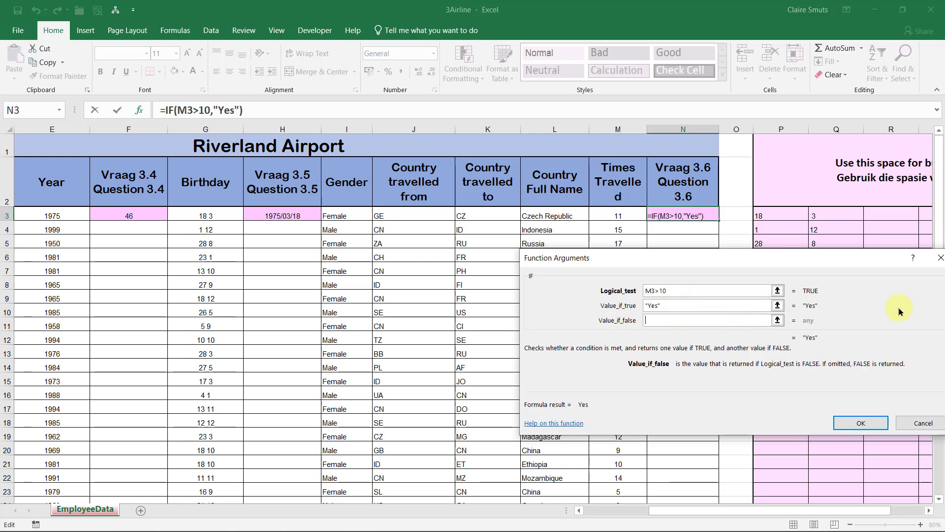
pyautogui.write('""')
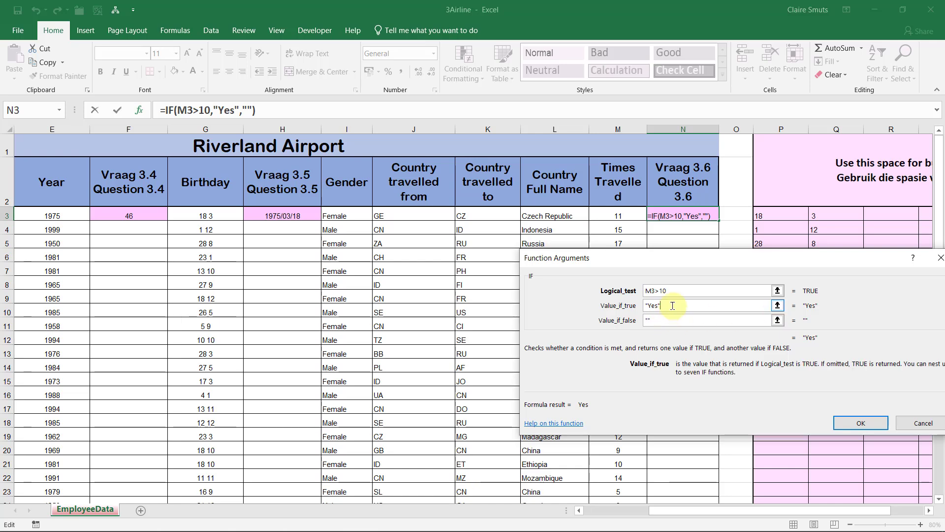
pyautogui.moveTo(679, 310)
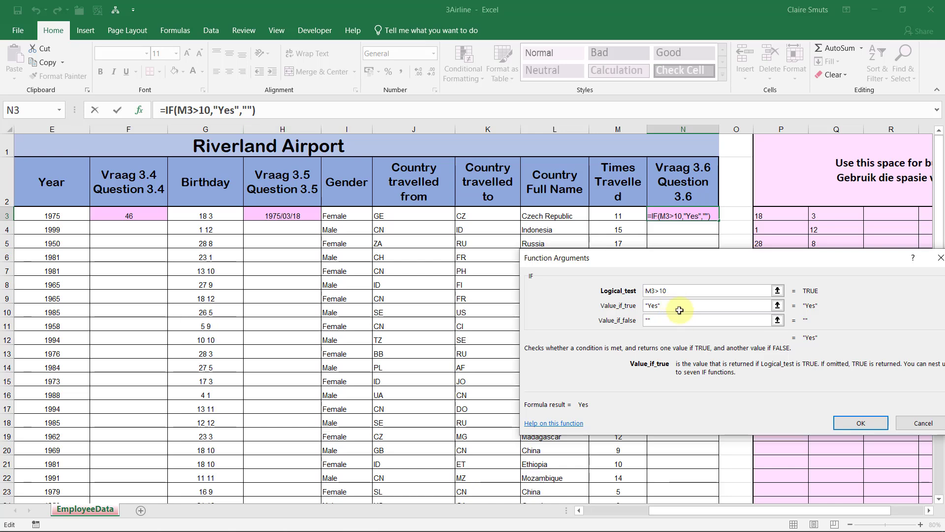
# - Confirm =IF(M3>10,"Yes","") in N3 with OK
pyautogui.click(859, 422)
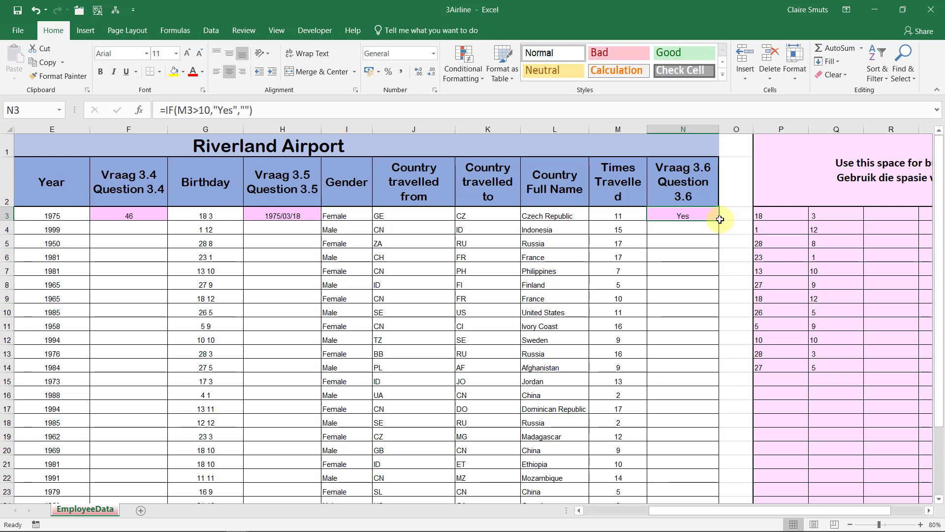
pyautogui.moveTo(714, 230)
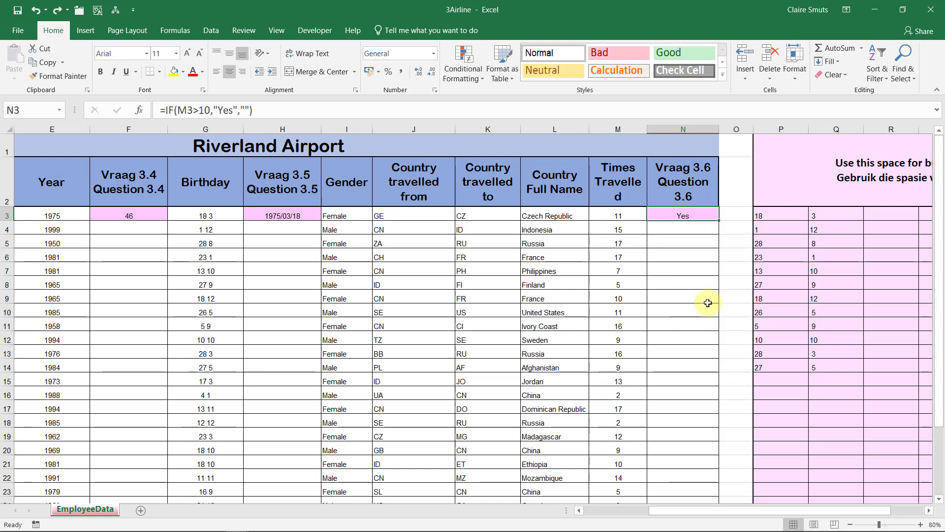
pyautogui.moveTo(700, 357)
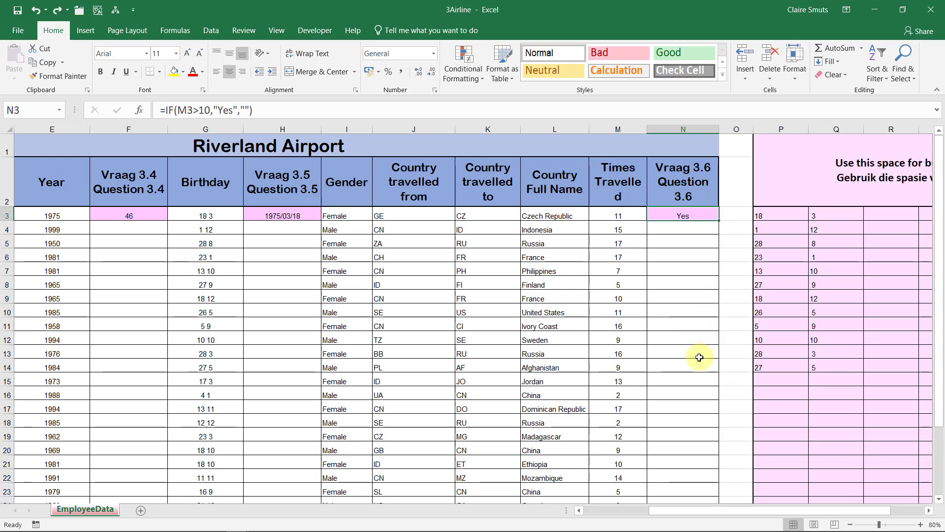